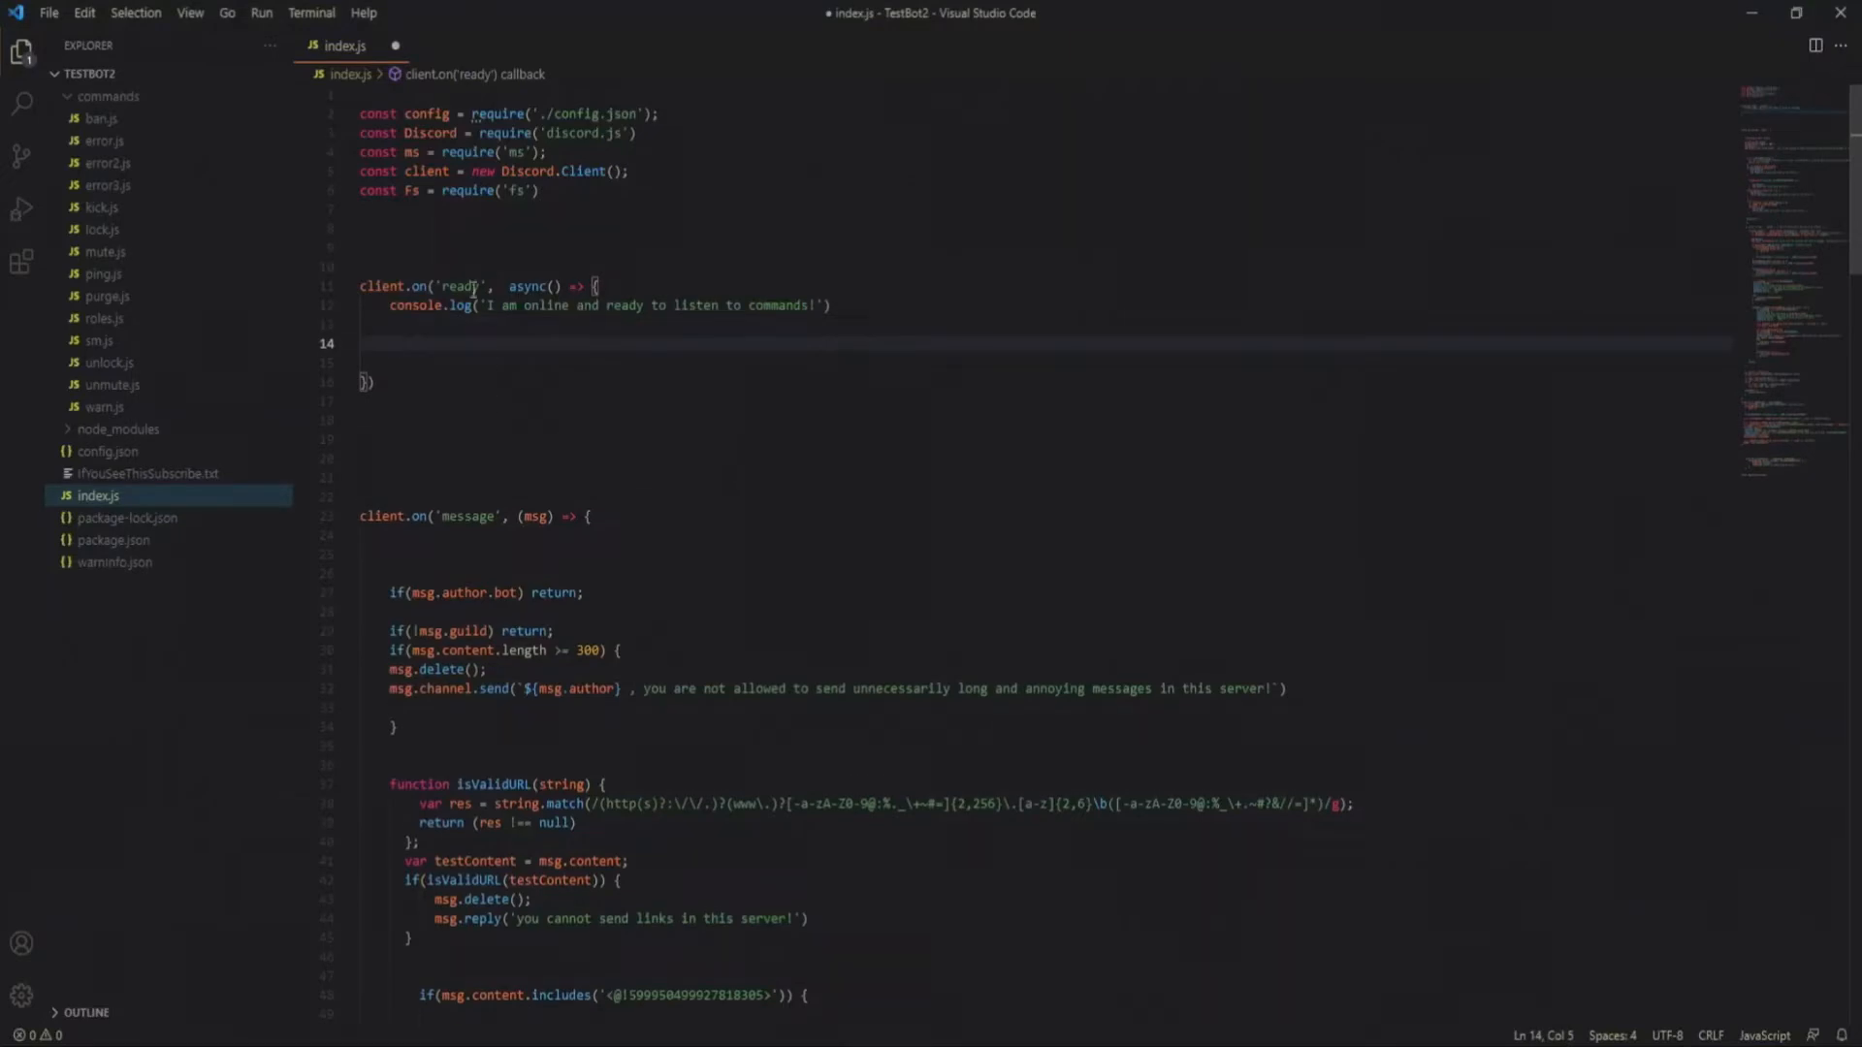
mouse_move(443, 306)
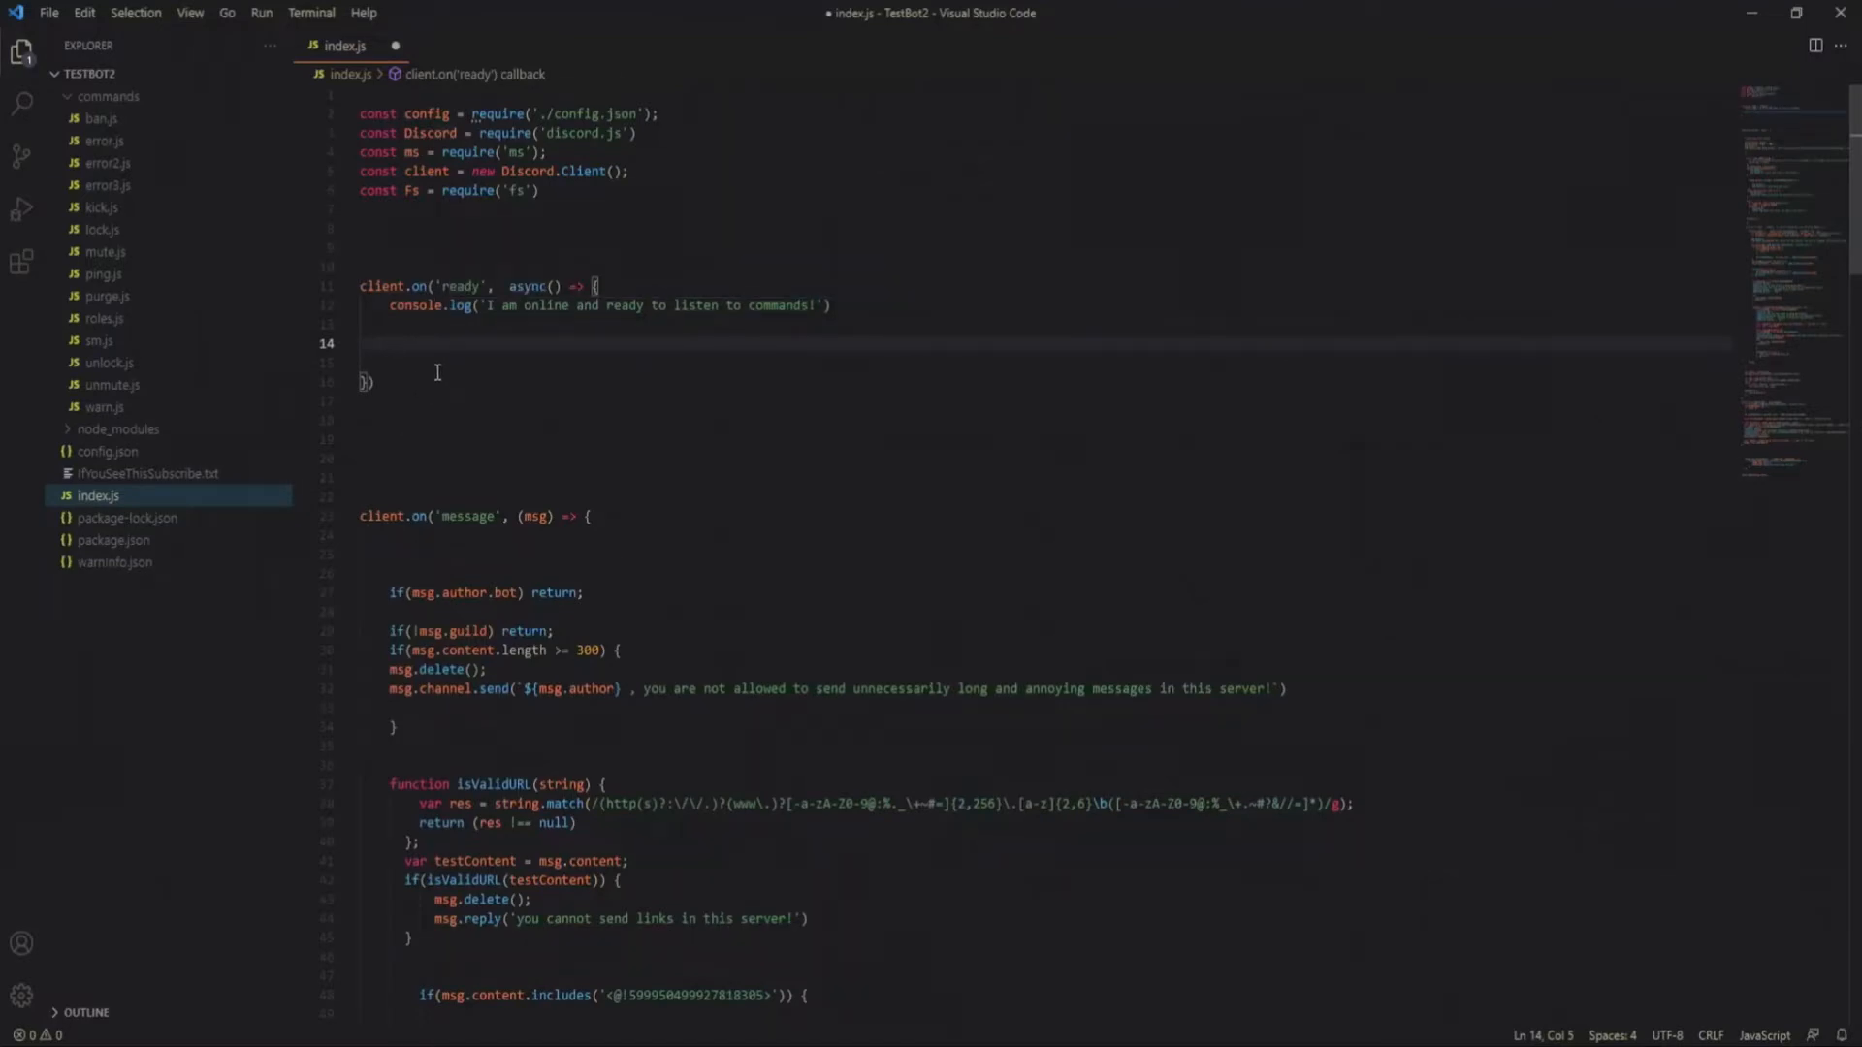
mouse_move(952, 391)
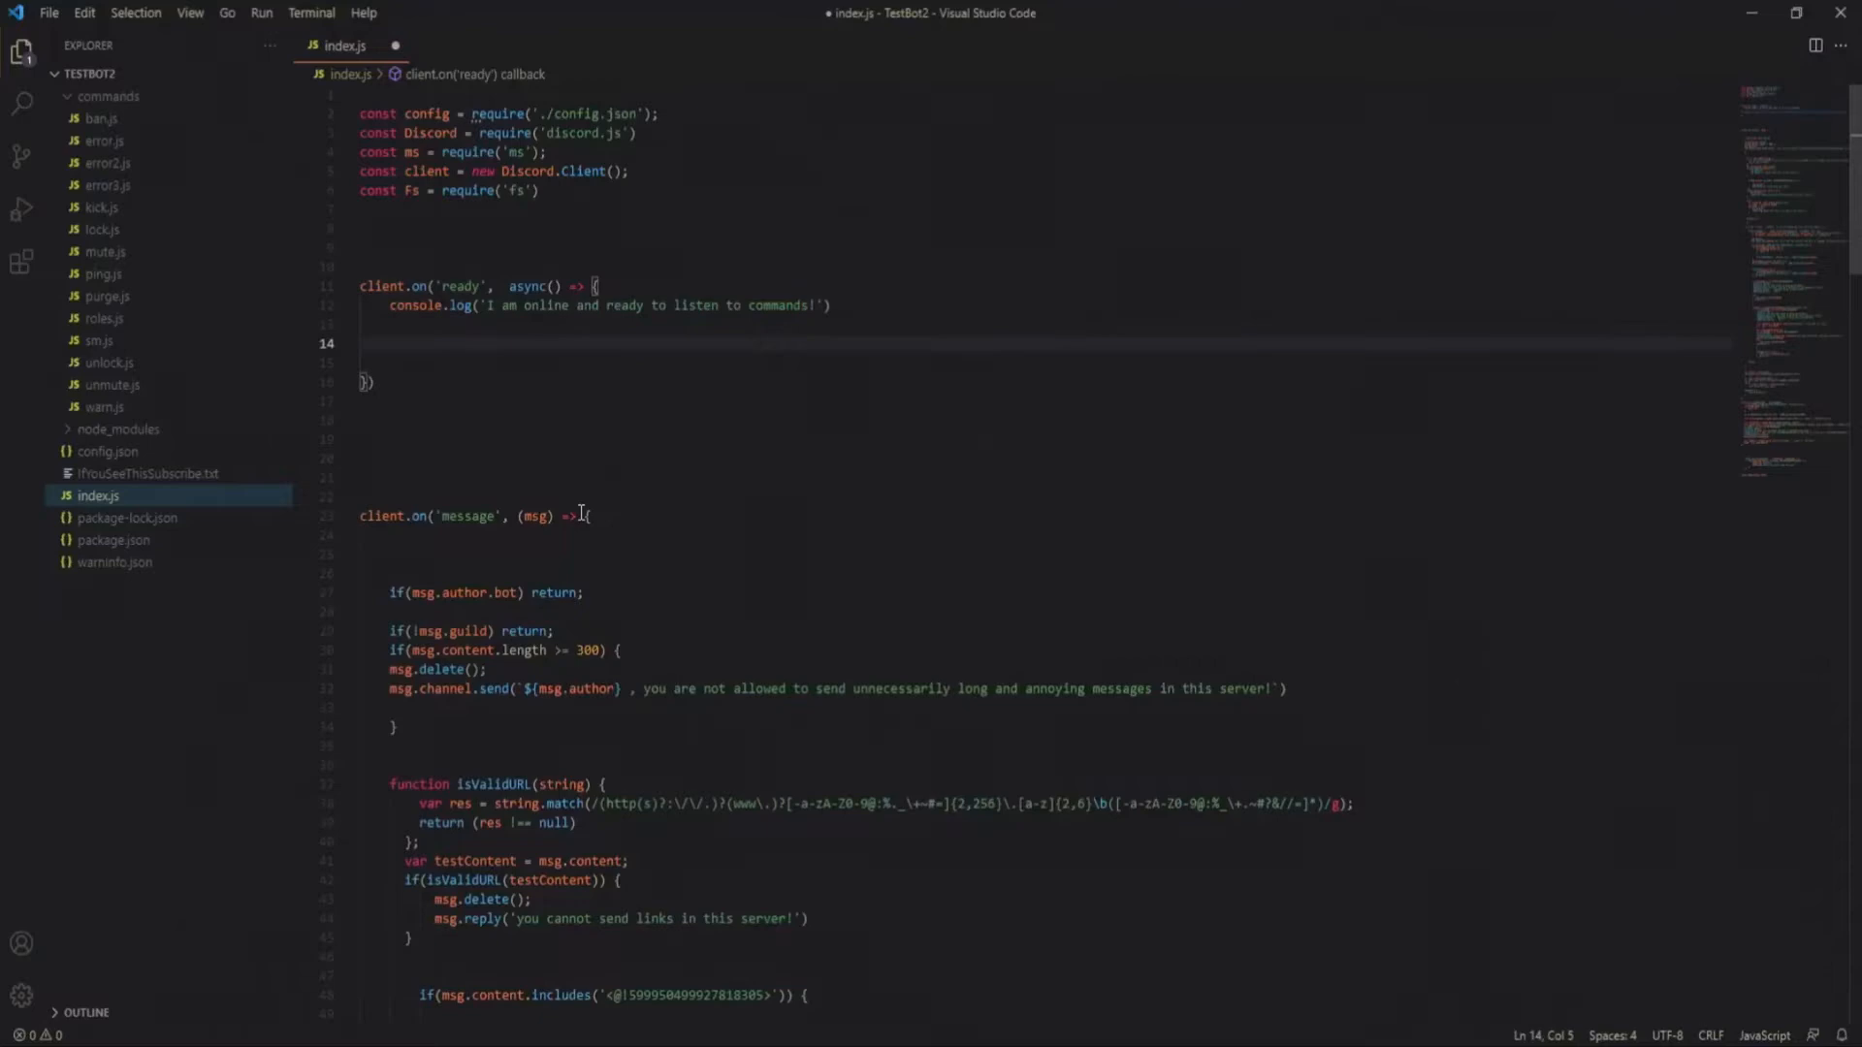
- Declare const statusArray = ['fortnite, PLAYING', 'general chat, WATCHING', 'music, LISTENING'] on line 14
type("const status")
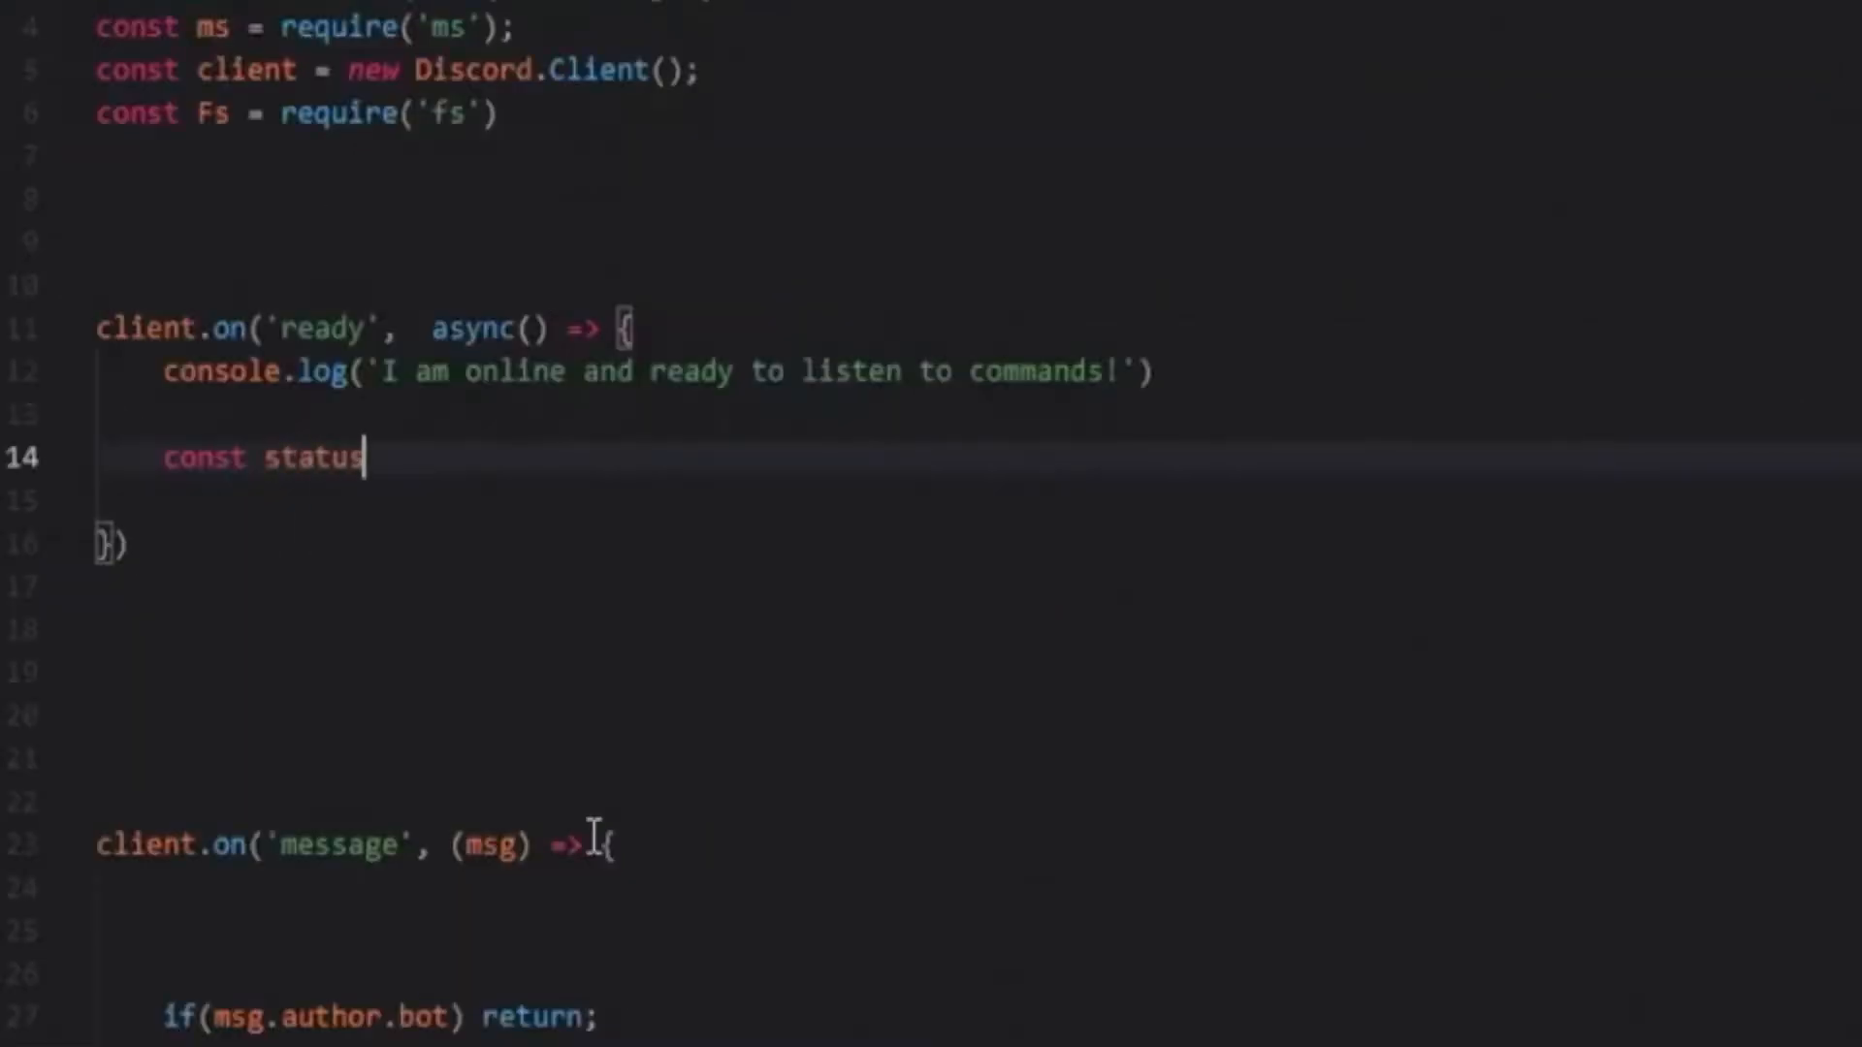
type("Array =")
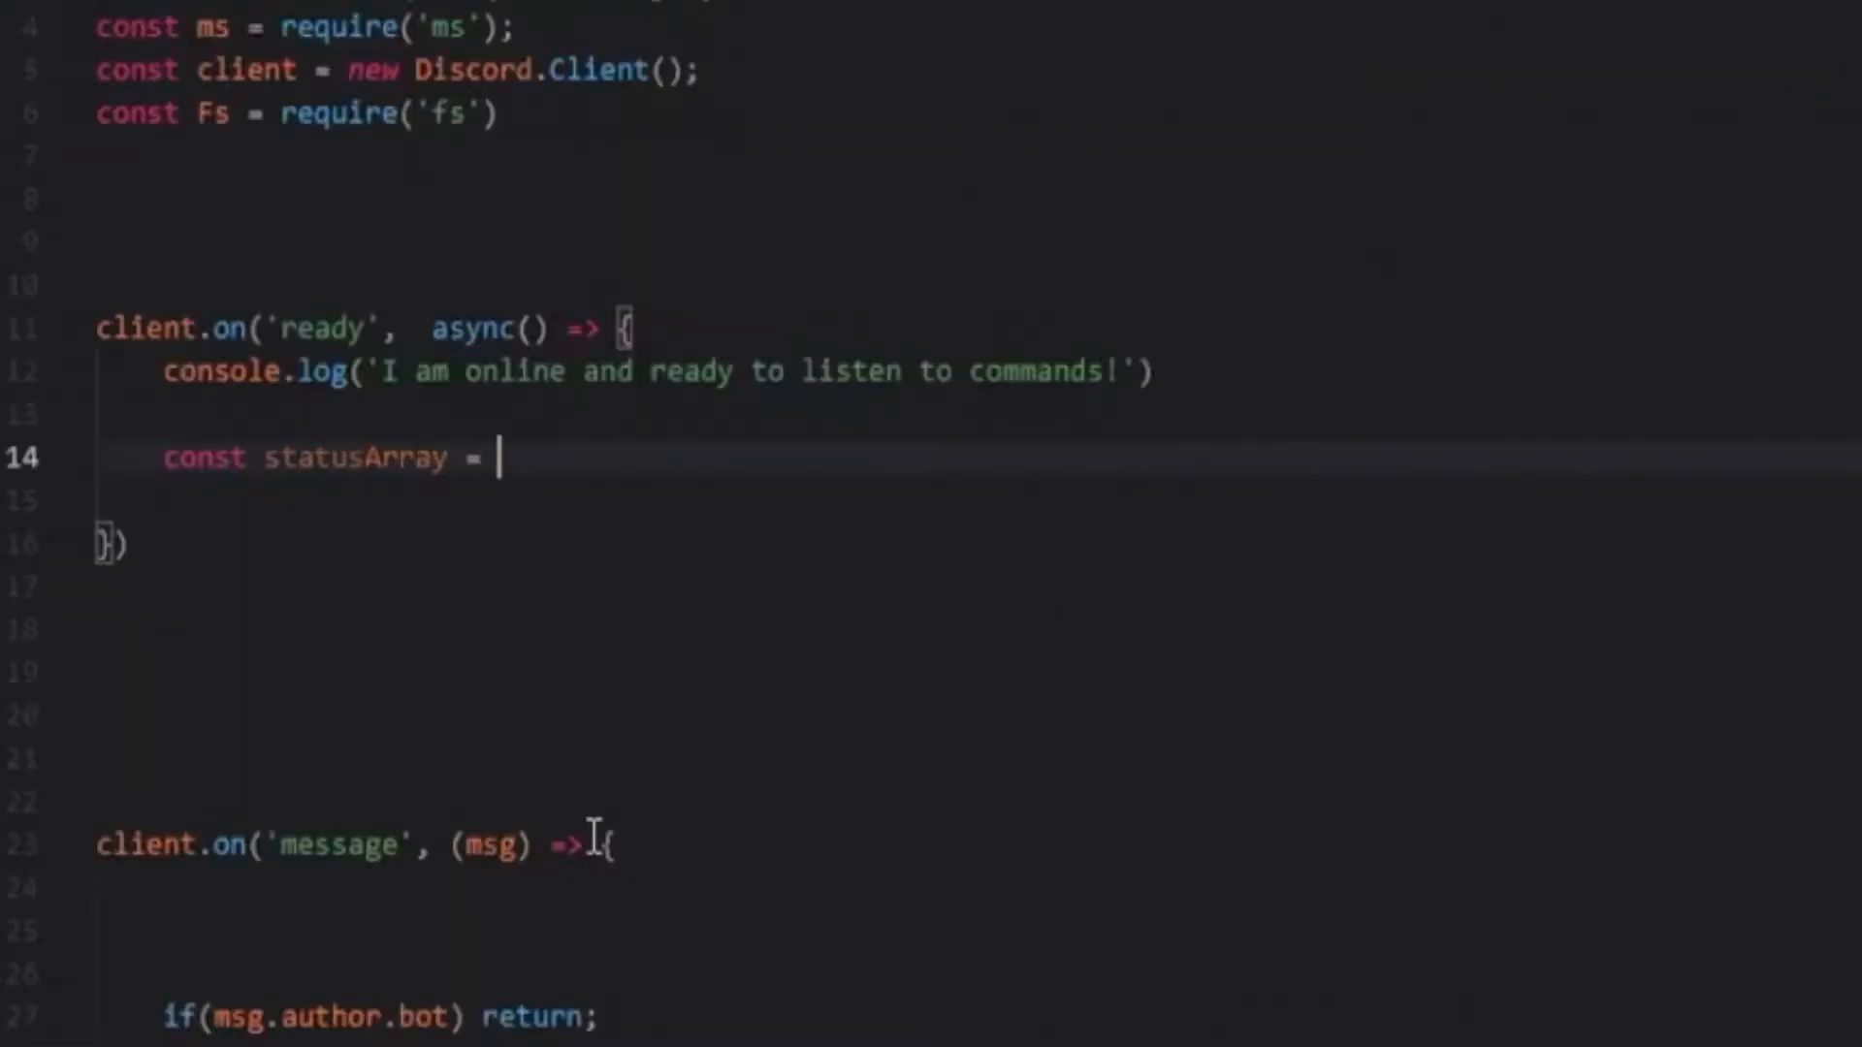
type("['fort'")
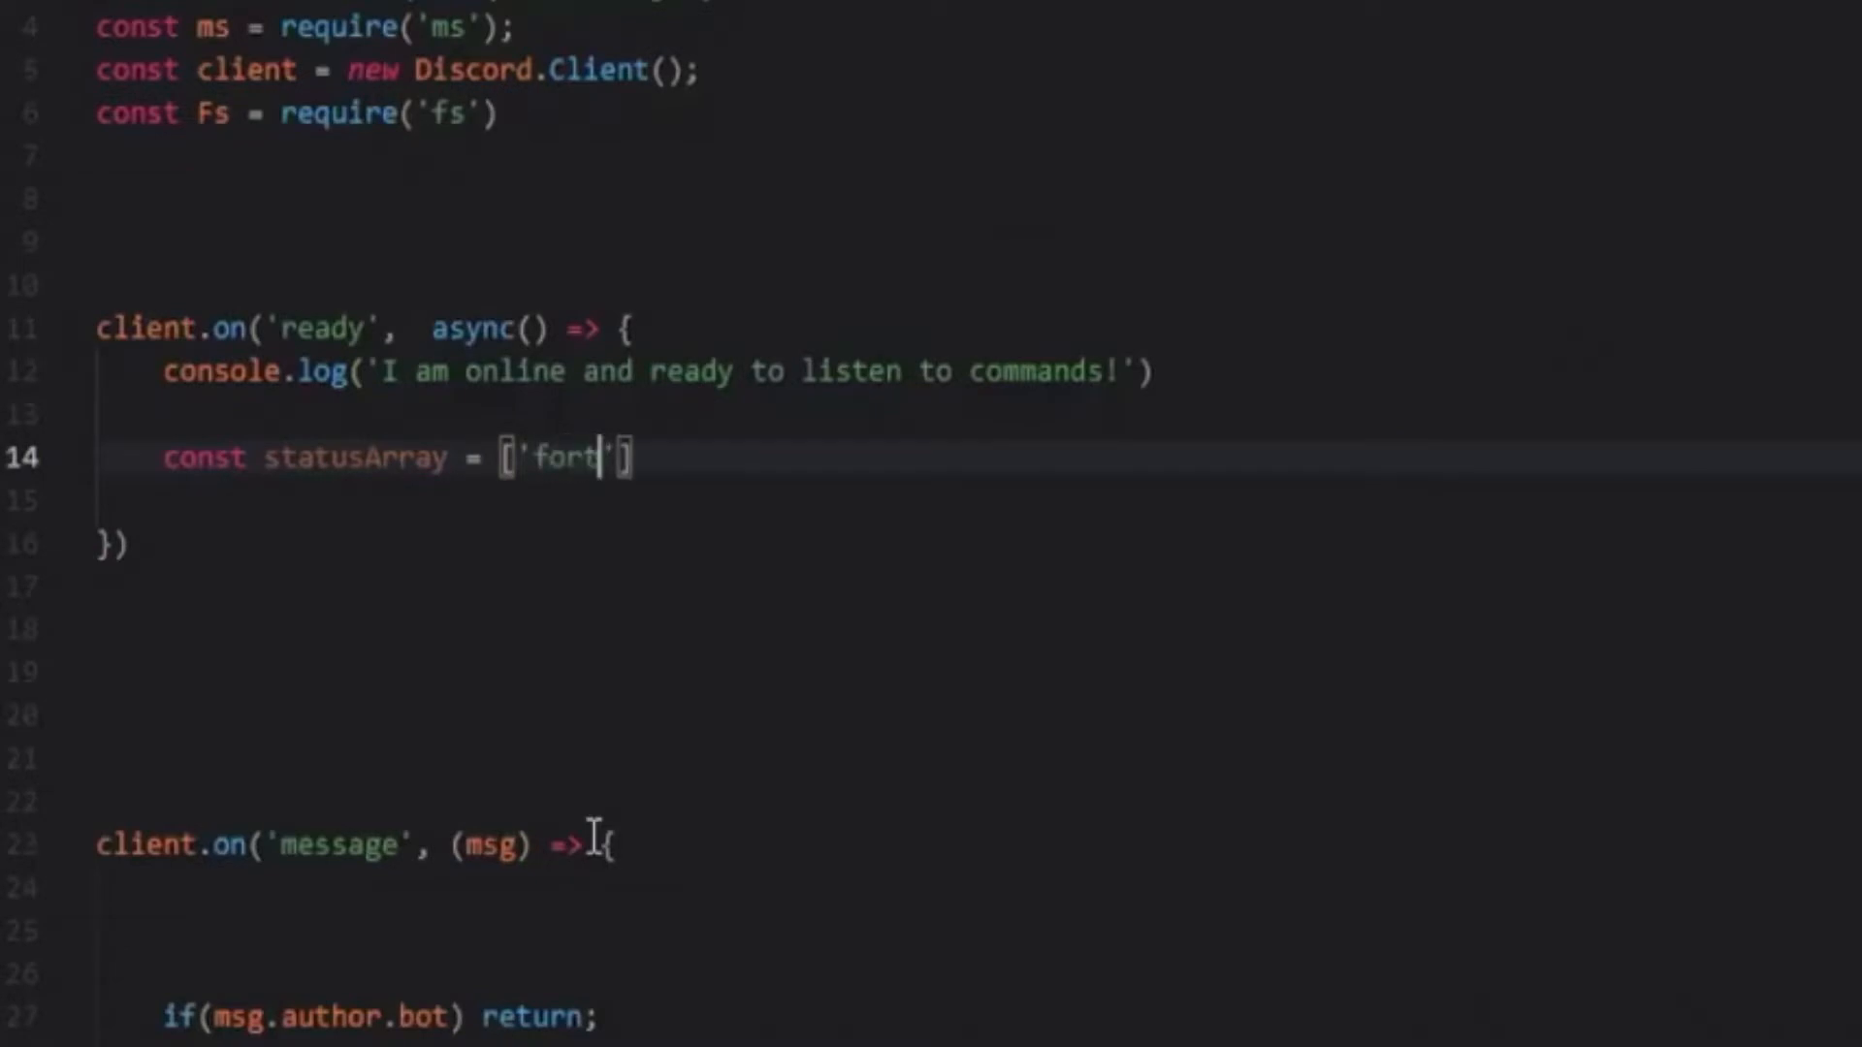
type("nite,")
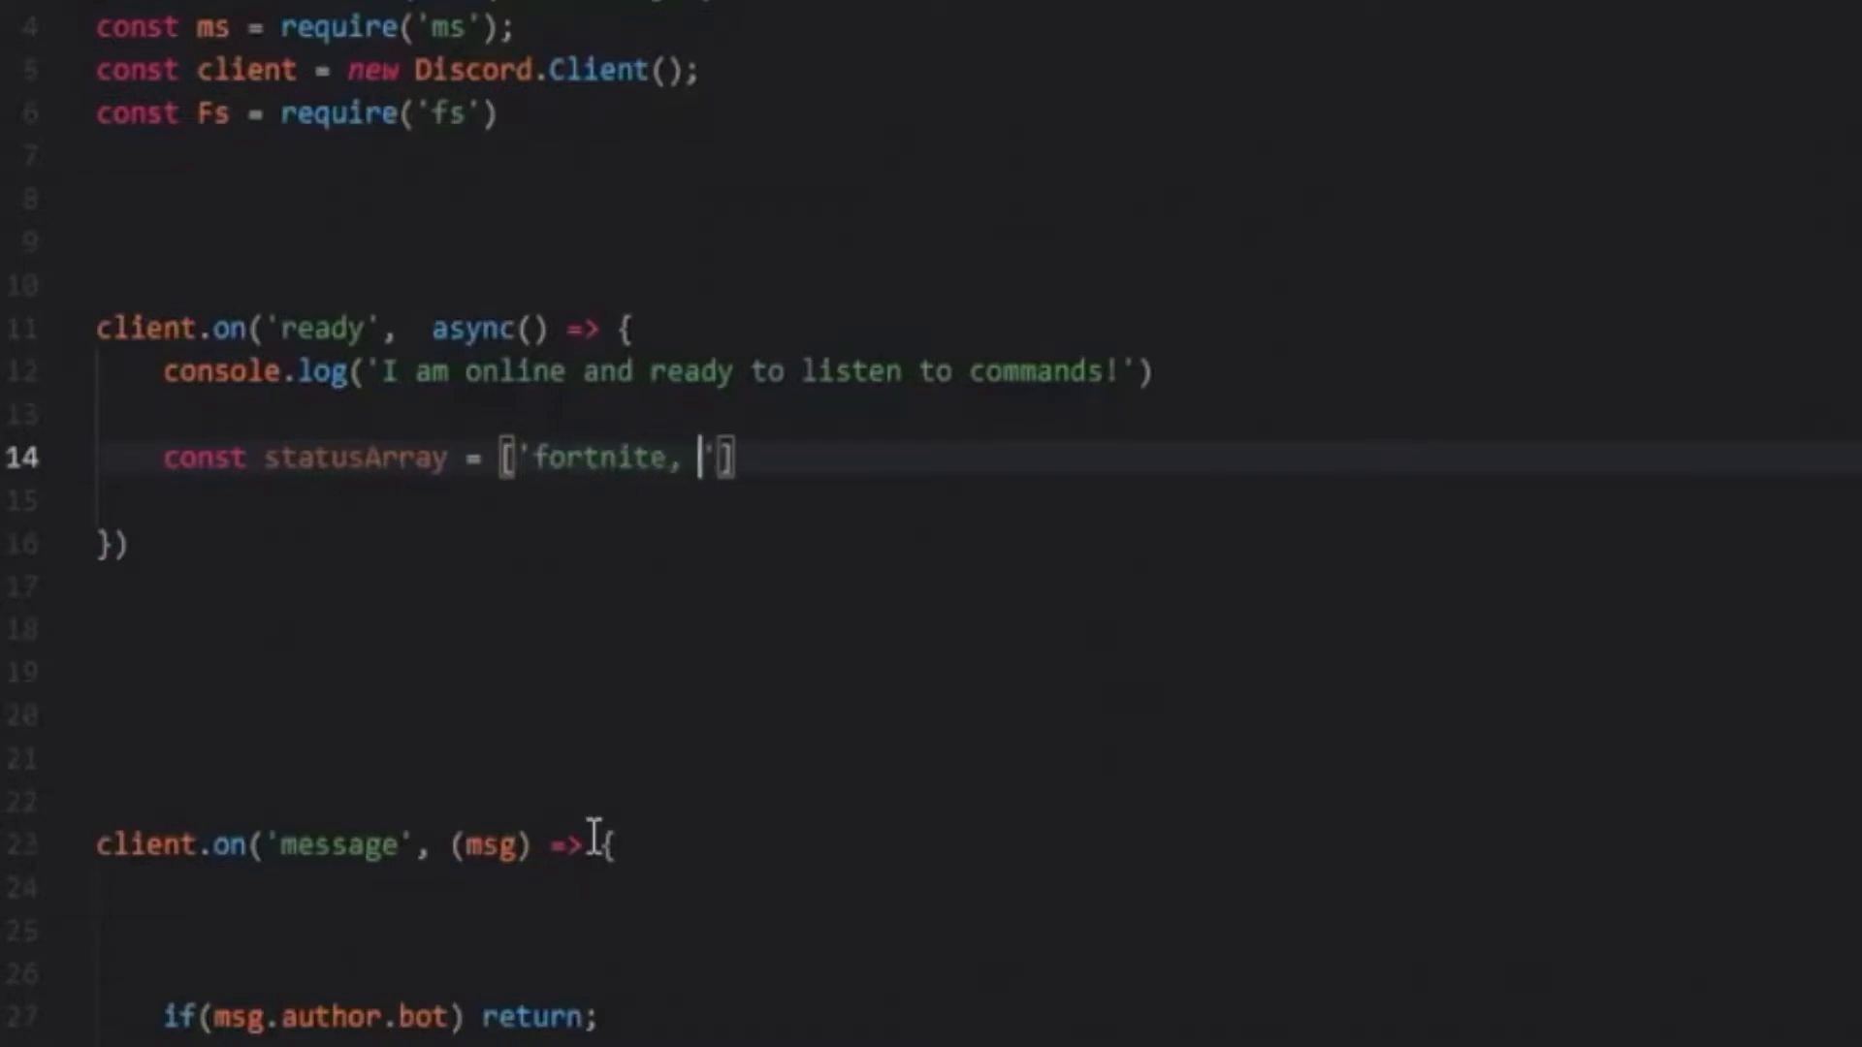
type("PLAYING")
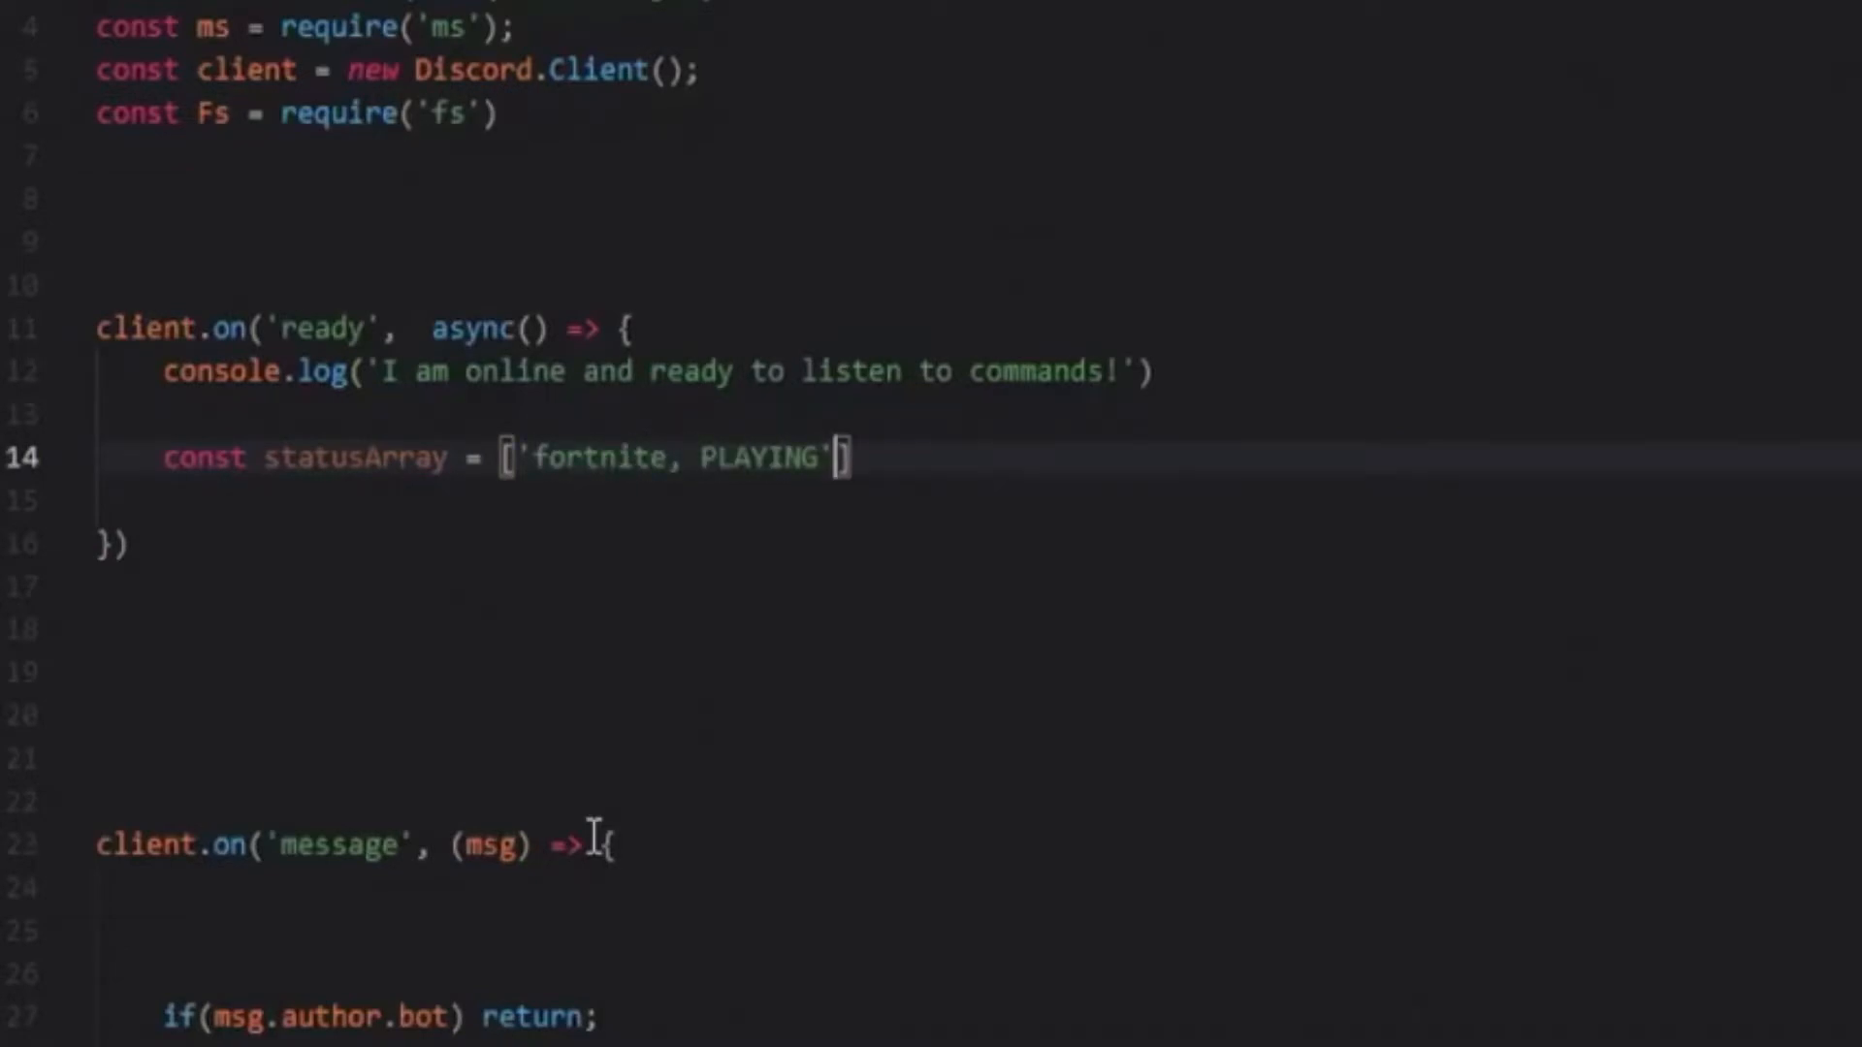
type(", '")
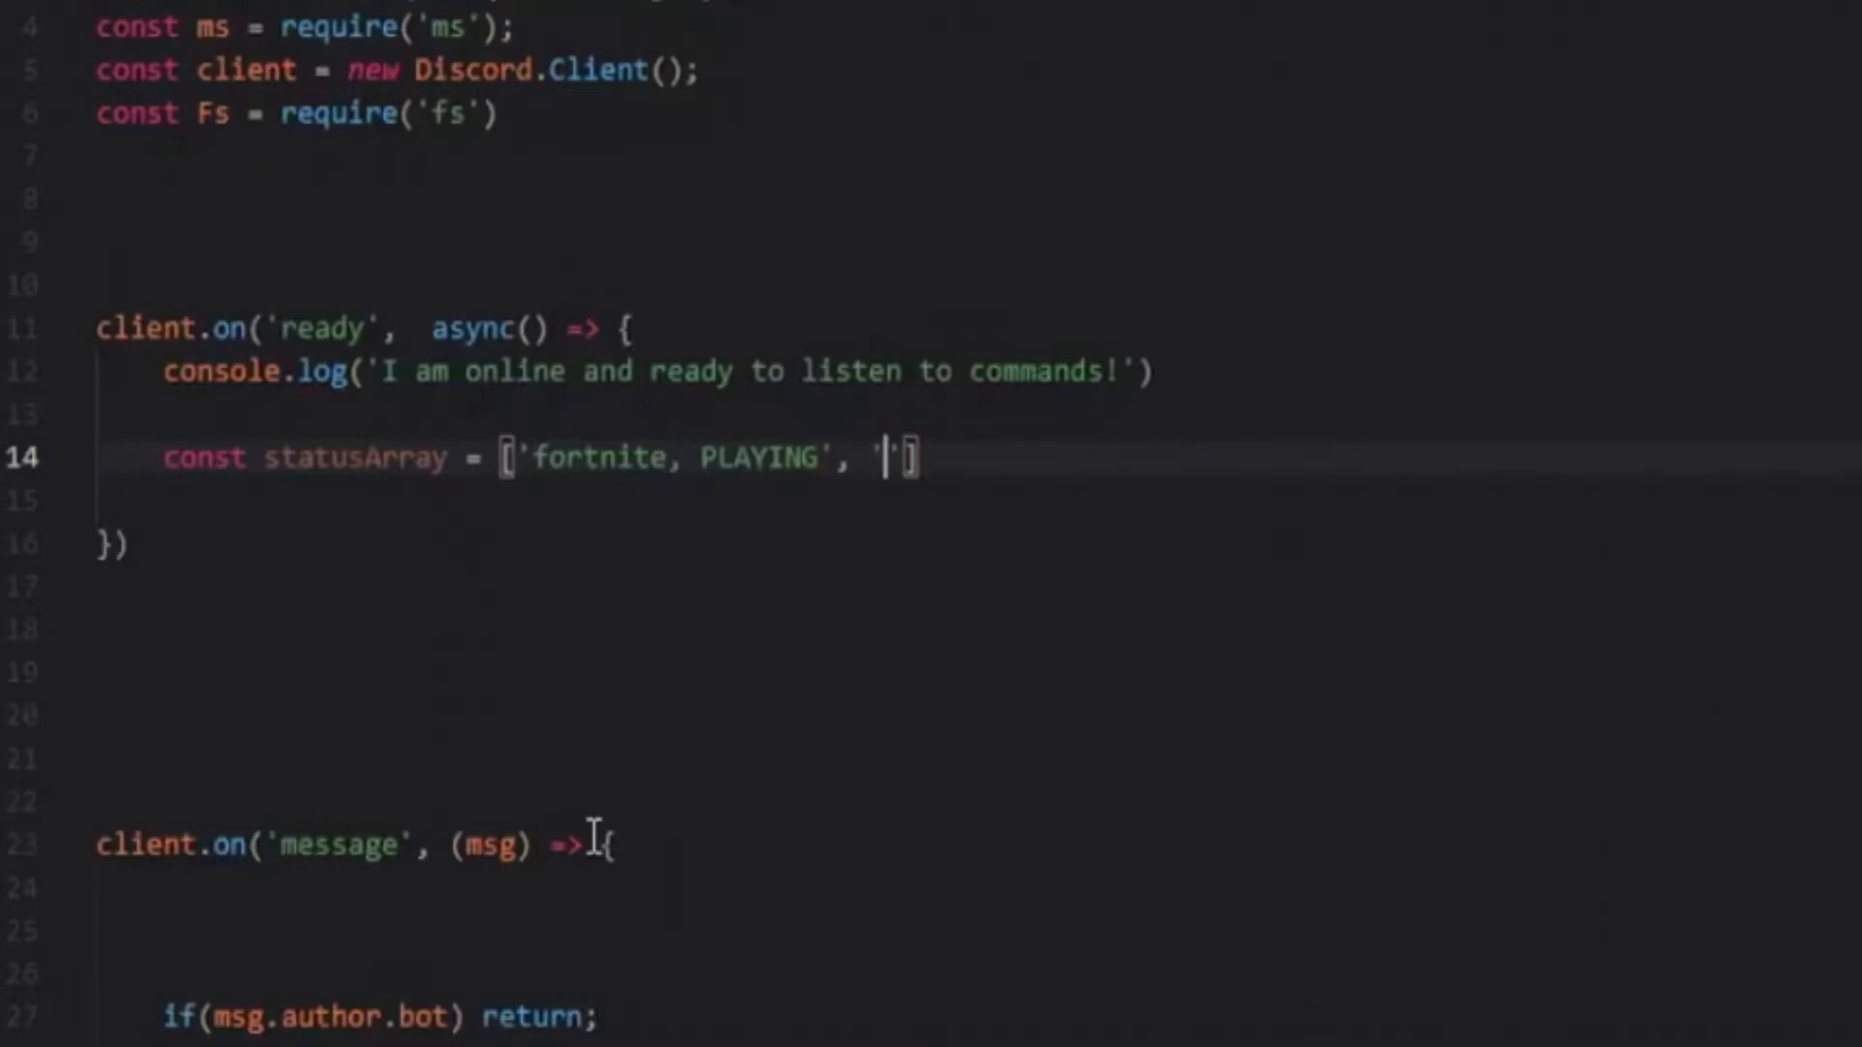
type("general chat, WATCHING")
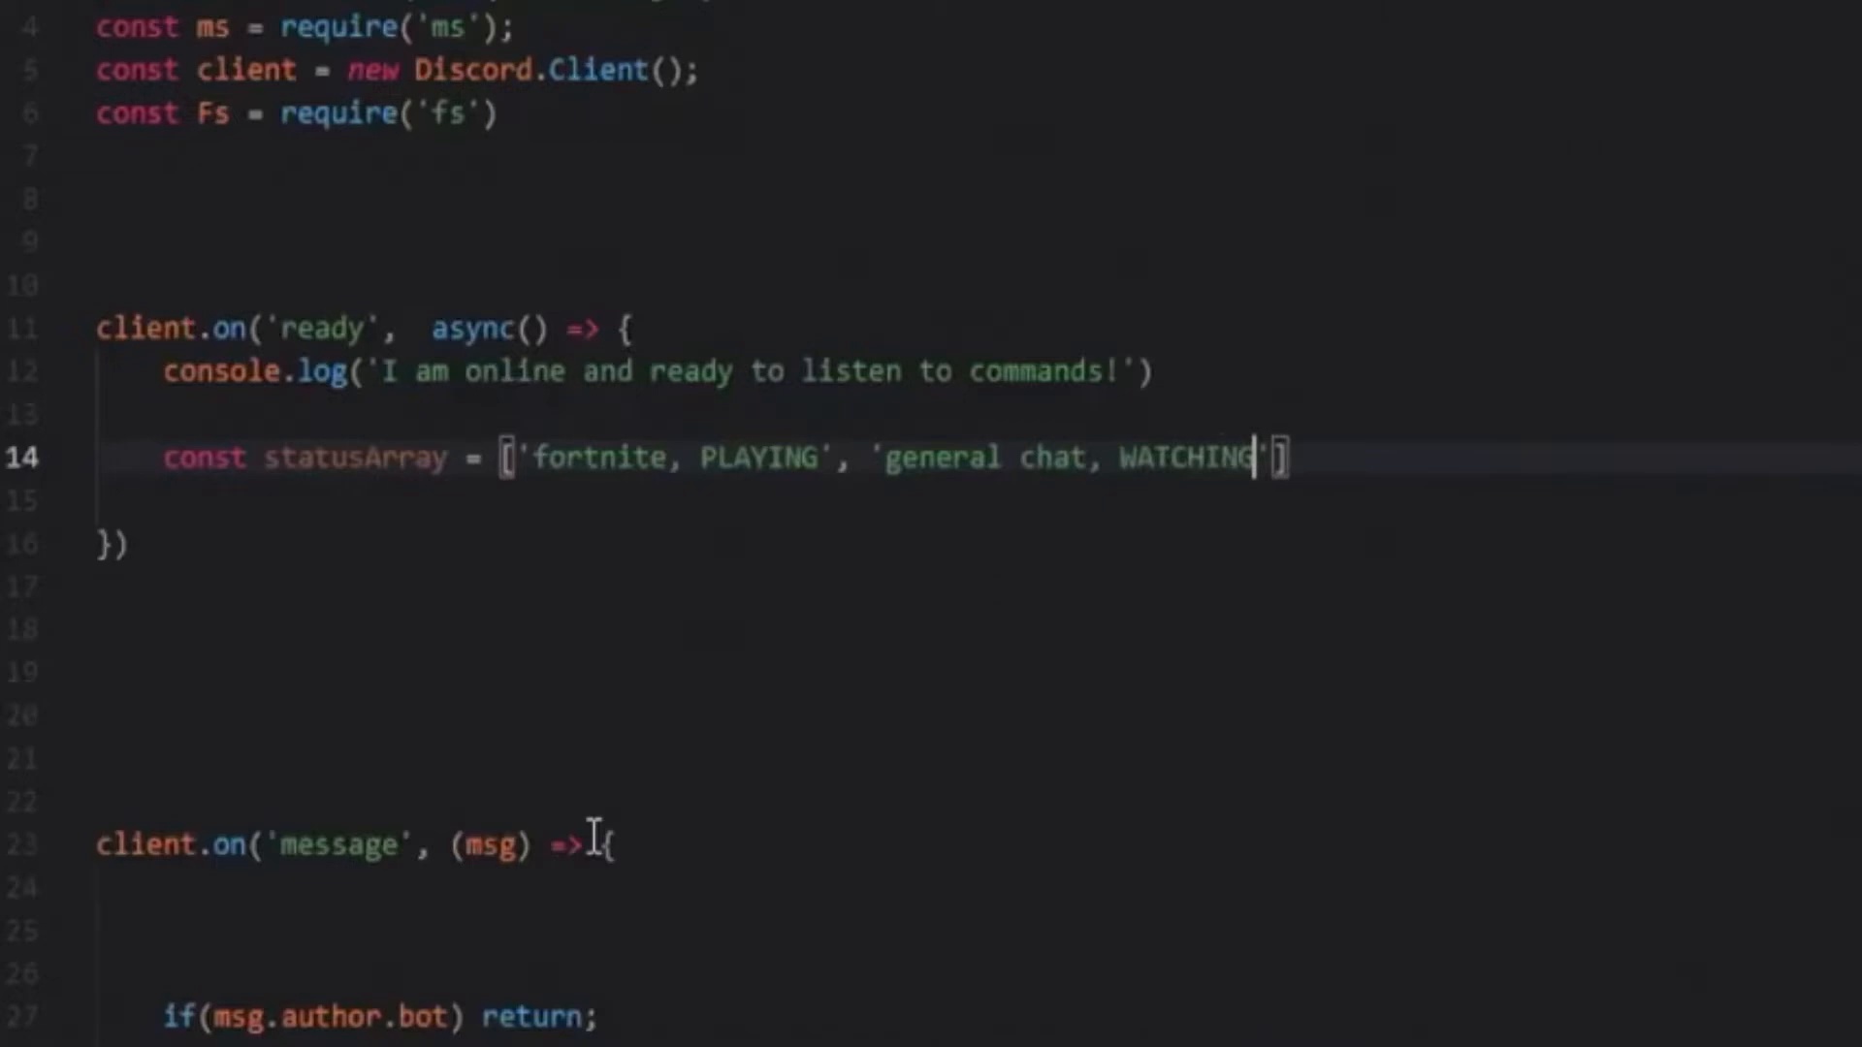
type(", ''")
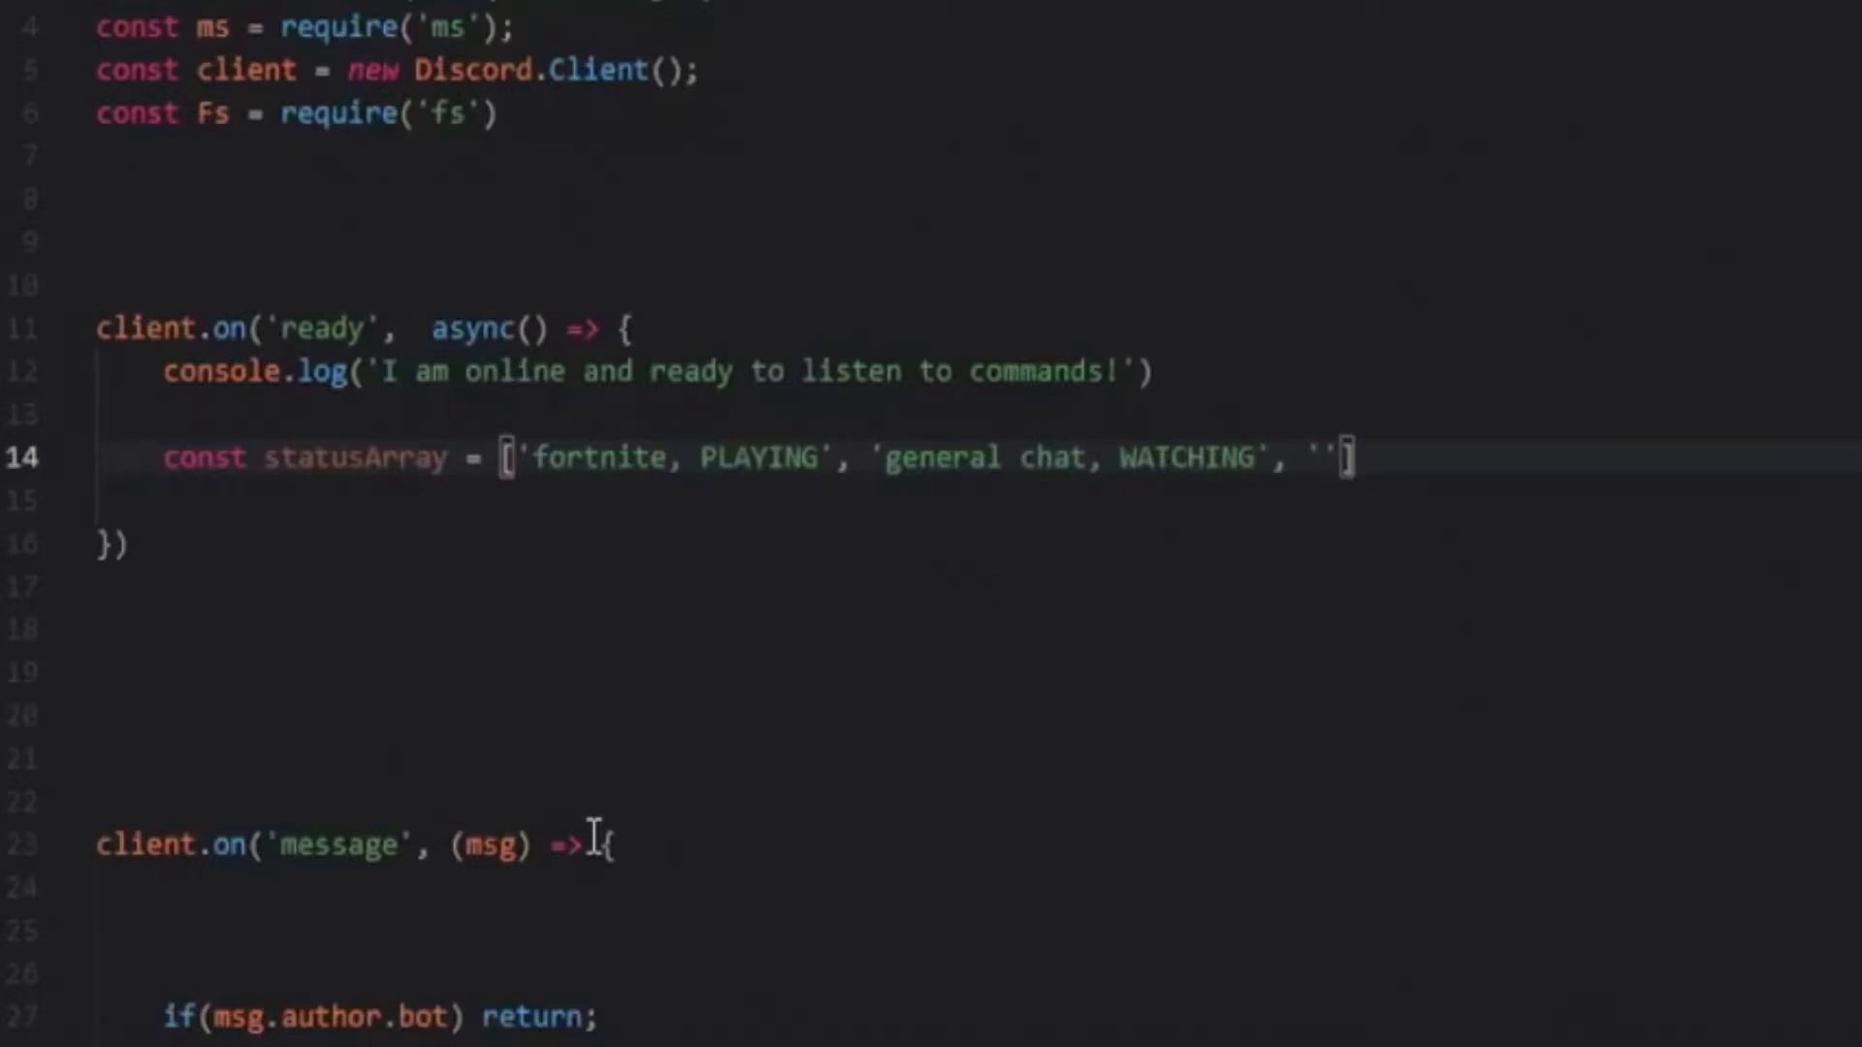
type("music")
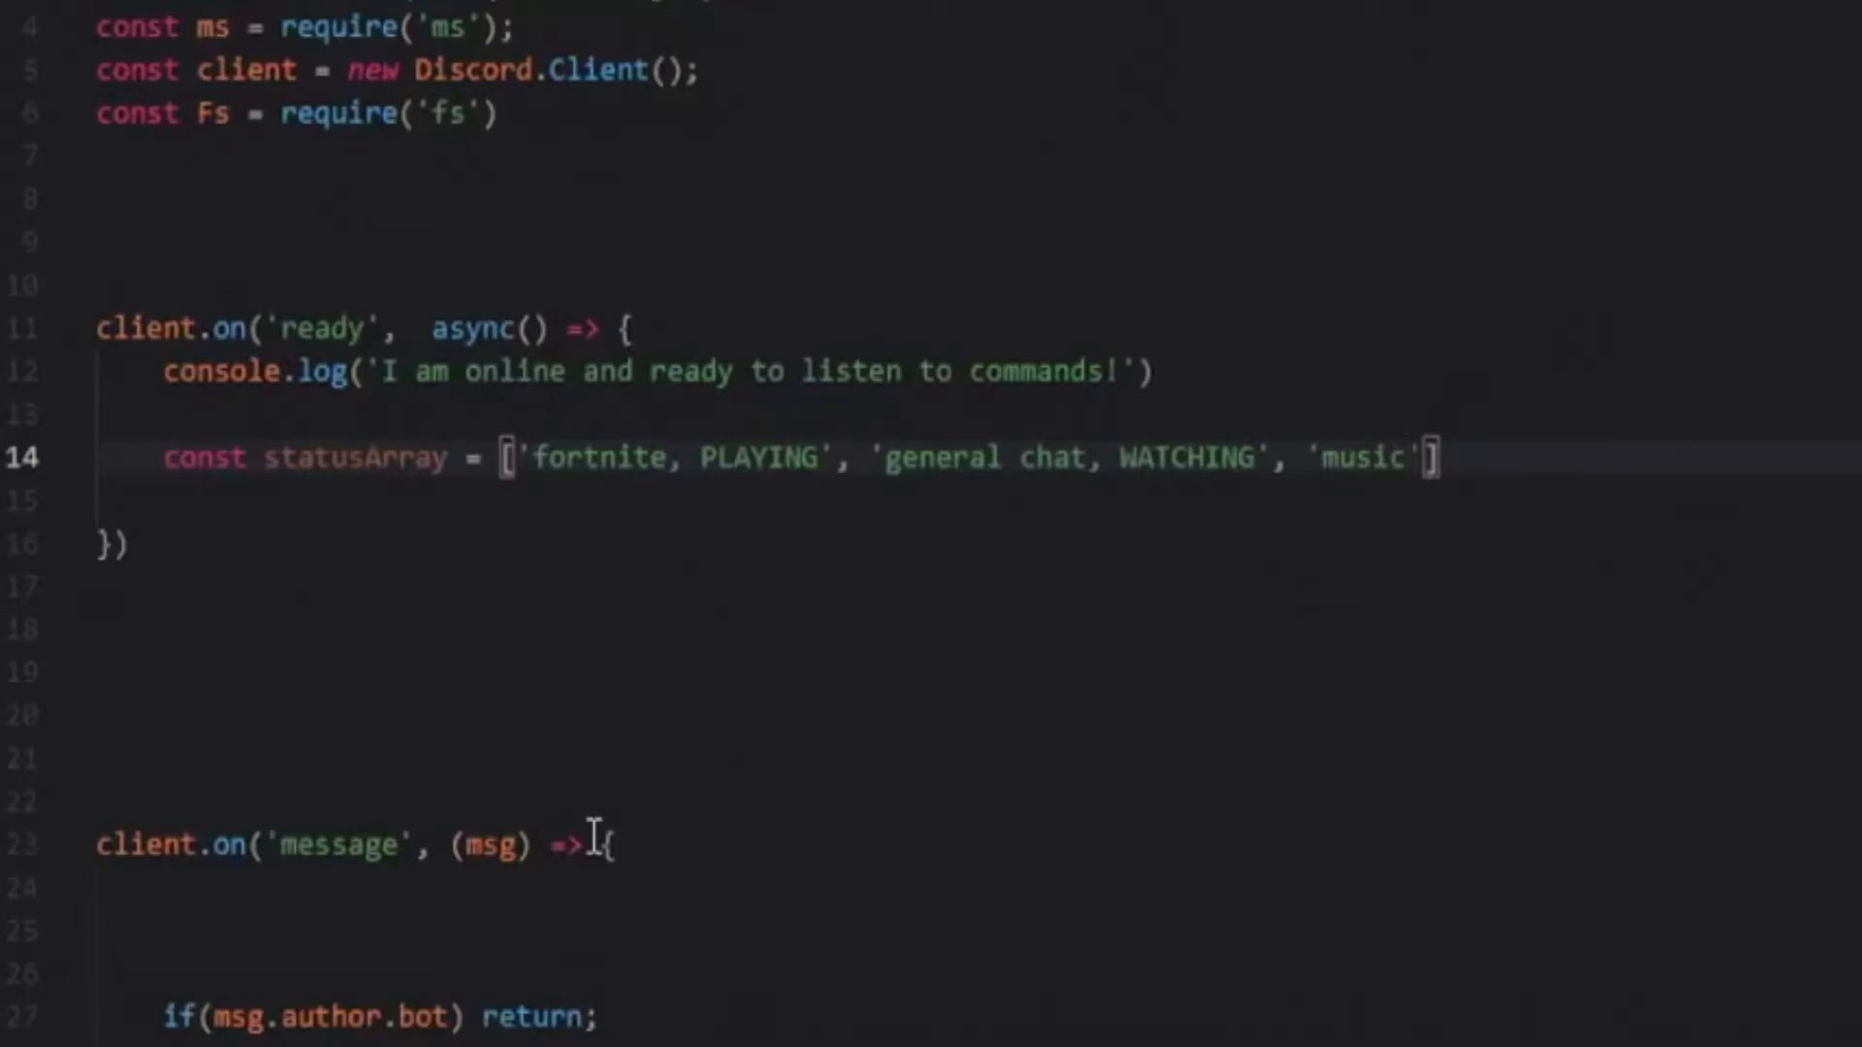
type(", LISTENING")
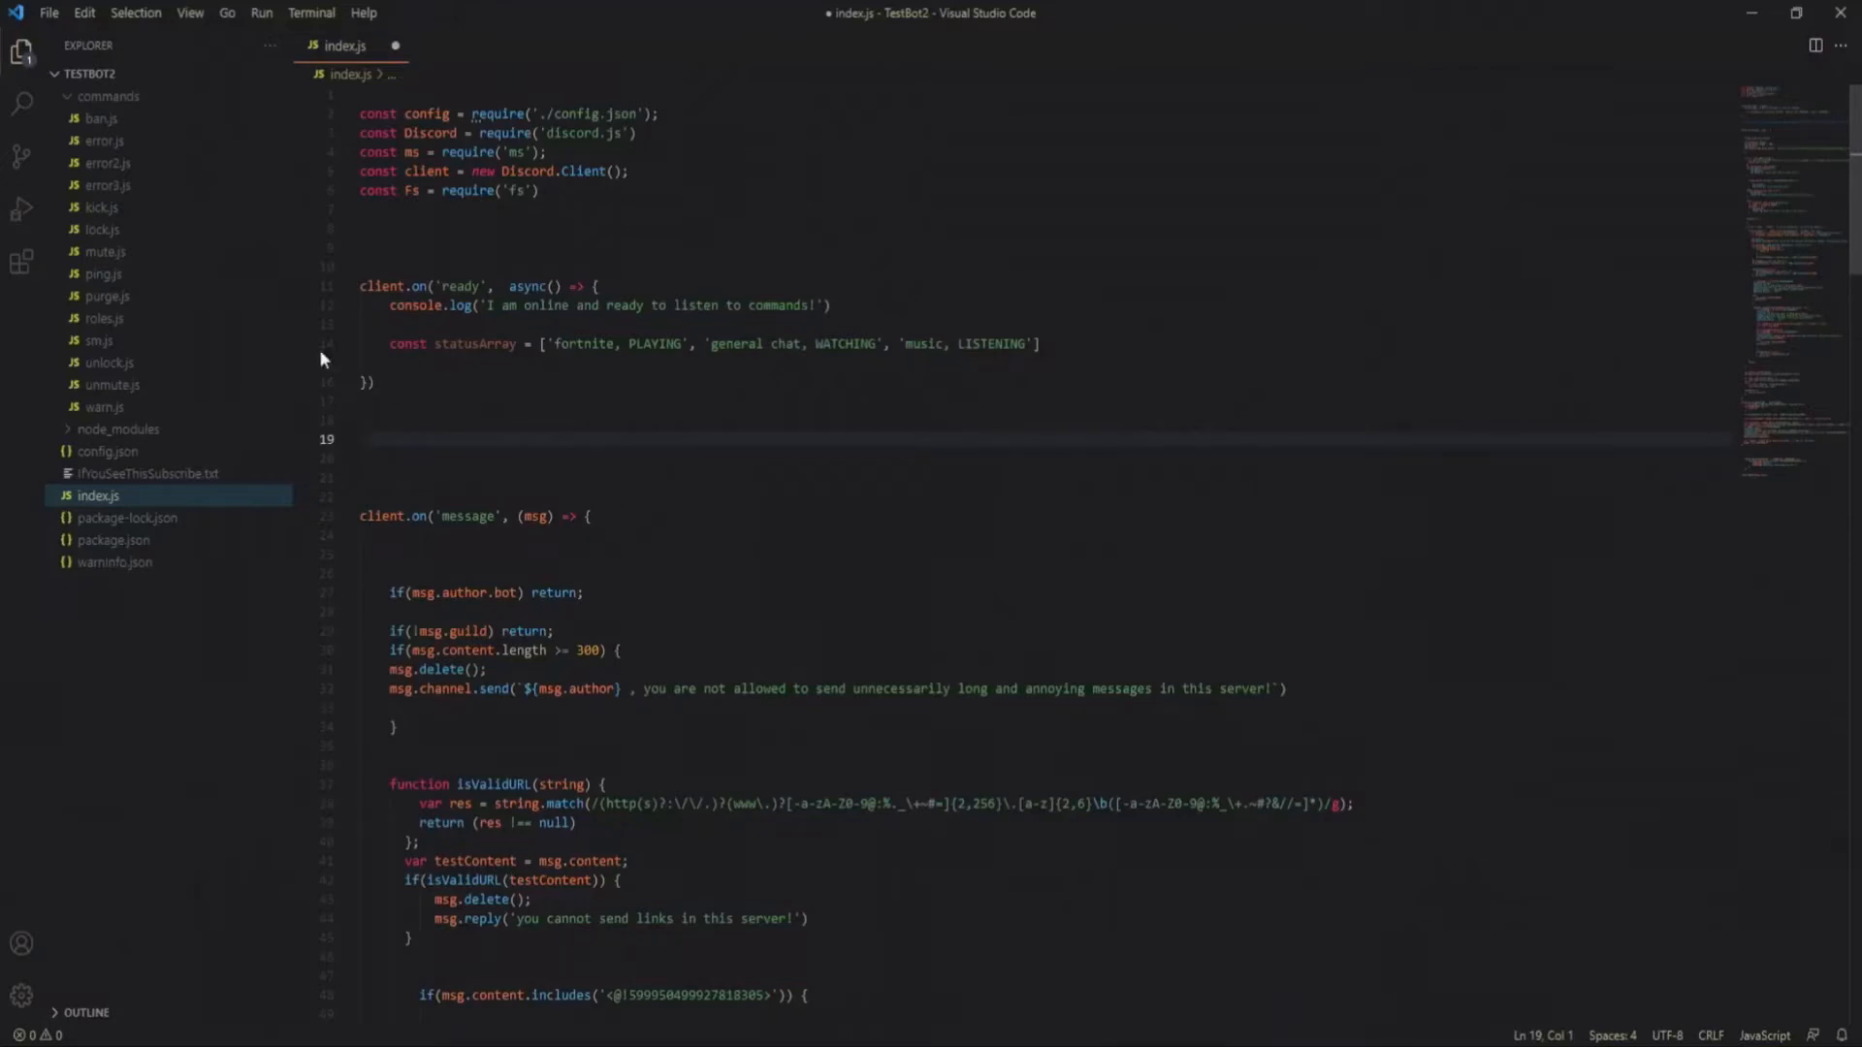
type("Playing a")
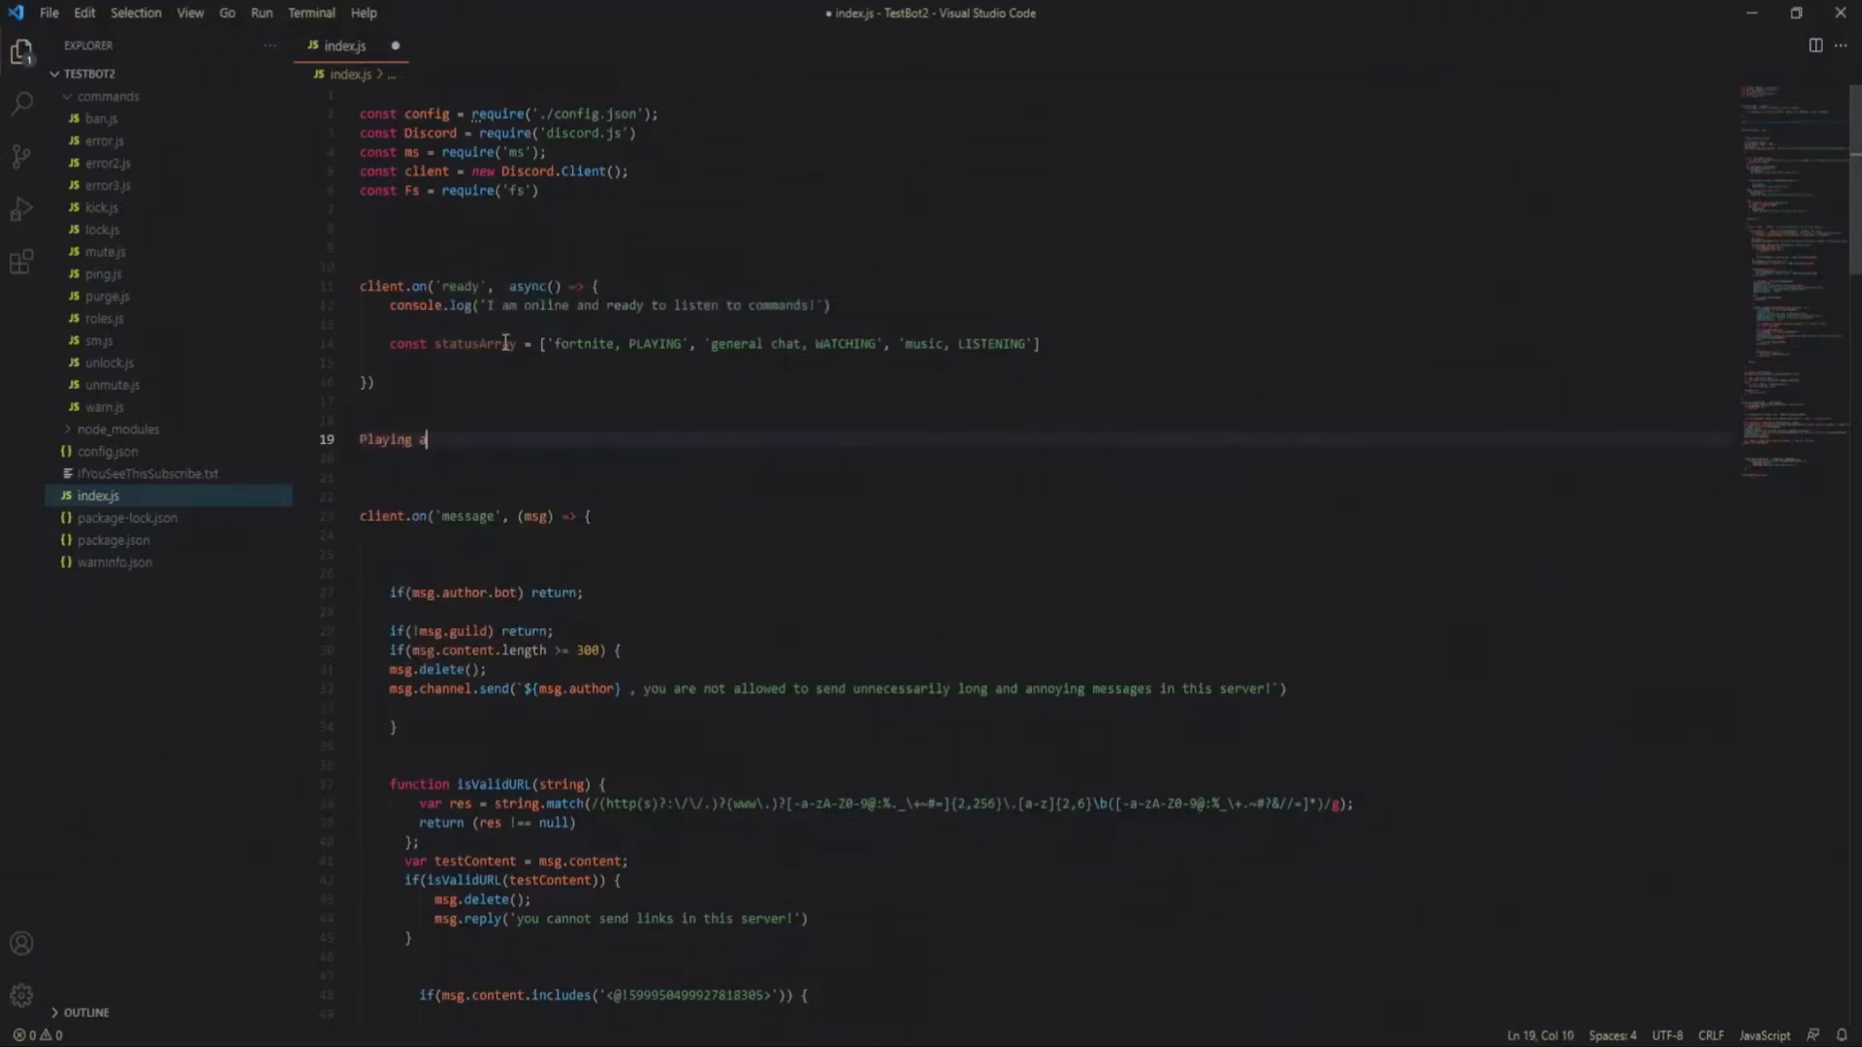
type("game:")
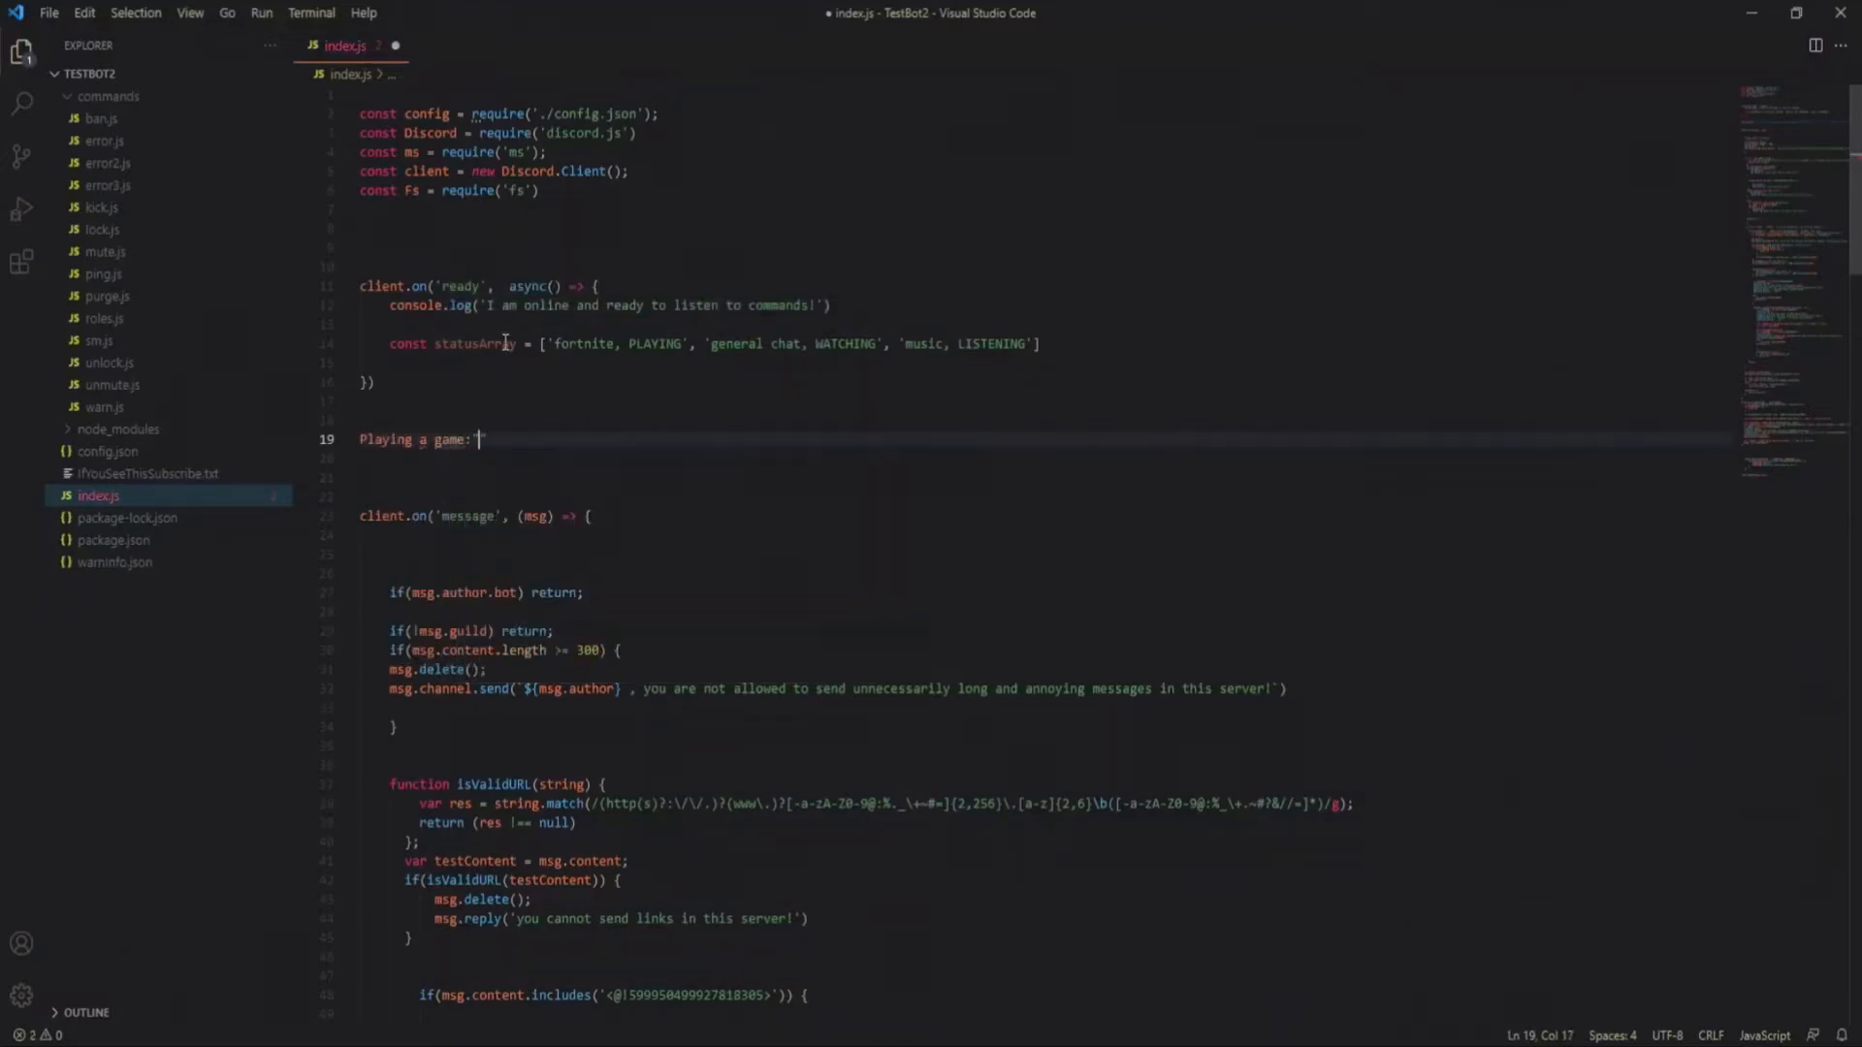
type("F")
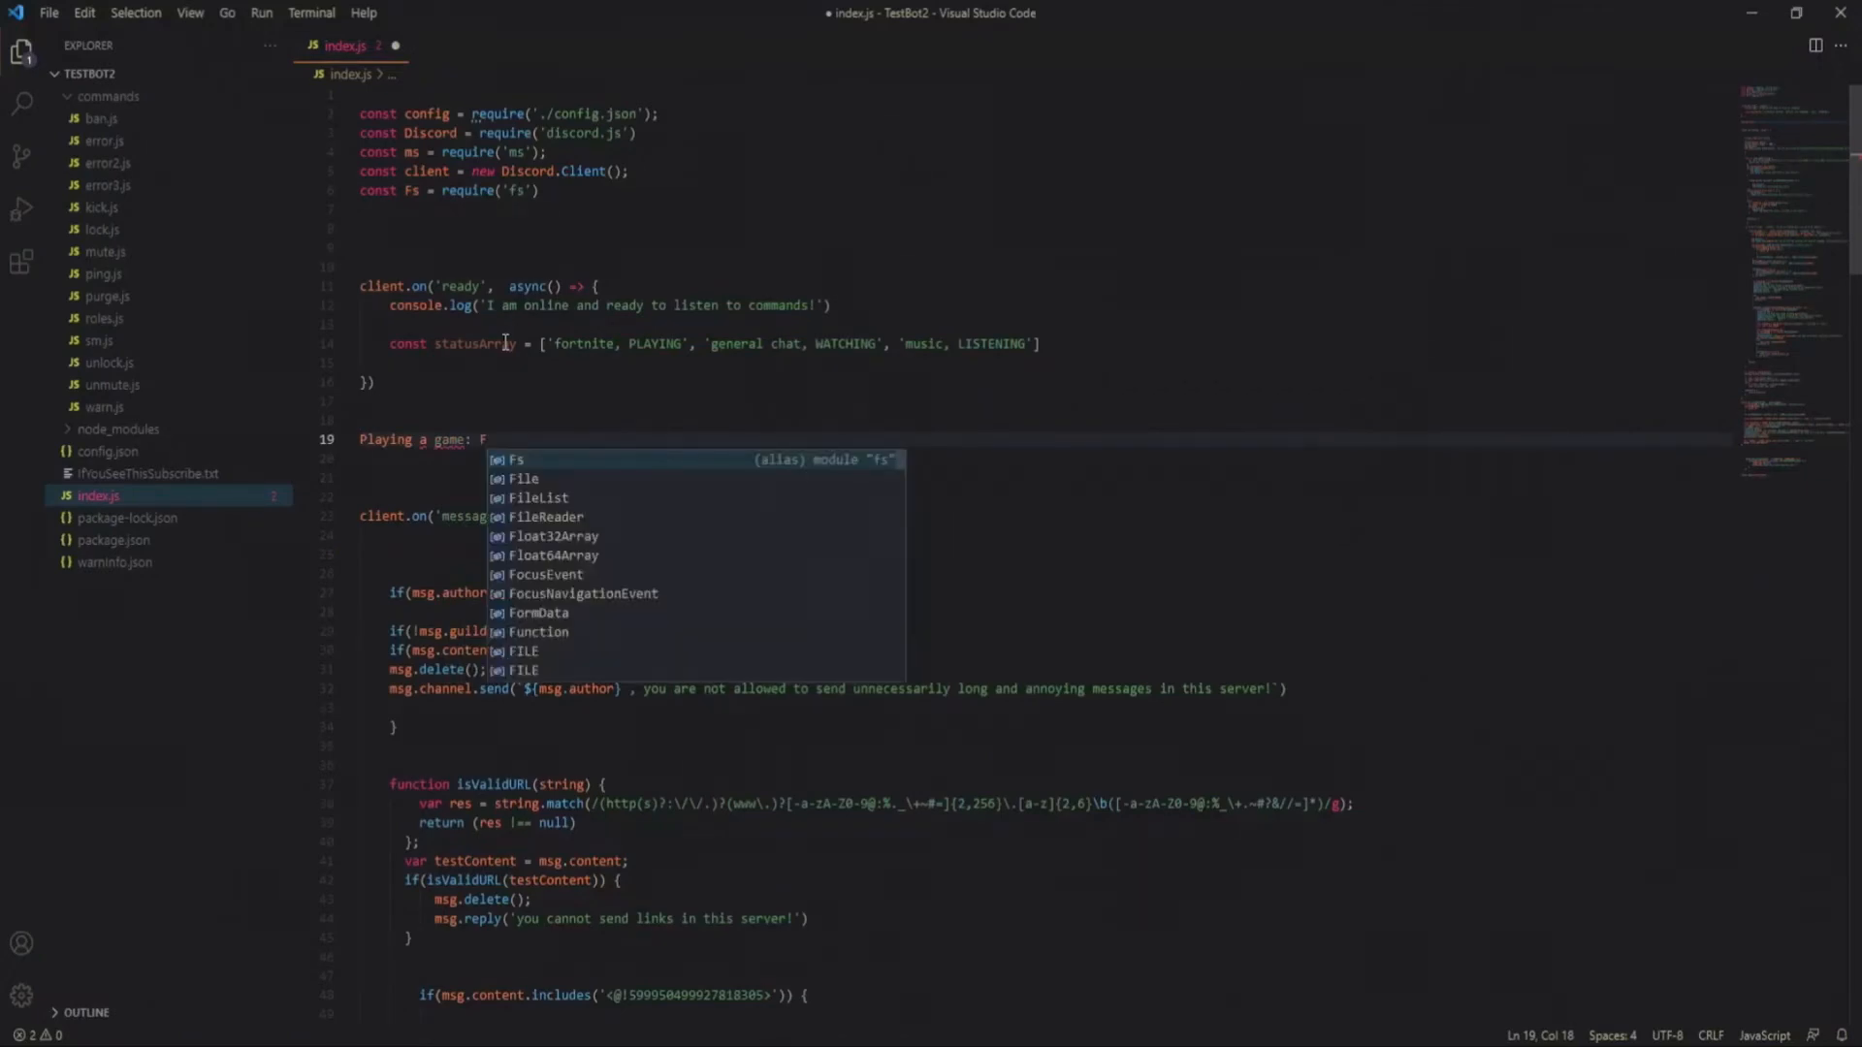
type("ortnite")
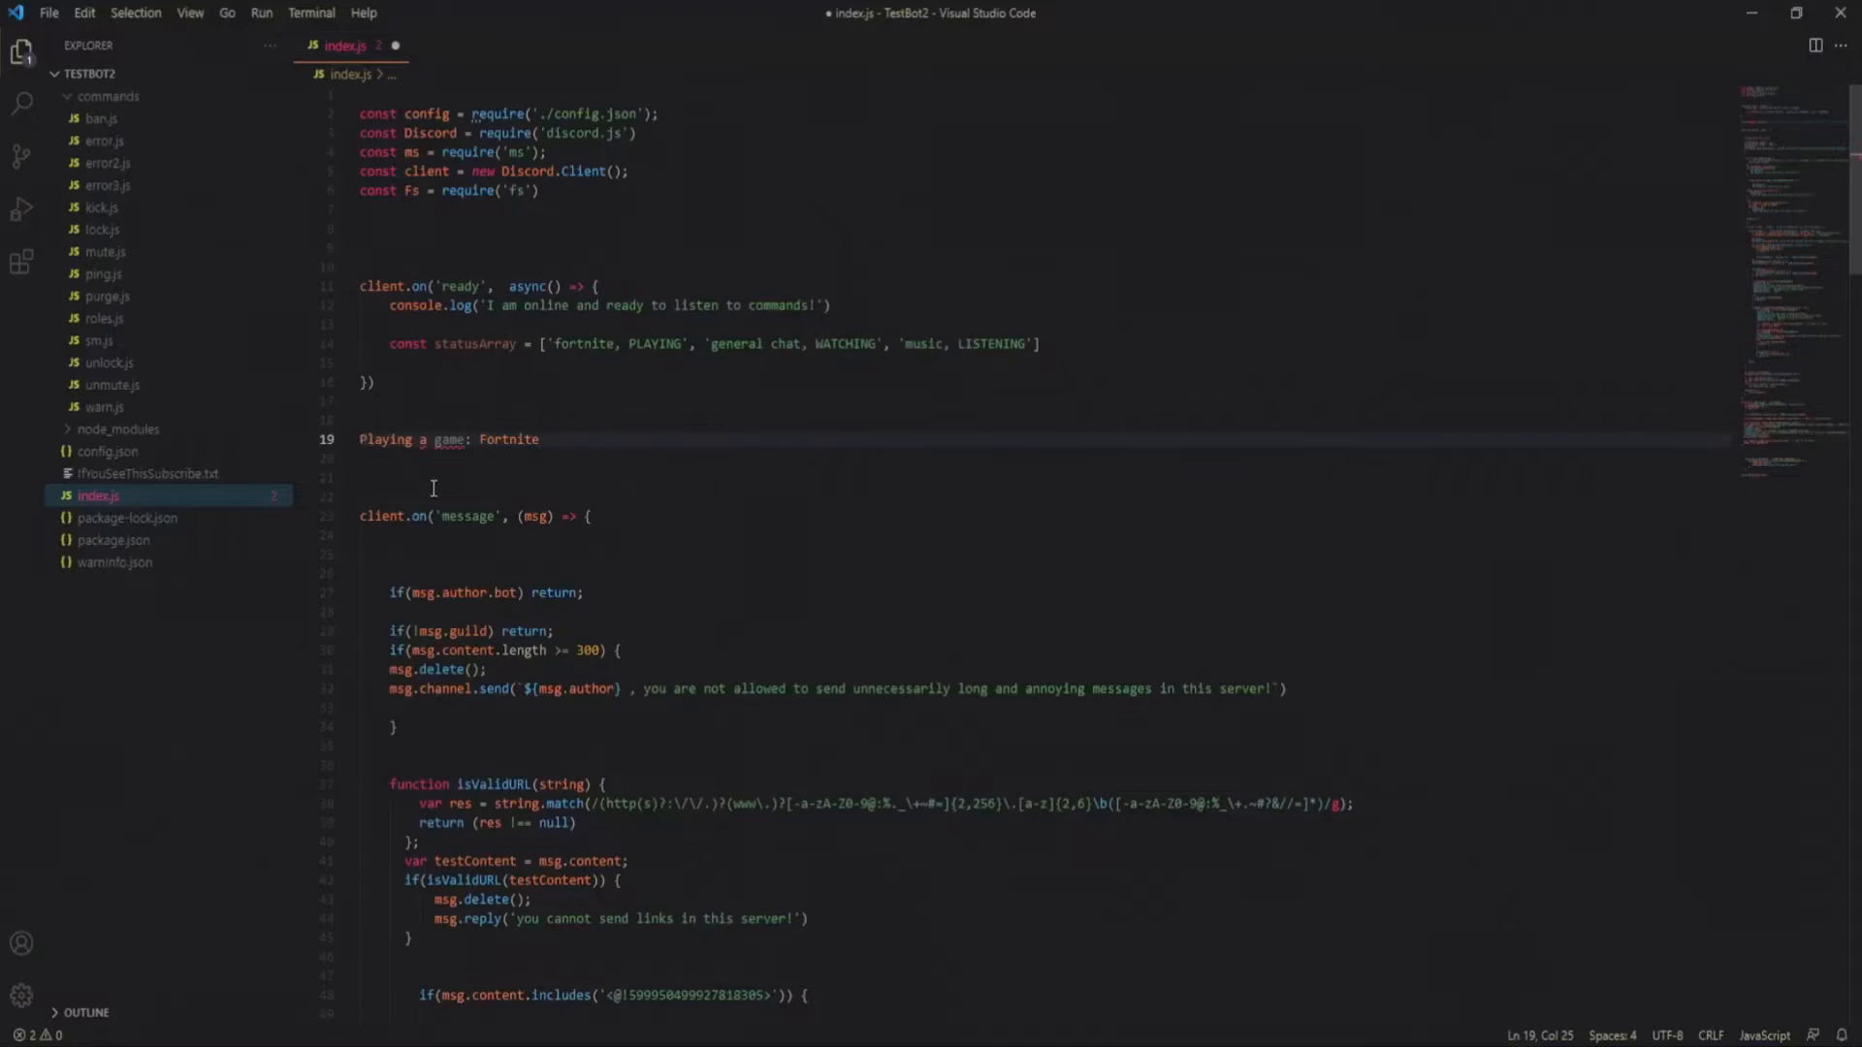
double_click(507, 439)
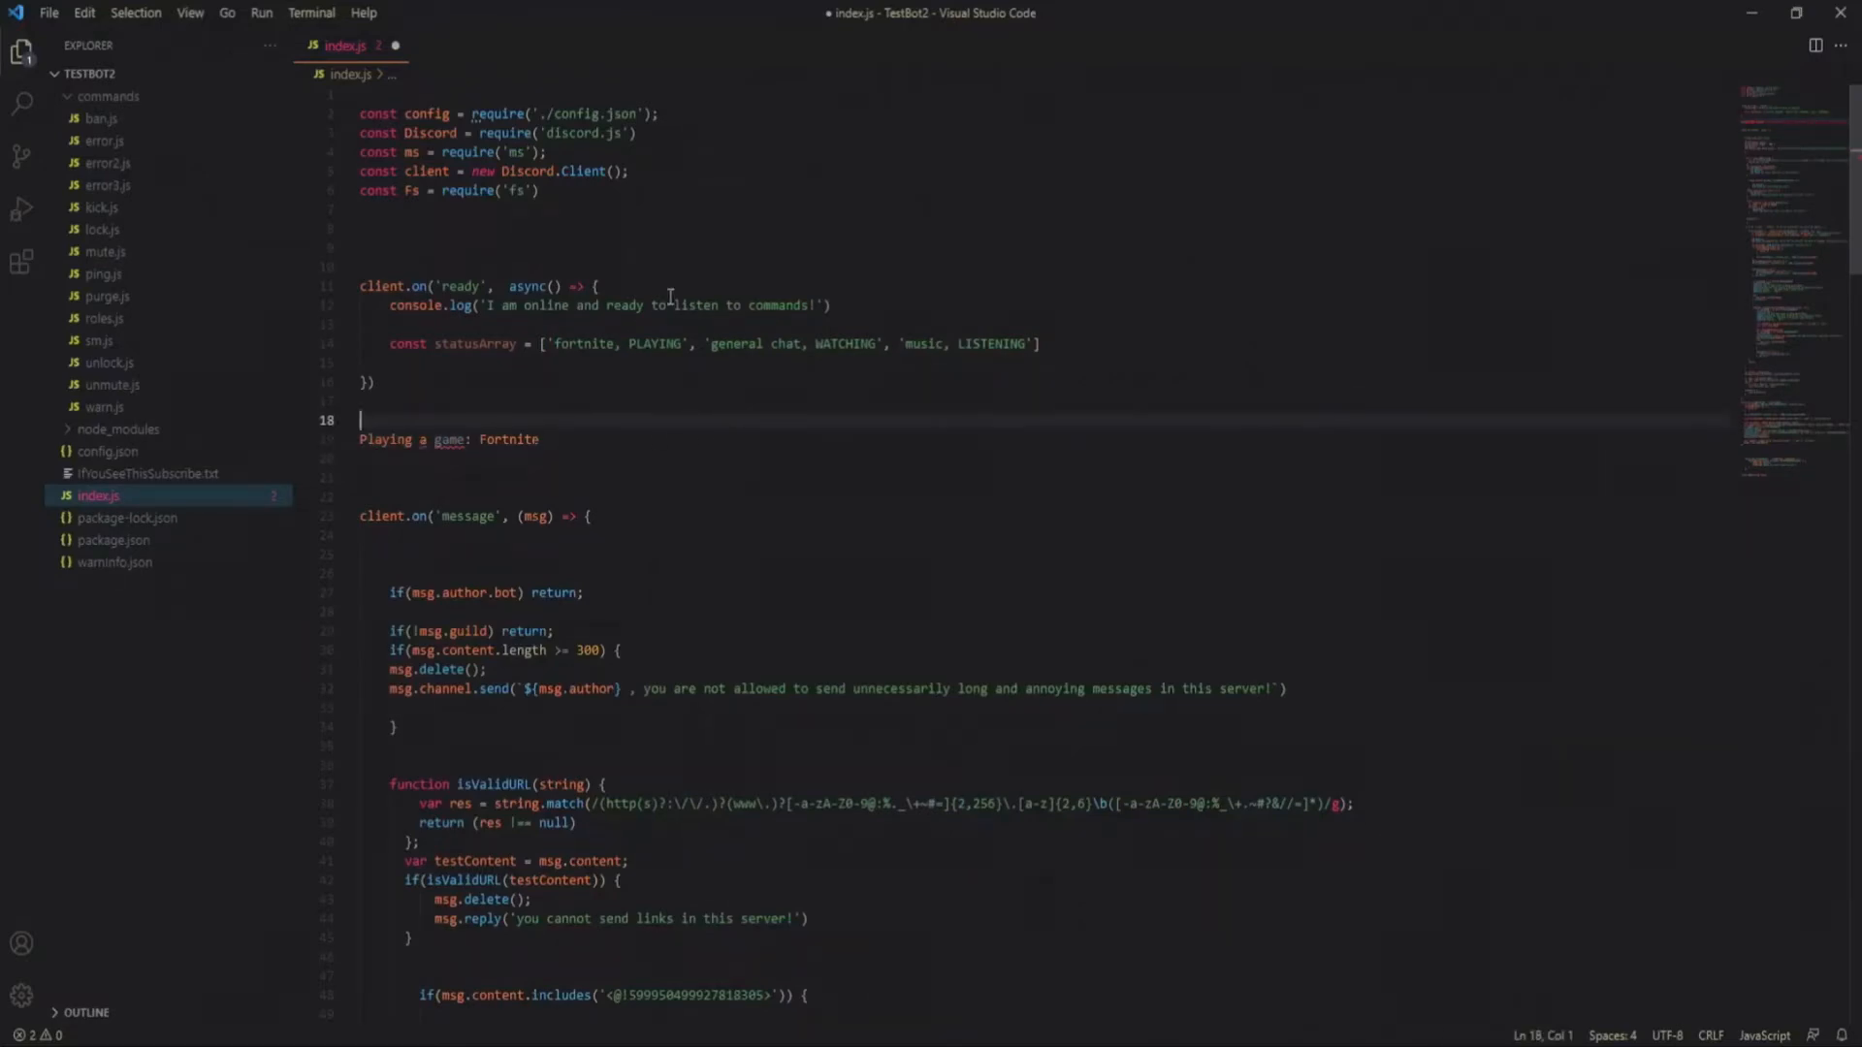
double_click(652, 343)
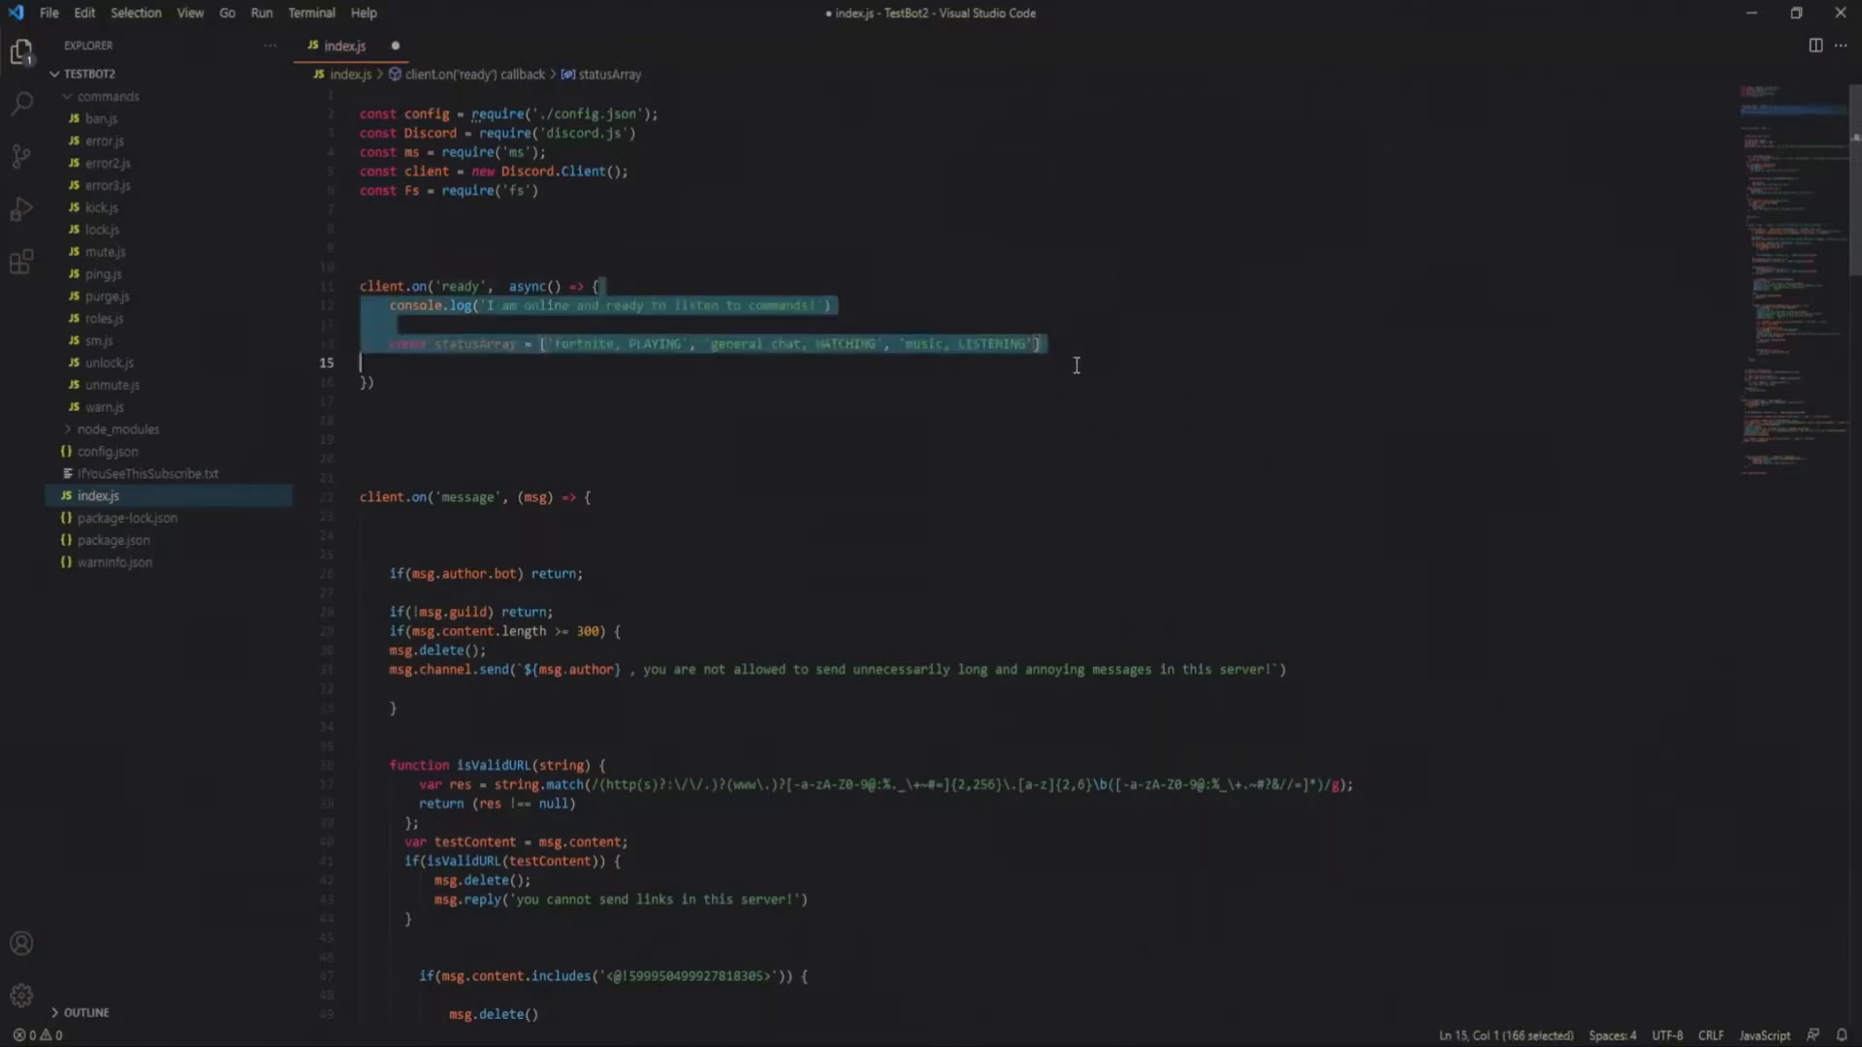
- Add setInterval(() => { }, 3000) on a new line below statusArray
left_click(958, 365)
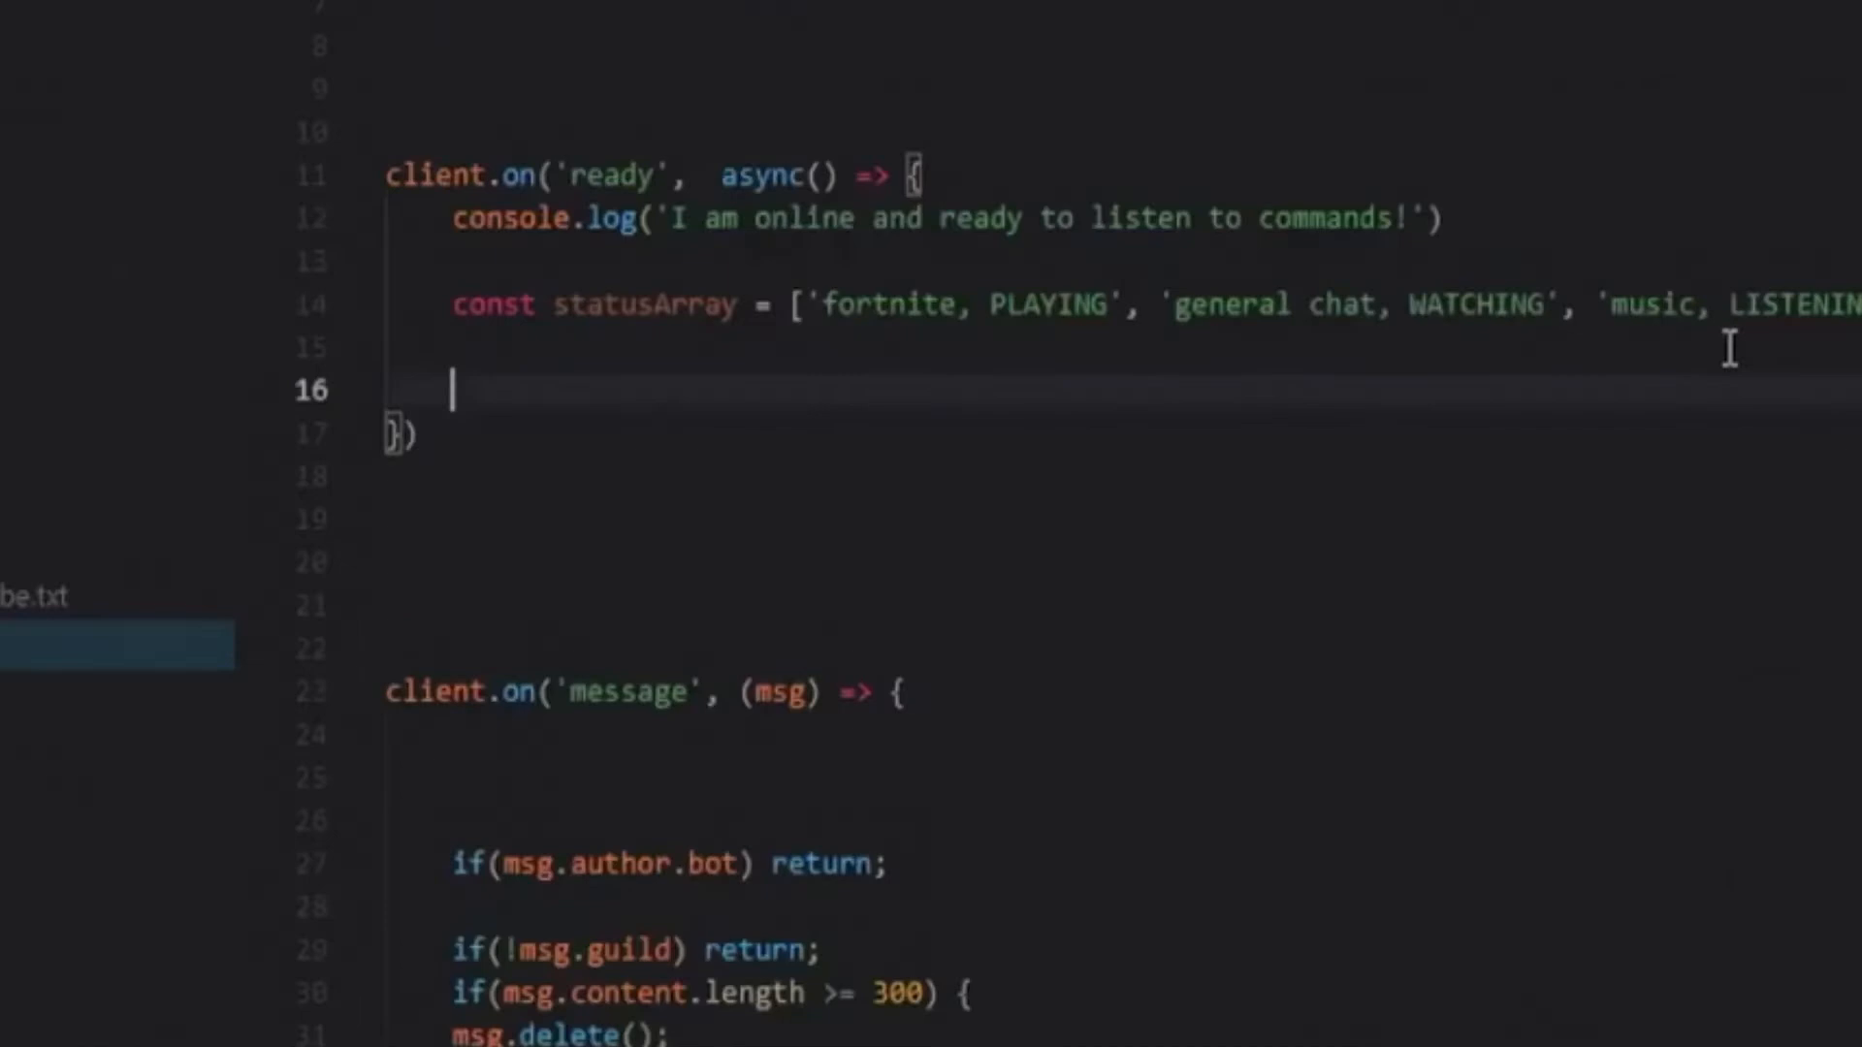
type("setInterval")
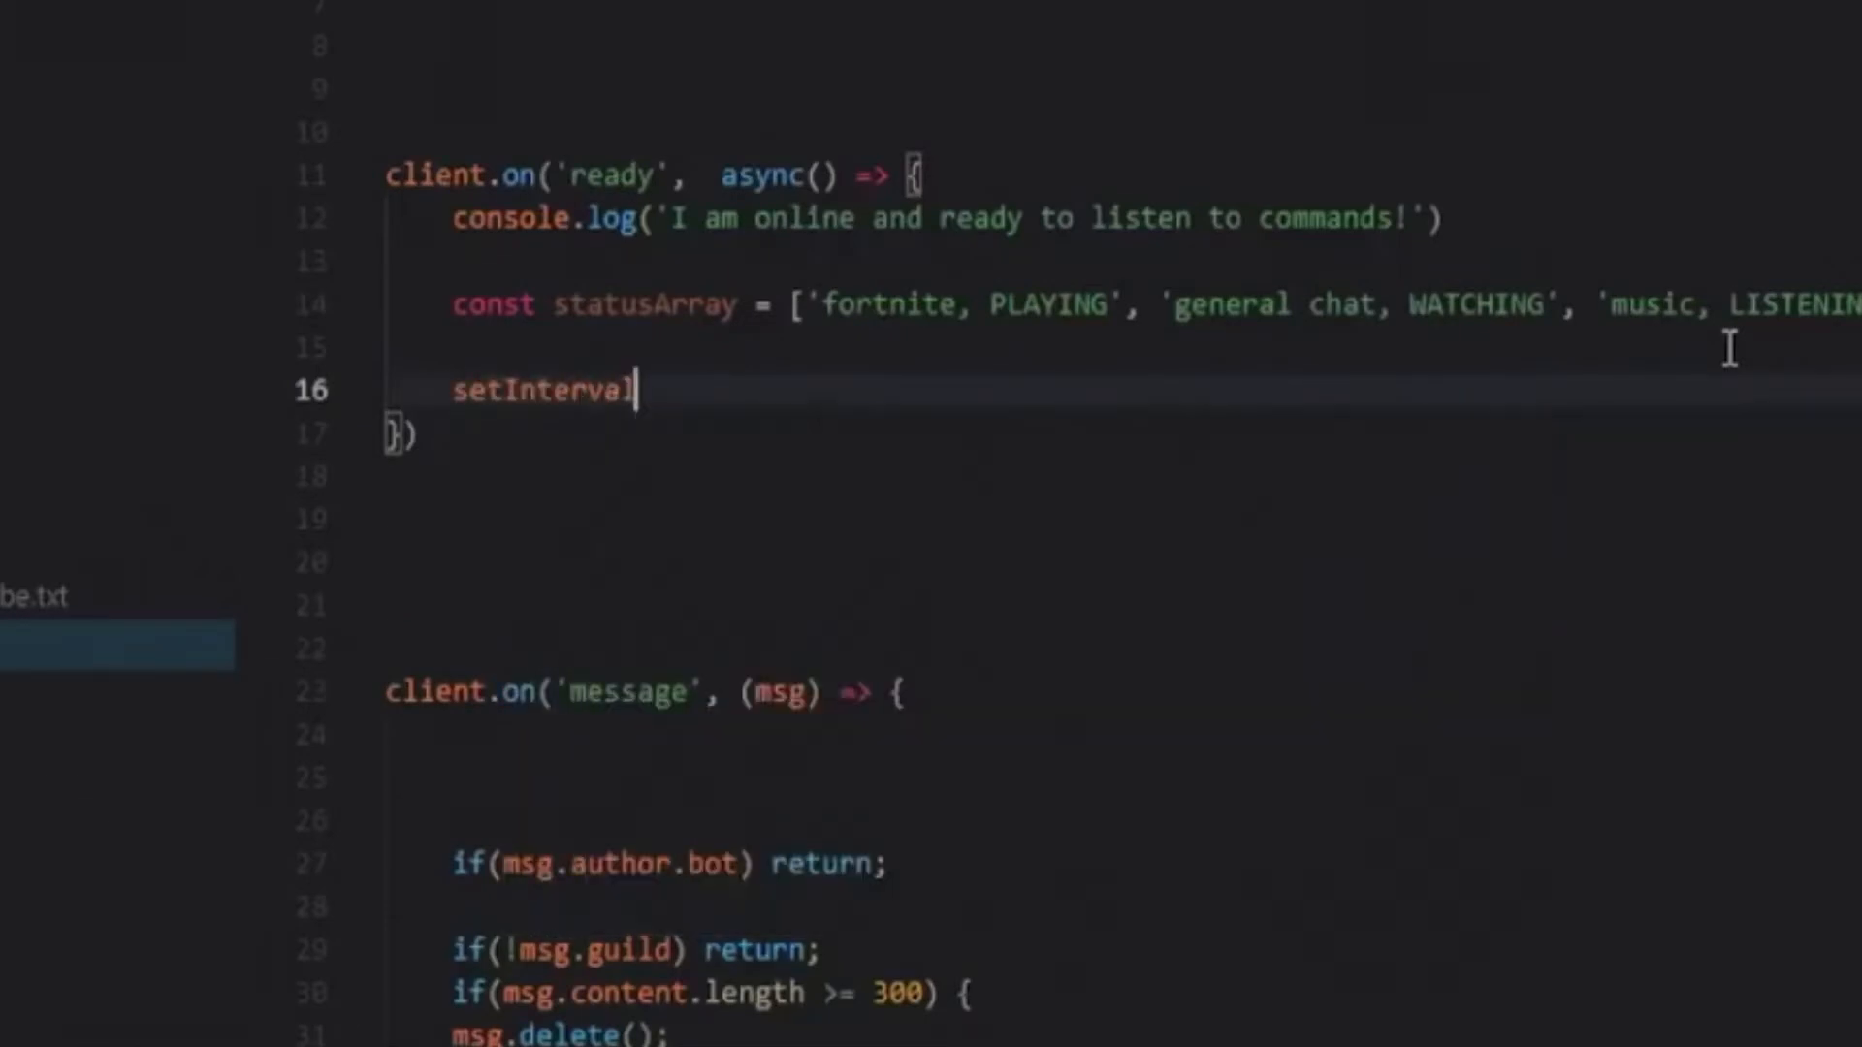
type("(() => {")
type("}, )")
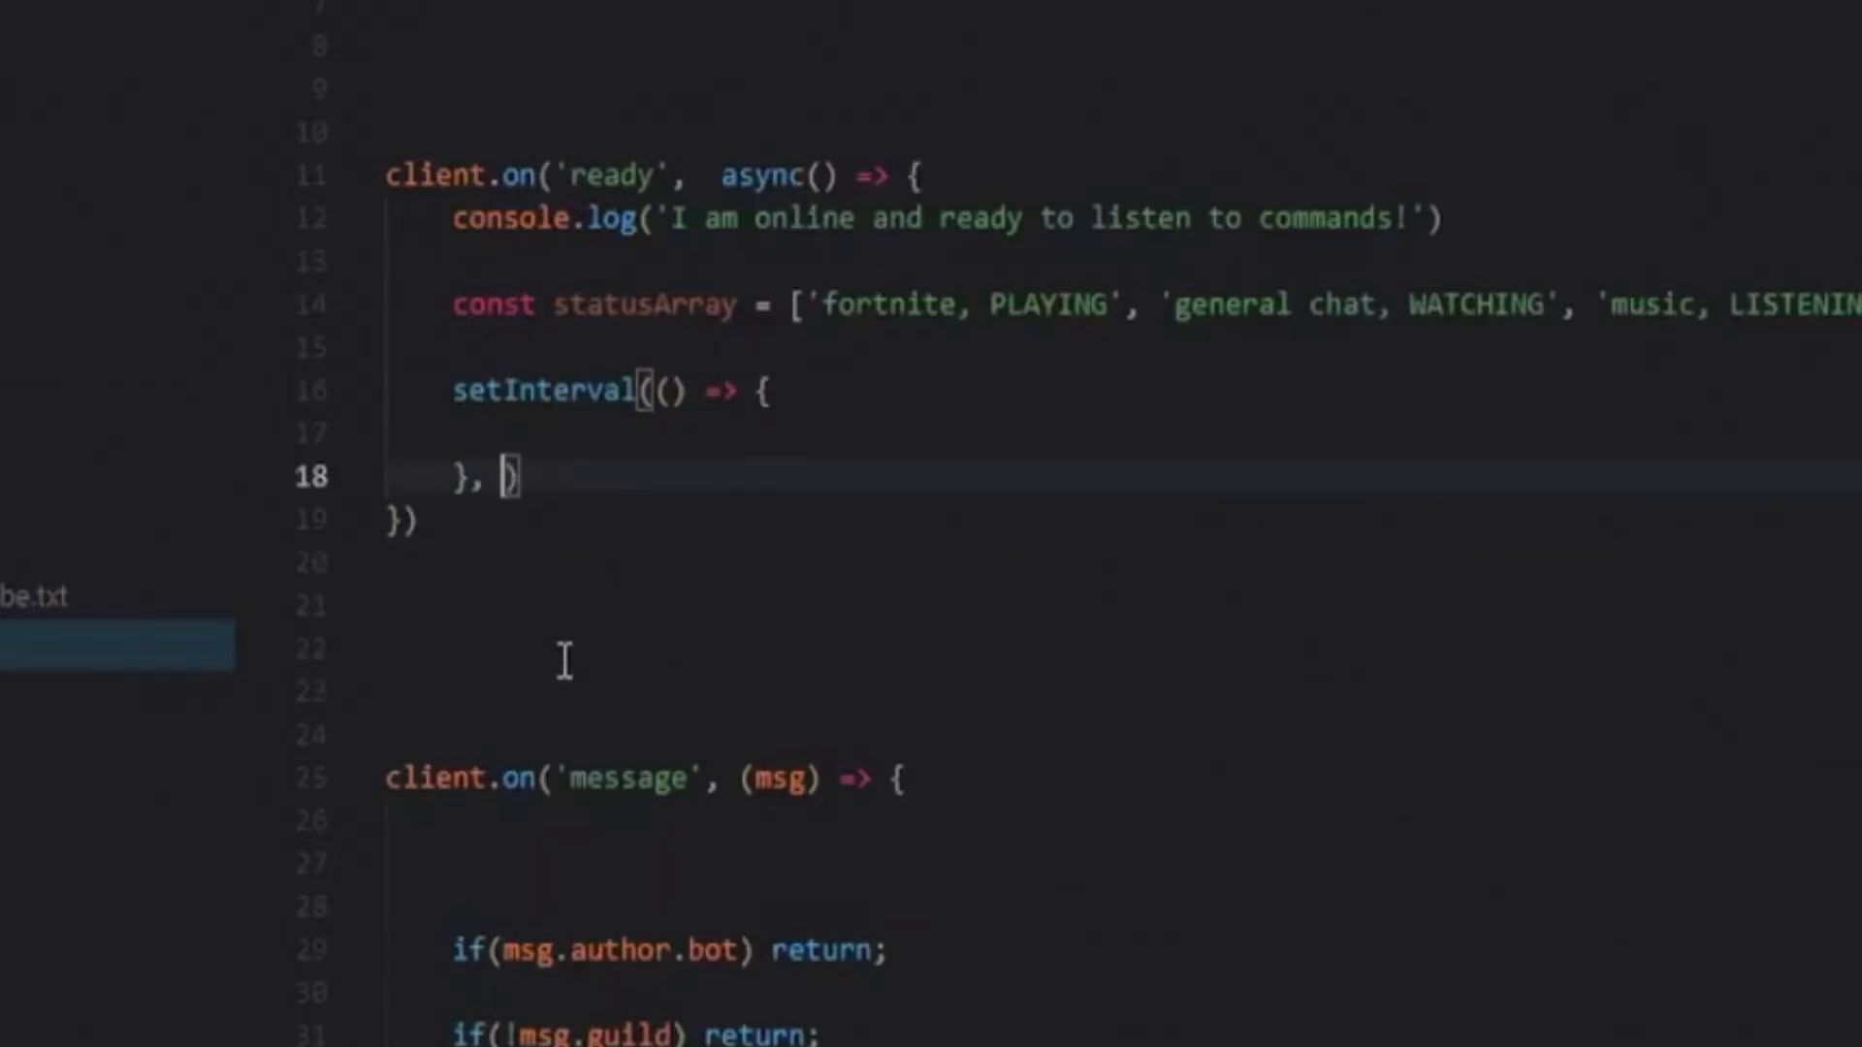
type("3000")
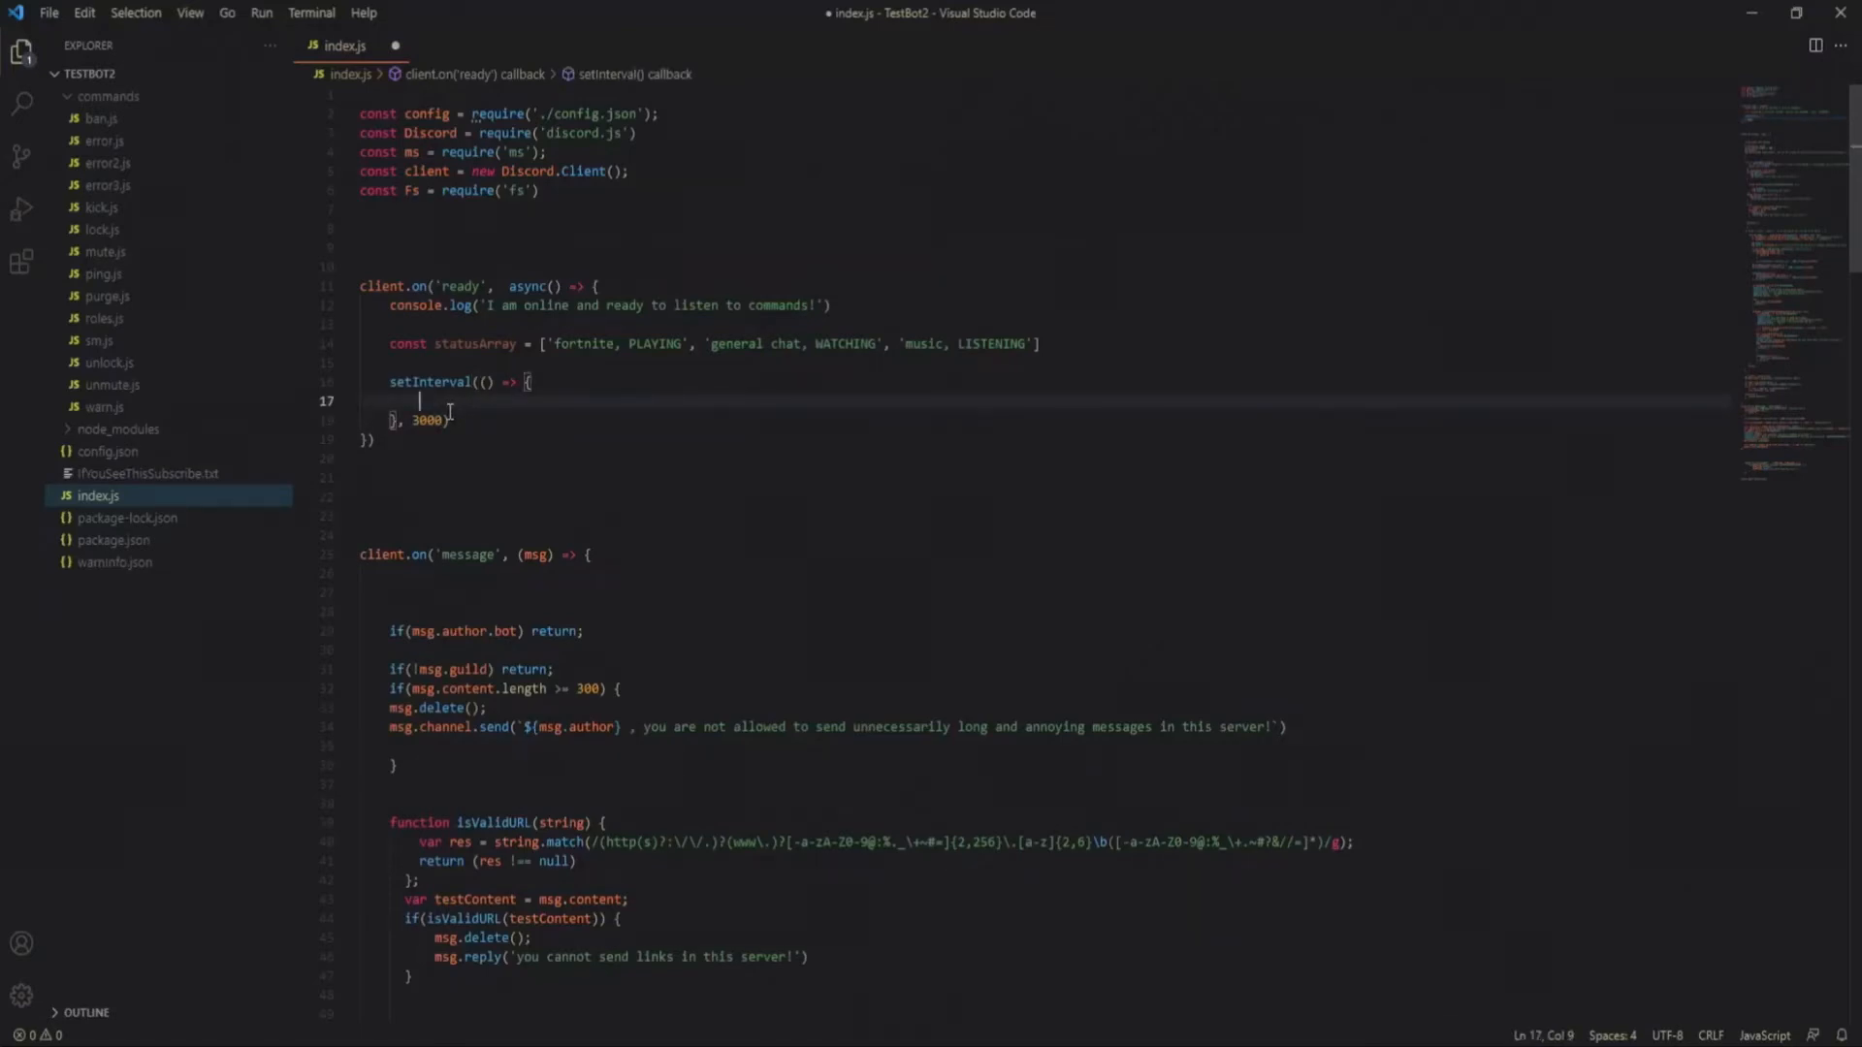
- Define random as statusArray[Math.floor(Math.random() * statusArray.length)] inside setInterval
left_click_drag(546, 343, 734, 343)
type("const")
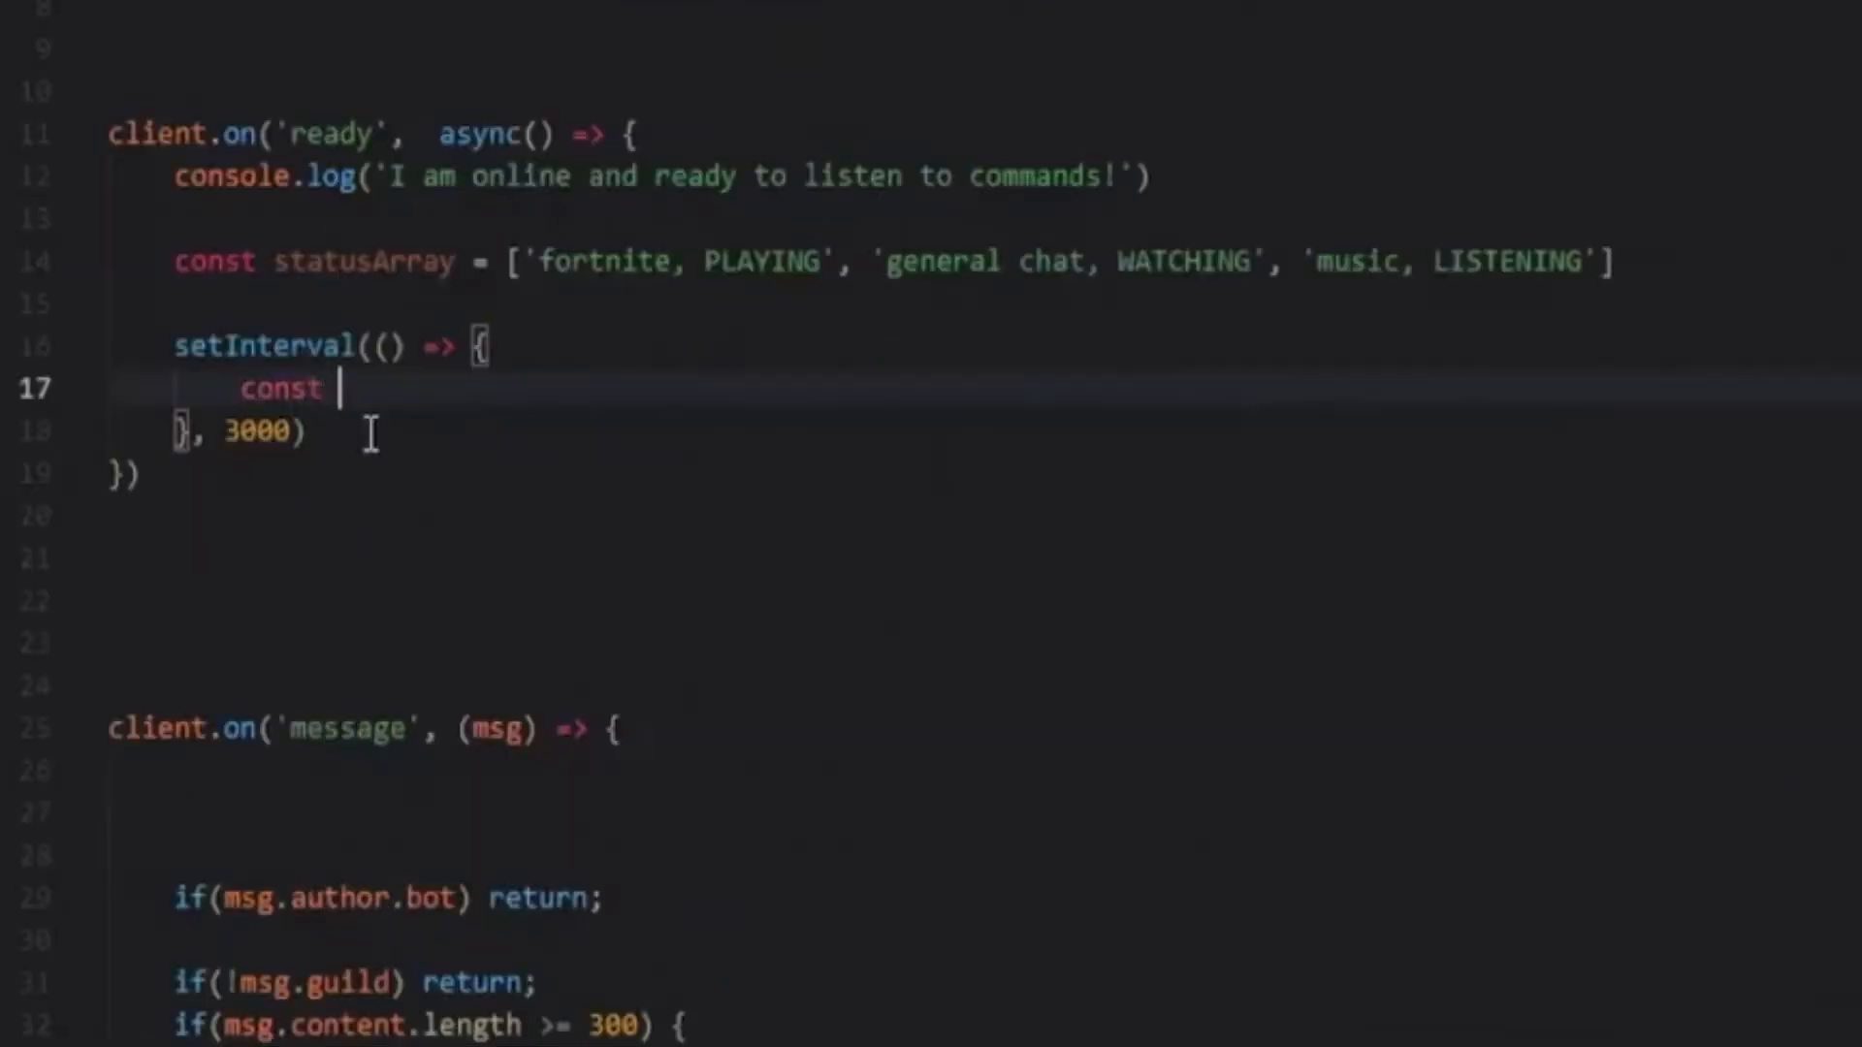
type("random =-")
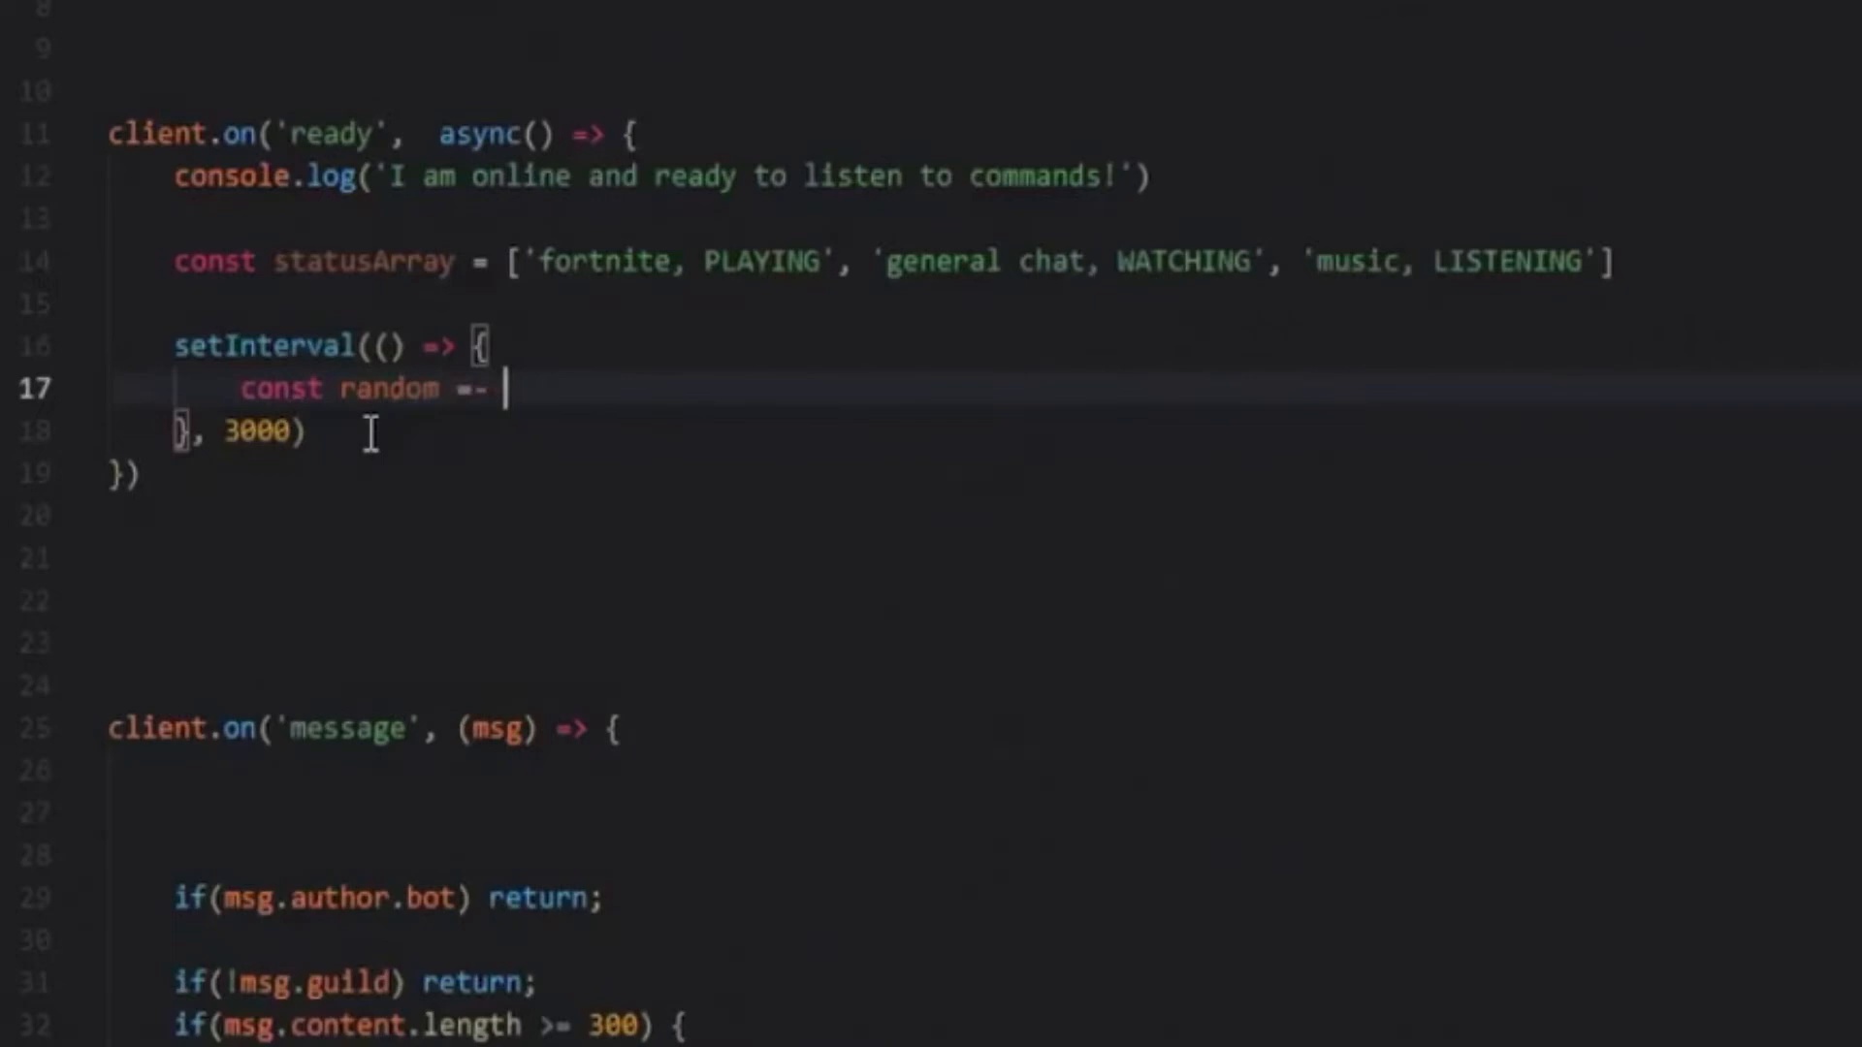
type("statusArray")
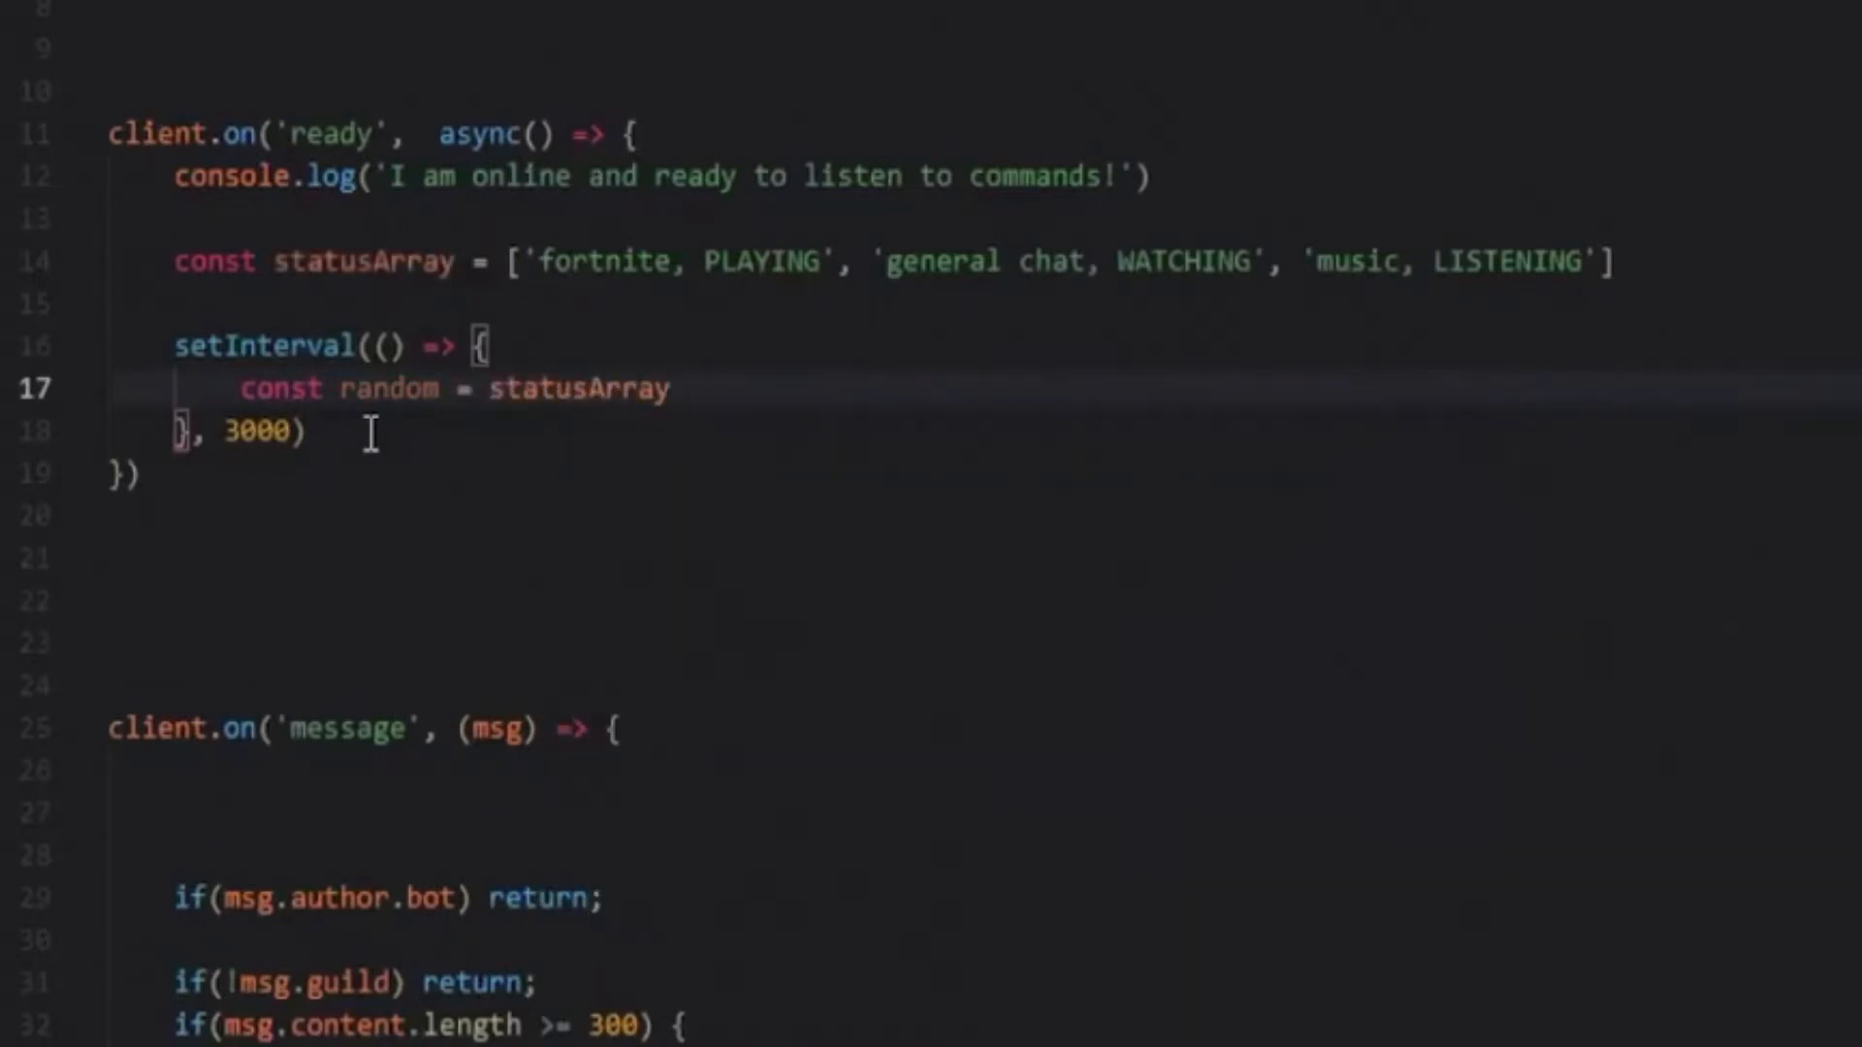
type("[Math")
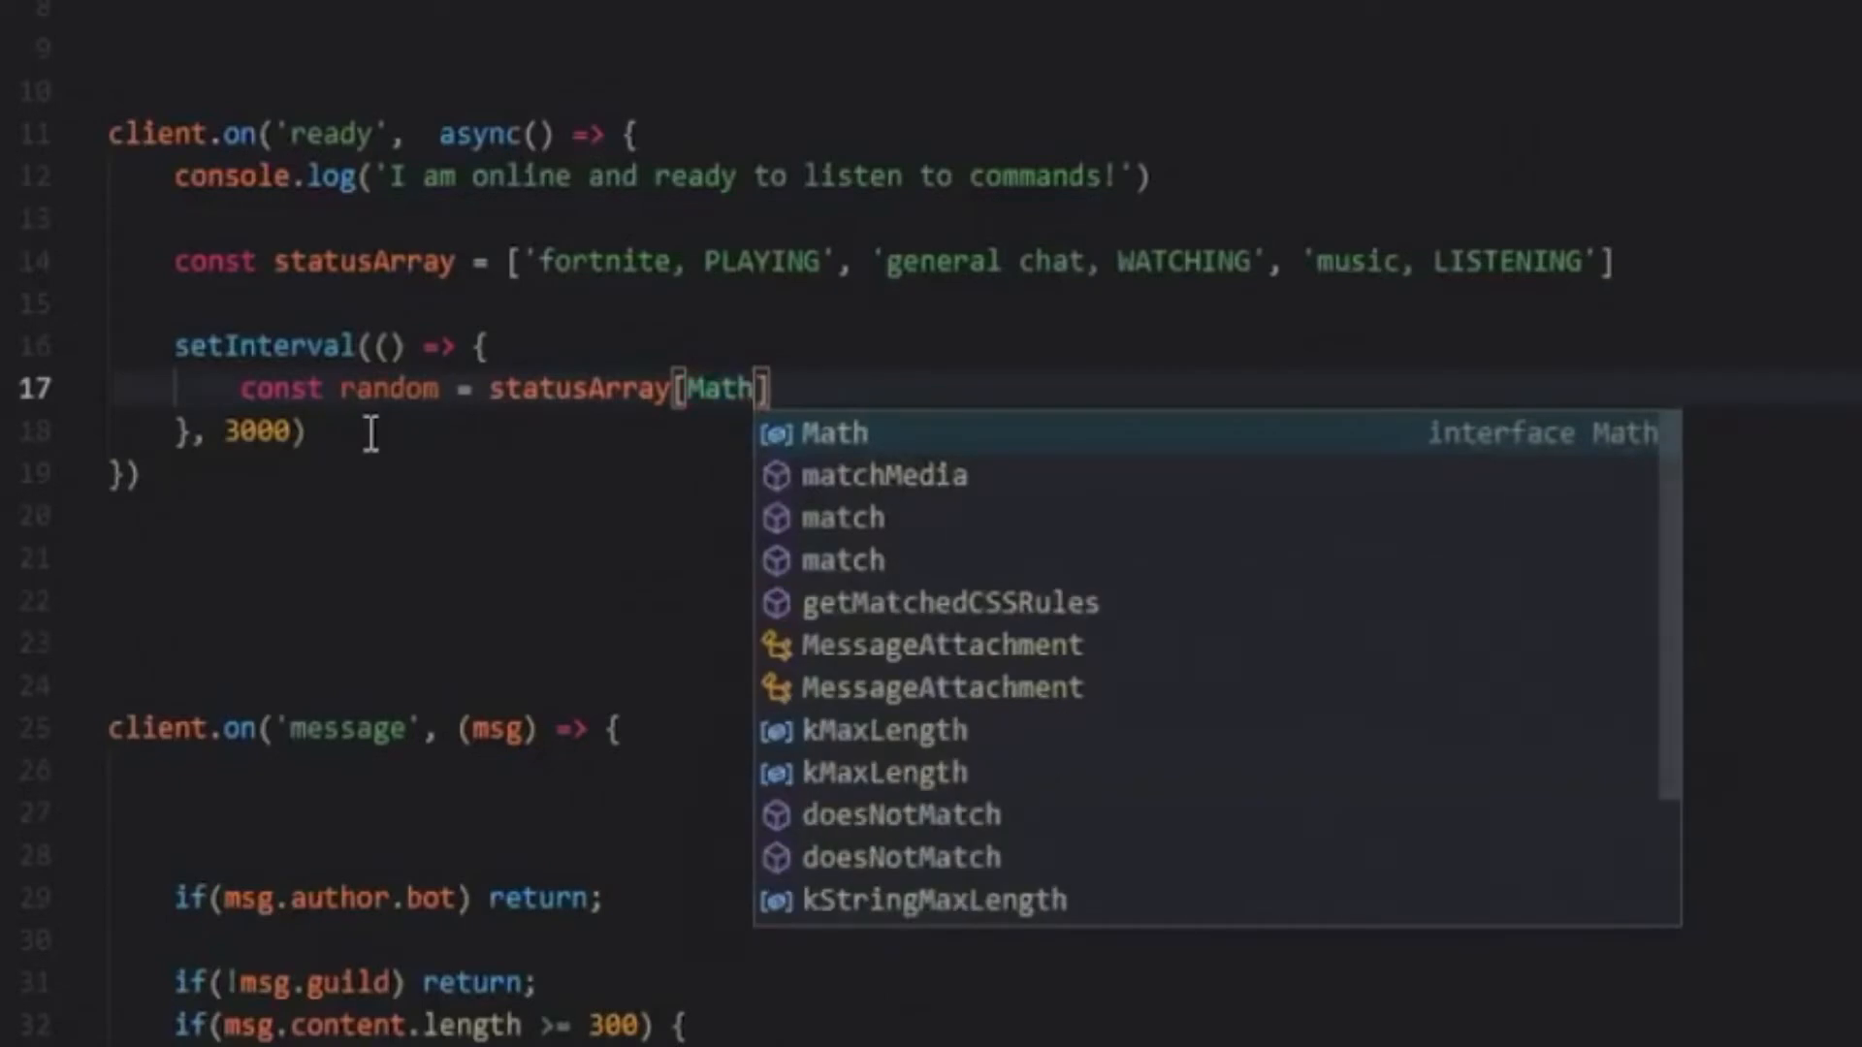
type(".floor(")
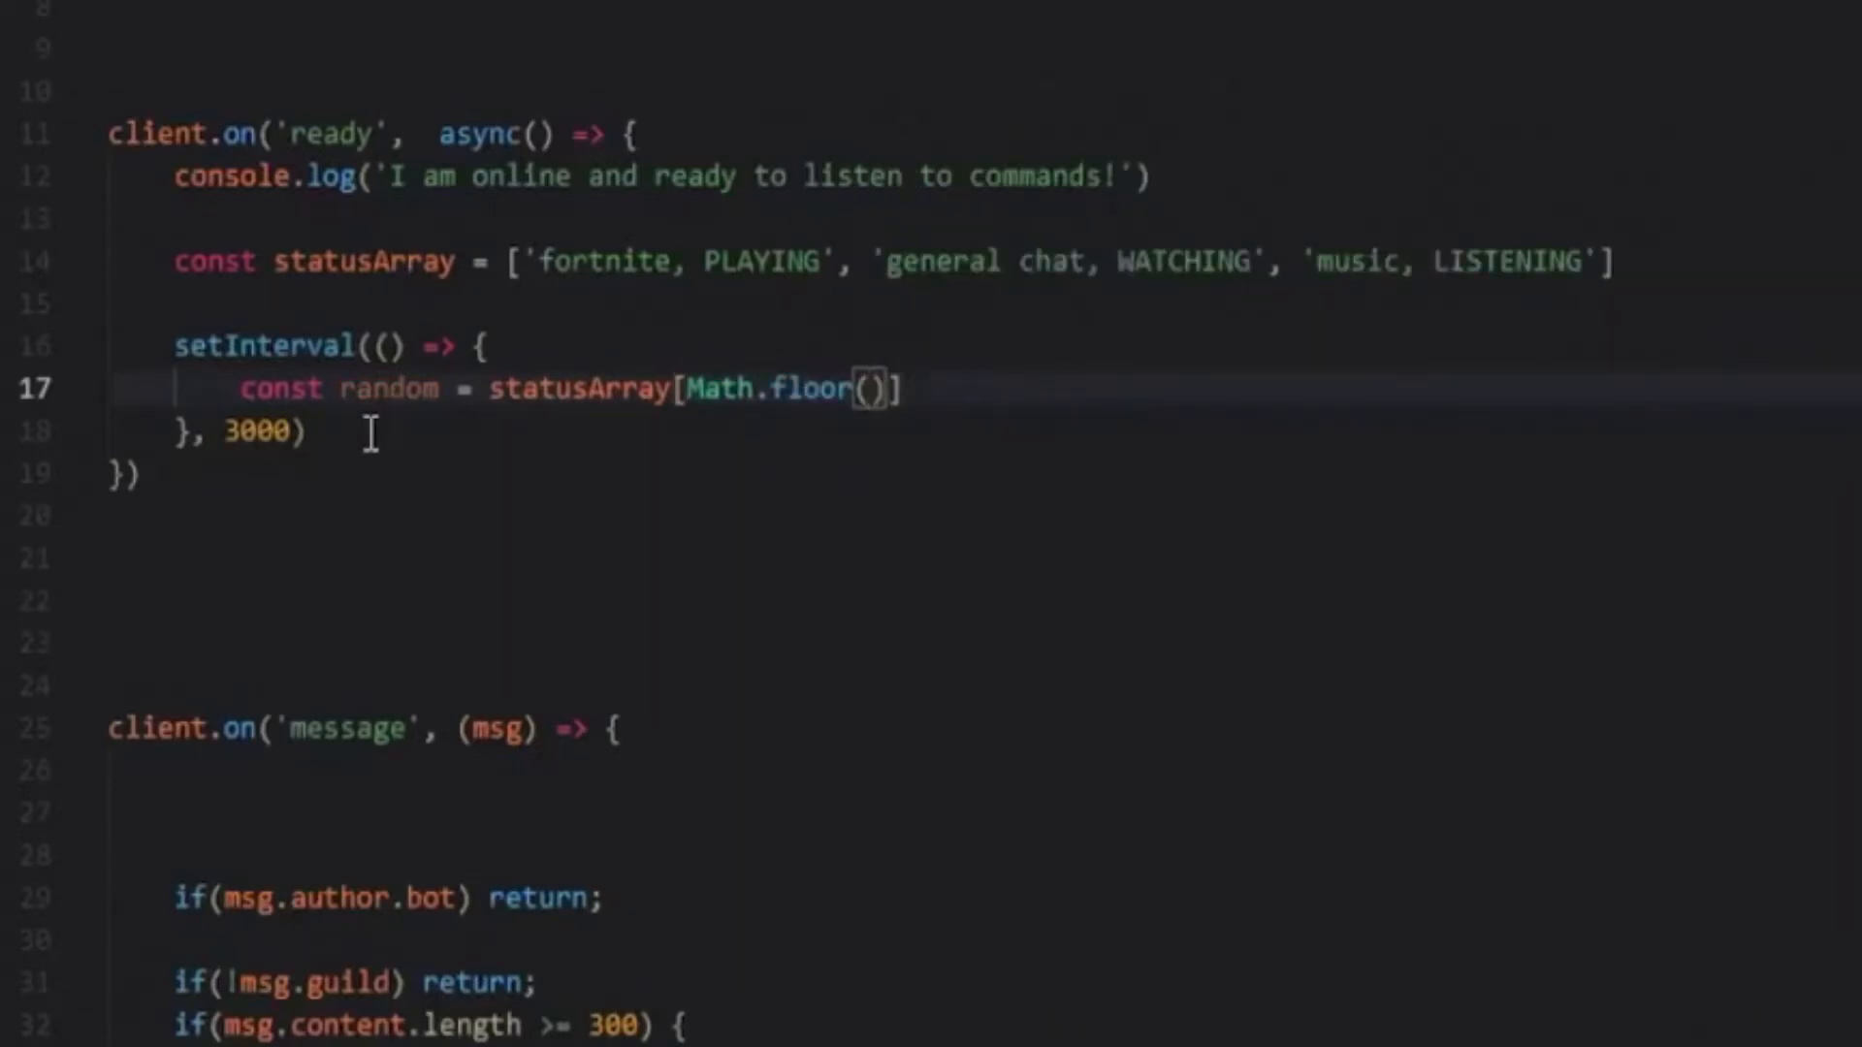
type("Math.random() *")
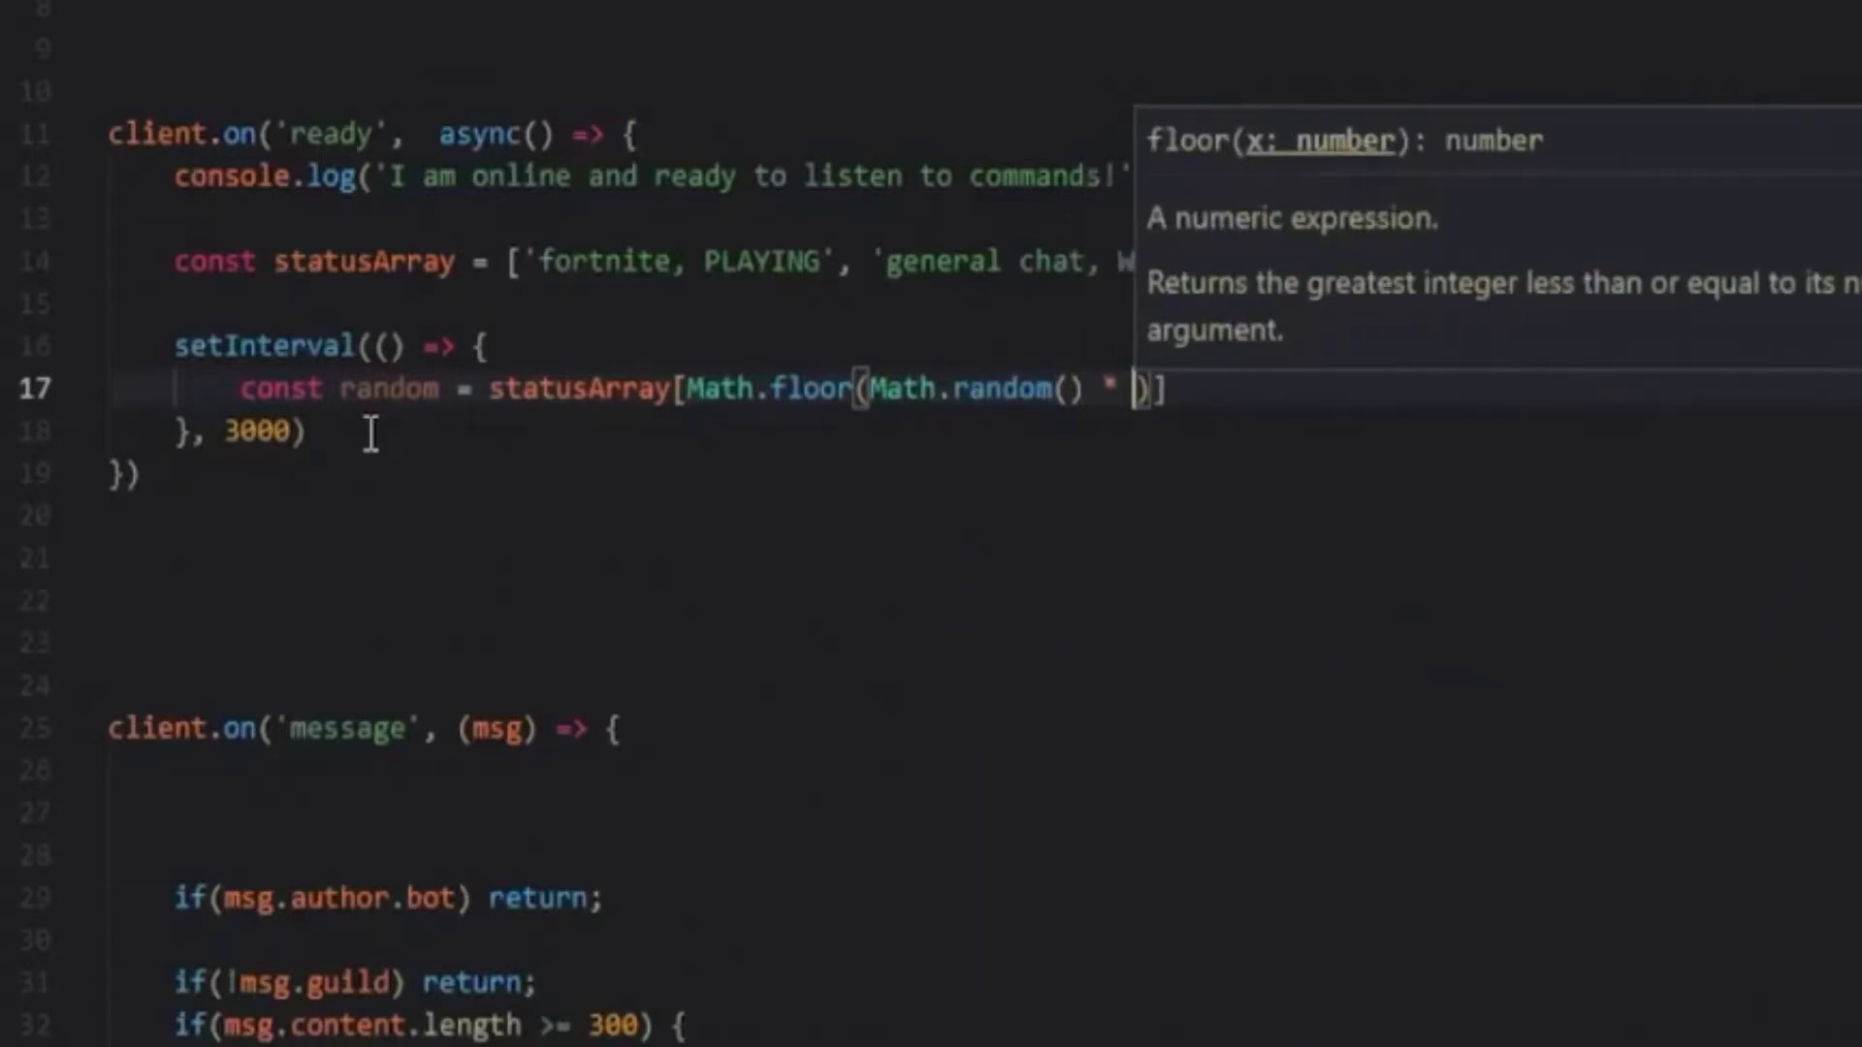
type("statusArray")
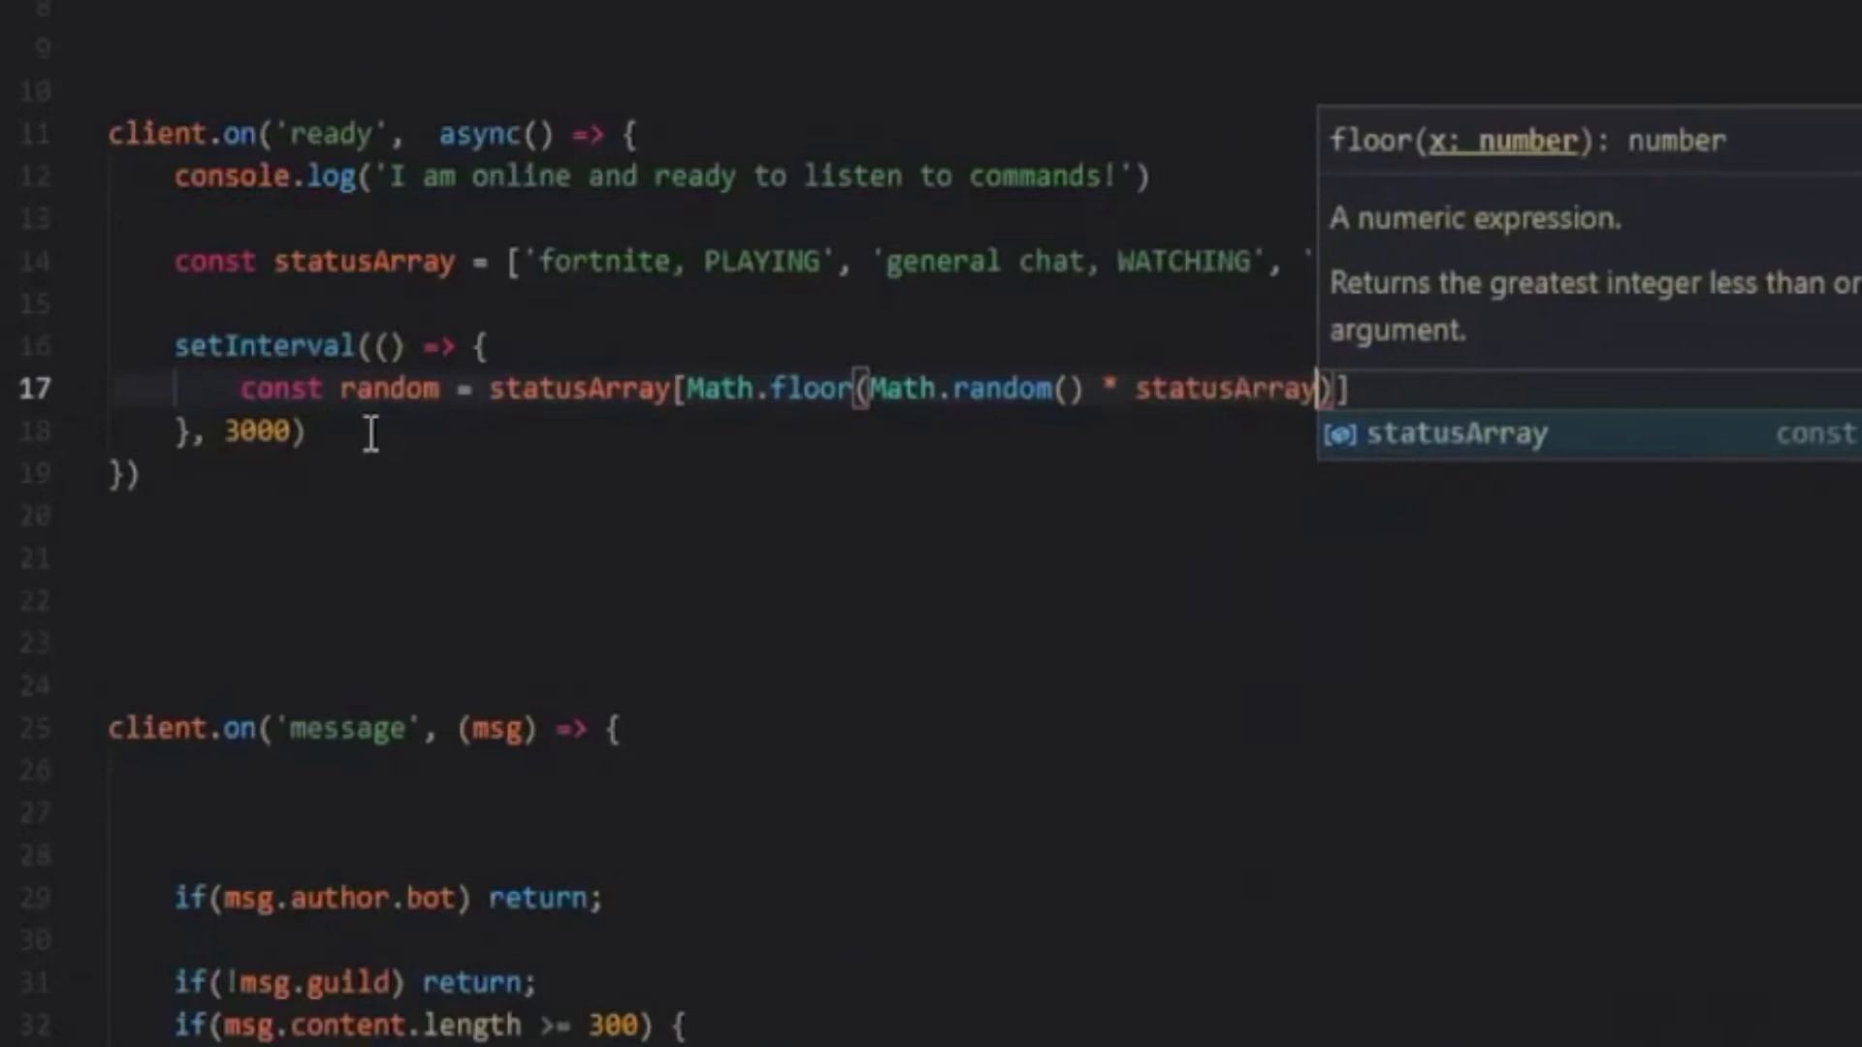
type(".length")
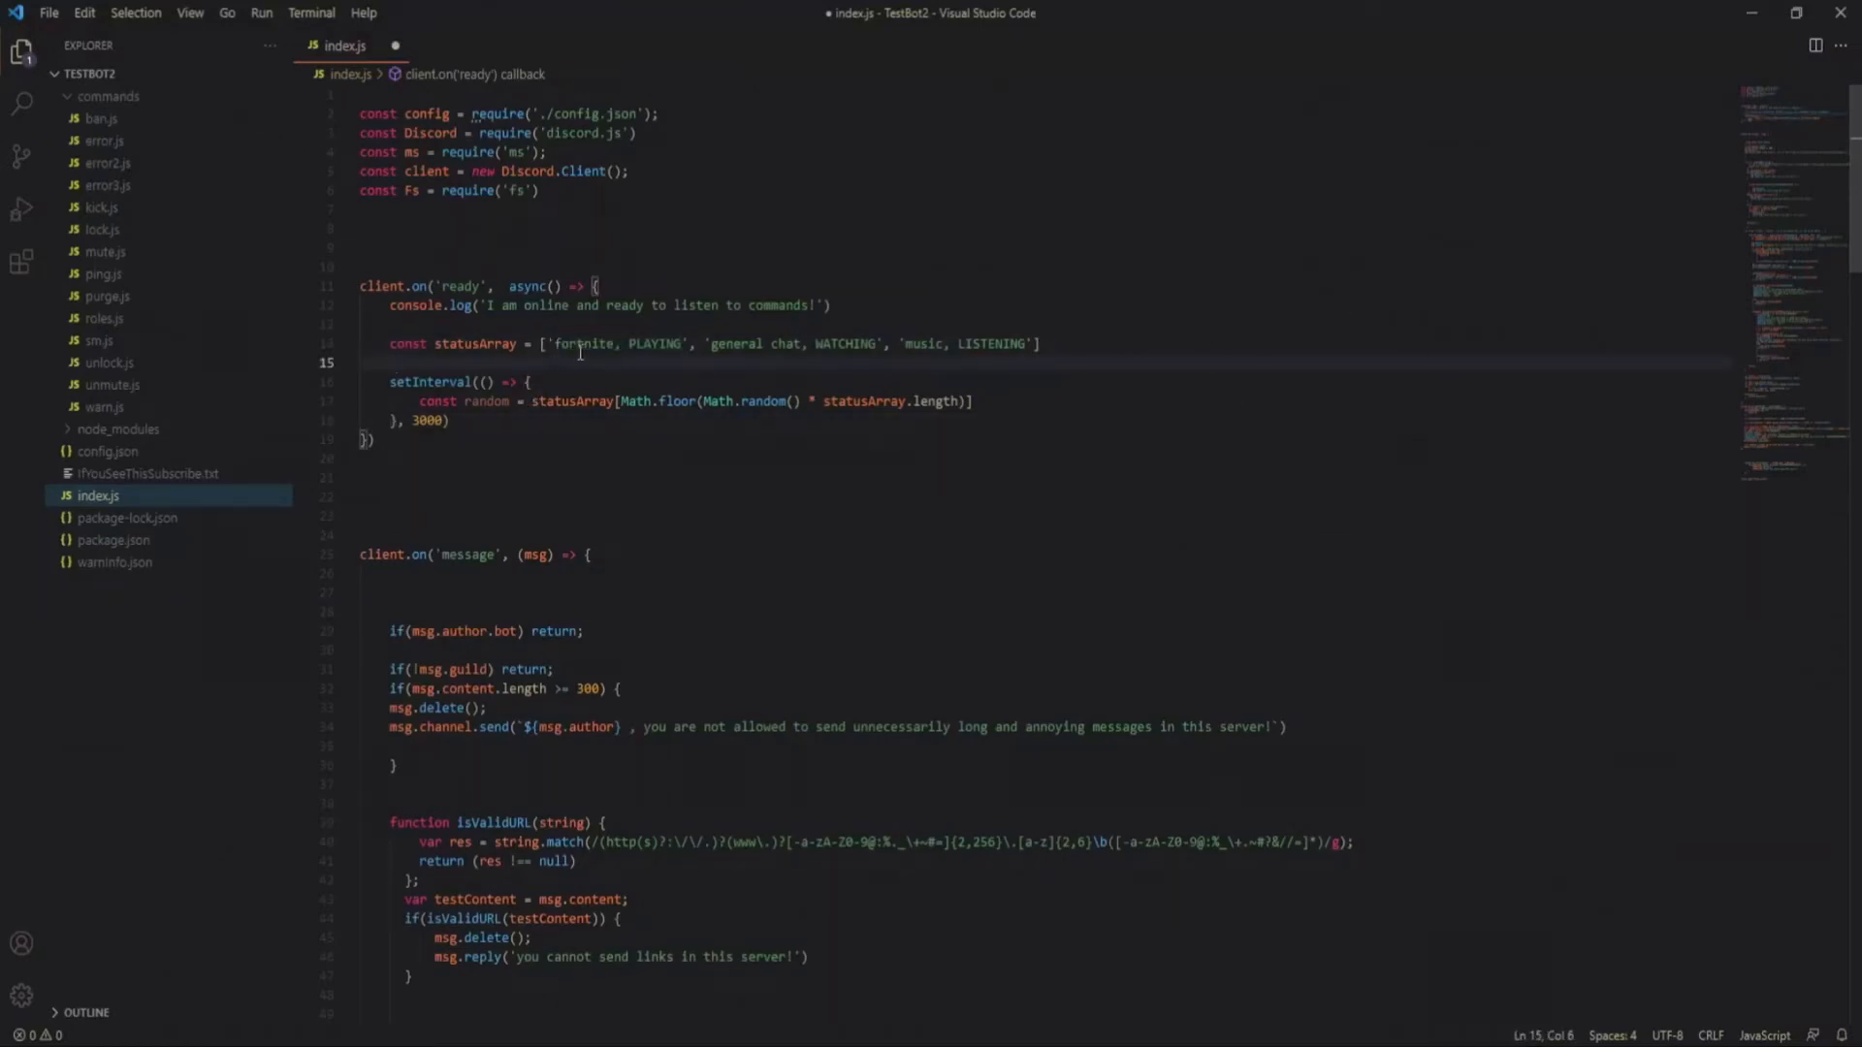
- Append .split(', ') to the random pick to separate name and activity type
left_click_drag(713, 343, 871, 343)
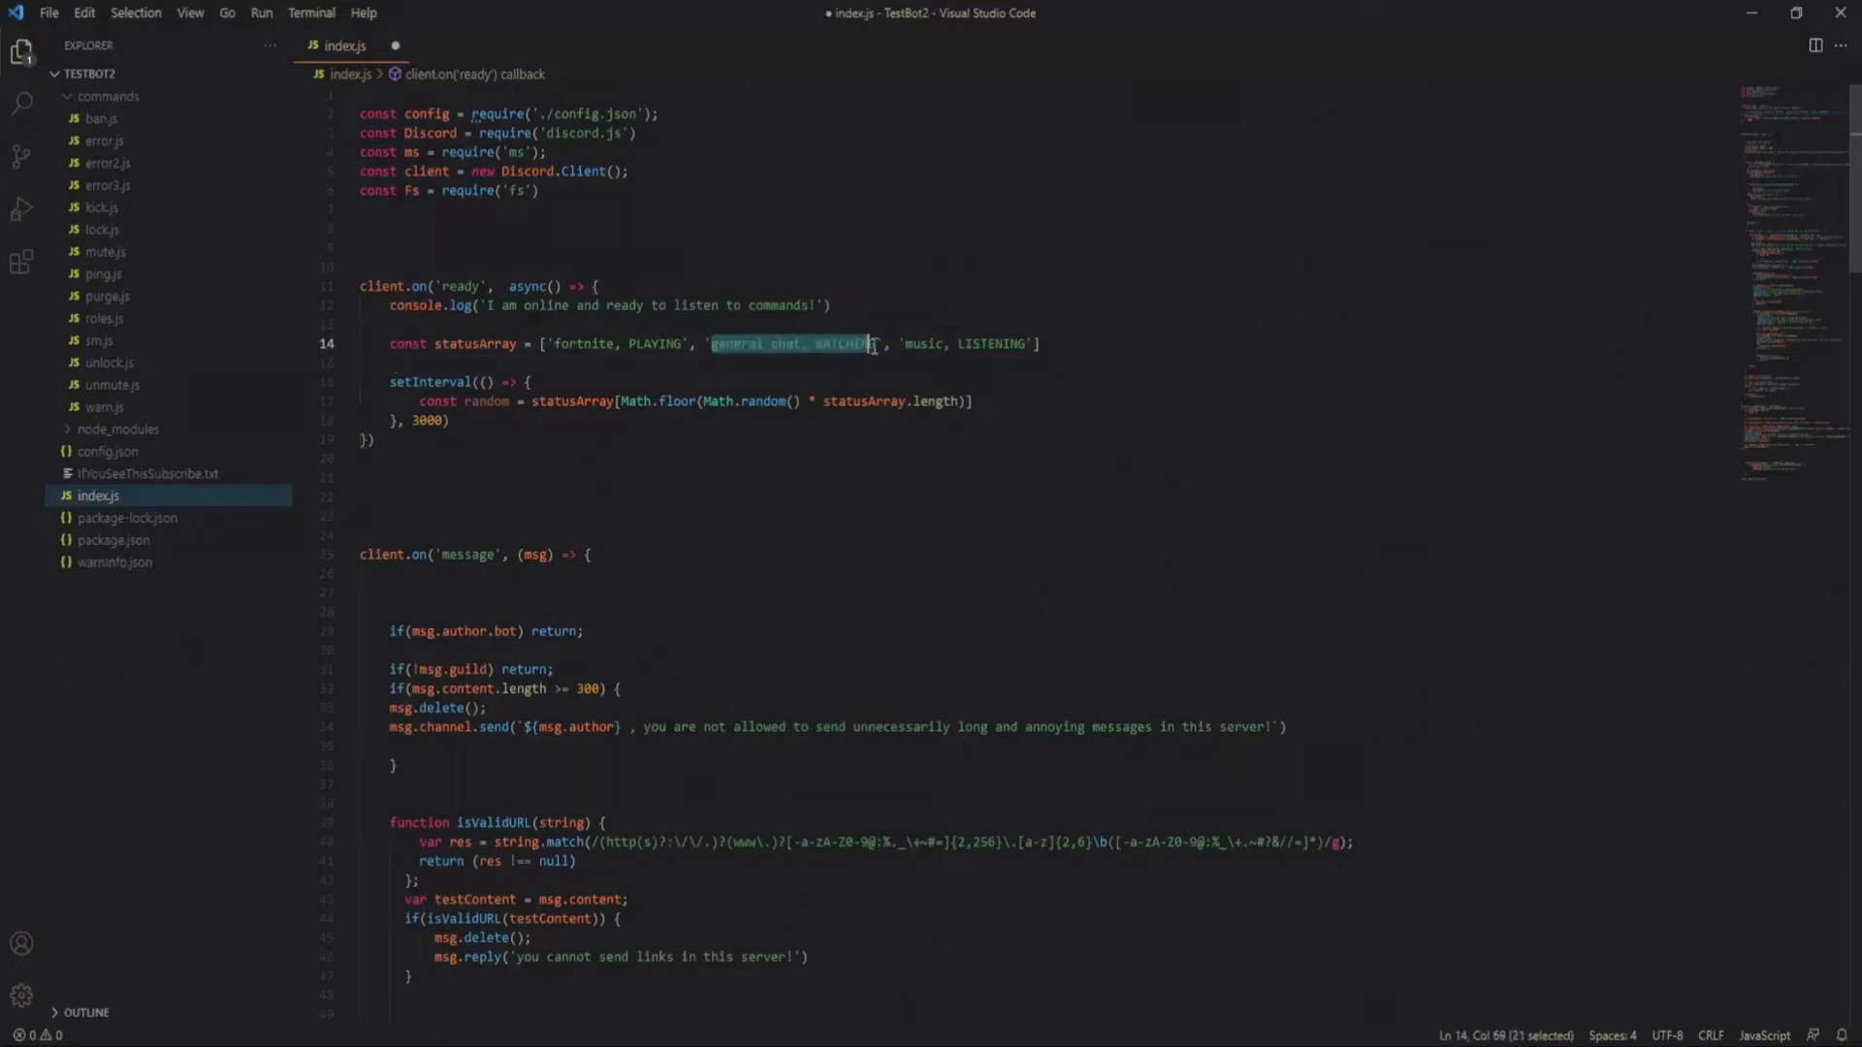
left_click(704, 344)
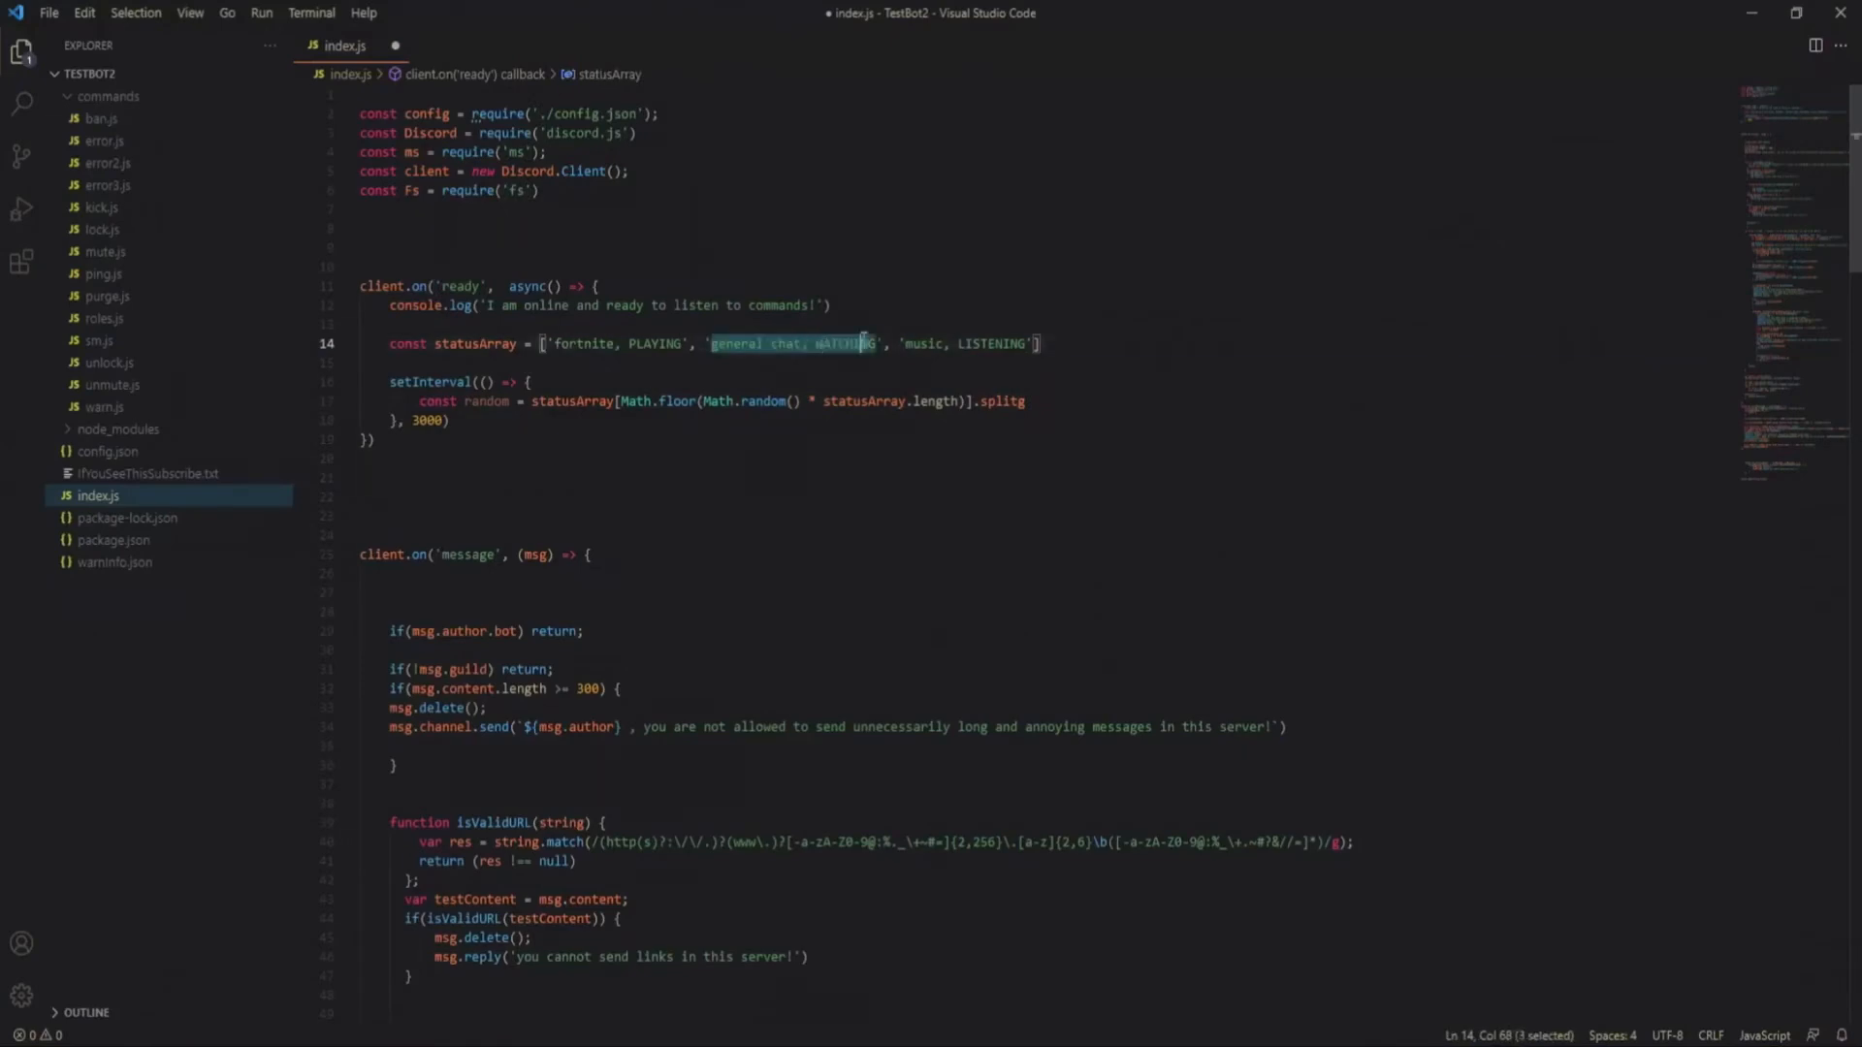
left_click(1024, 400)
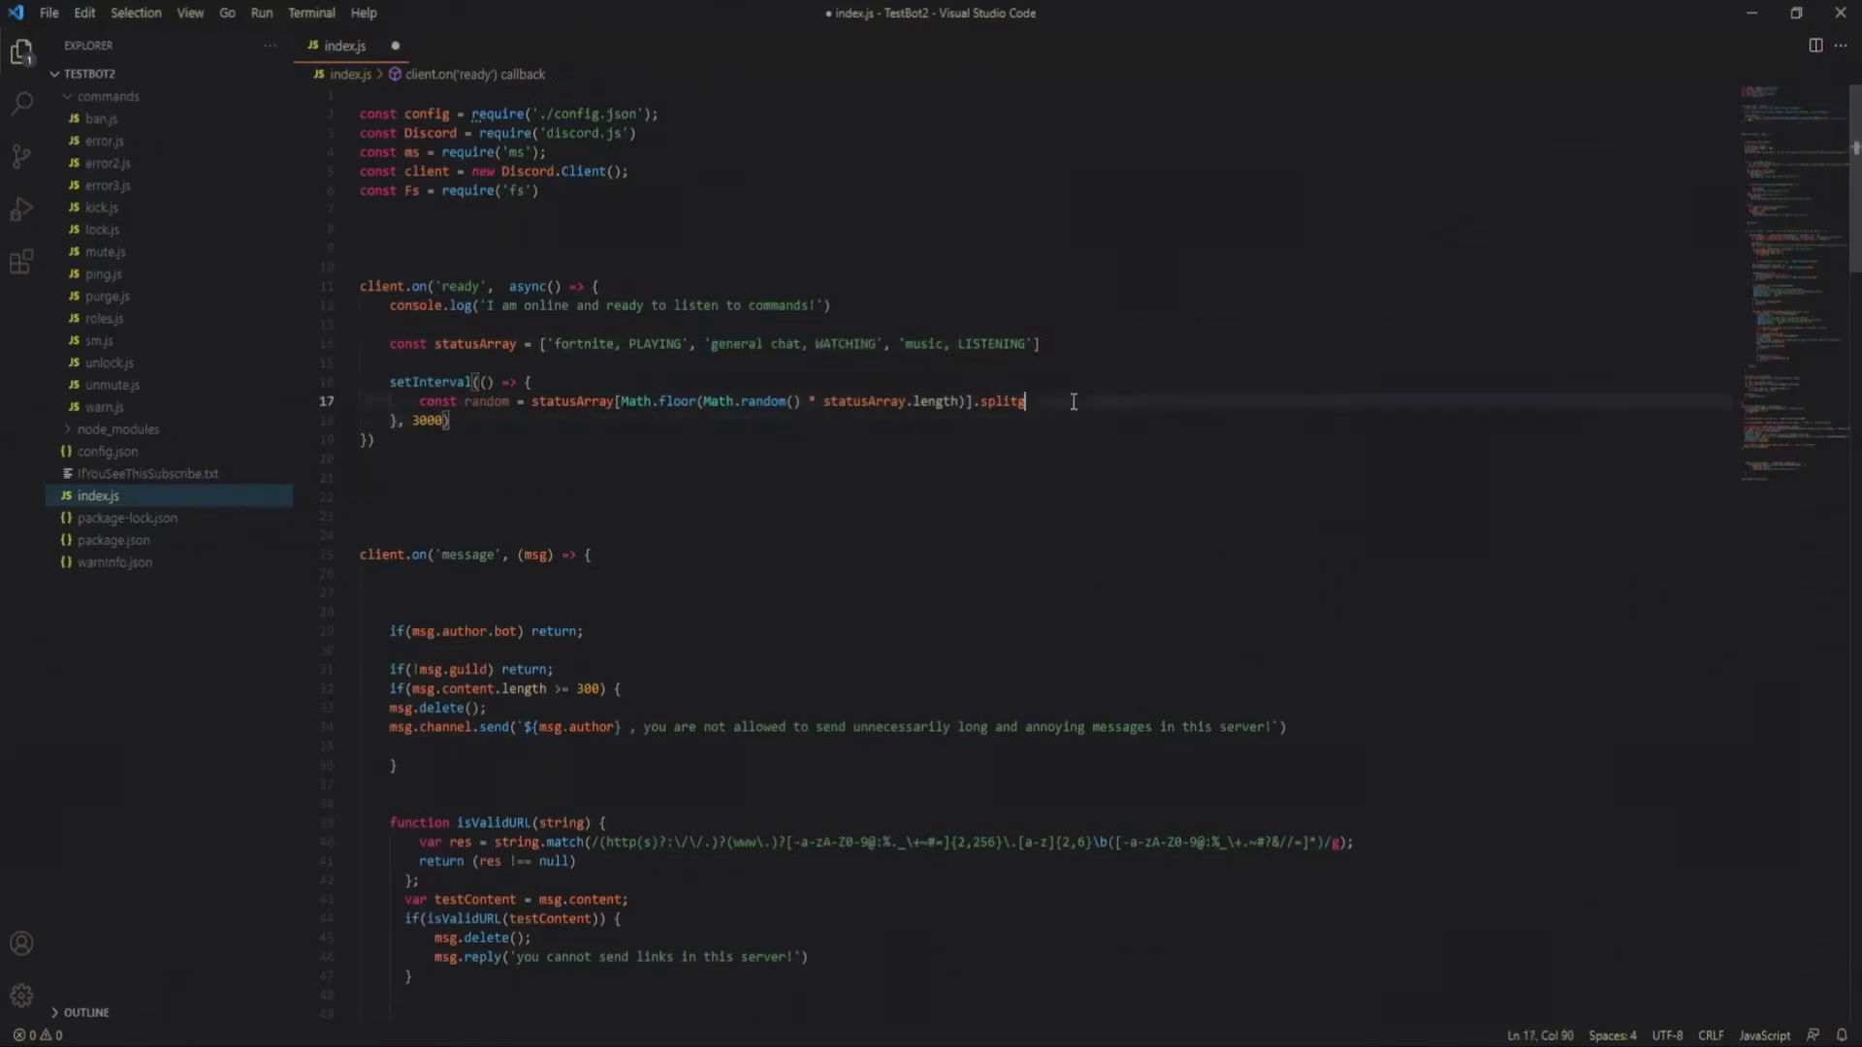
type("(',")
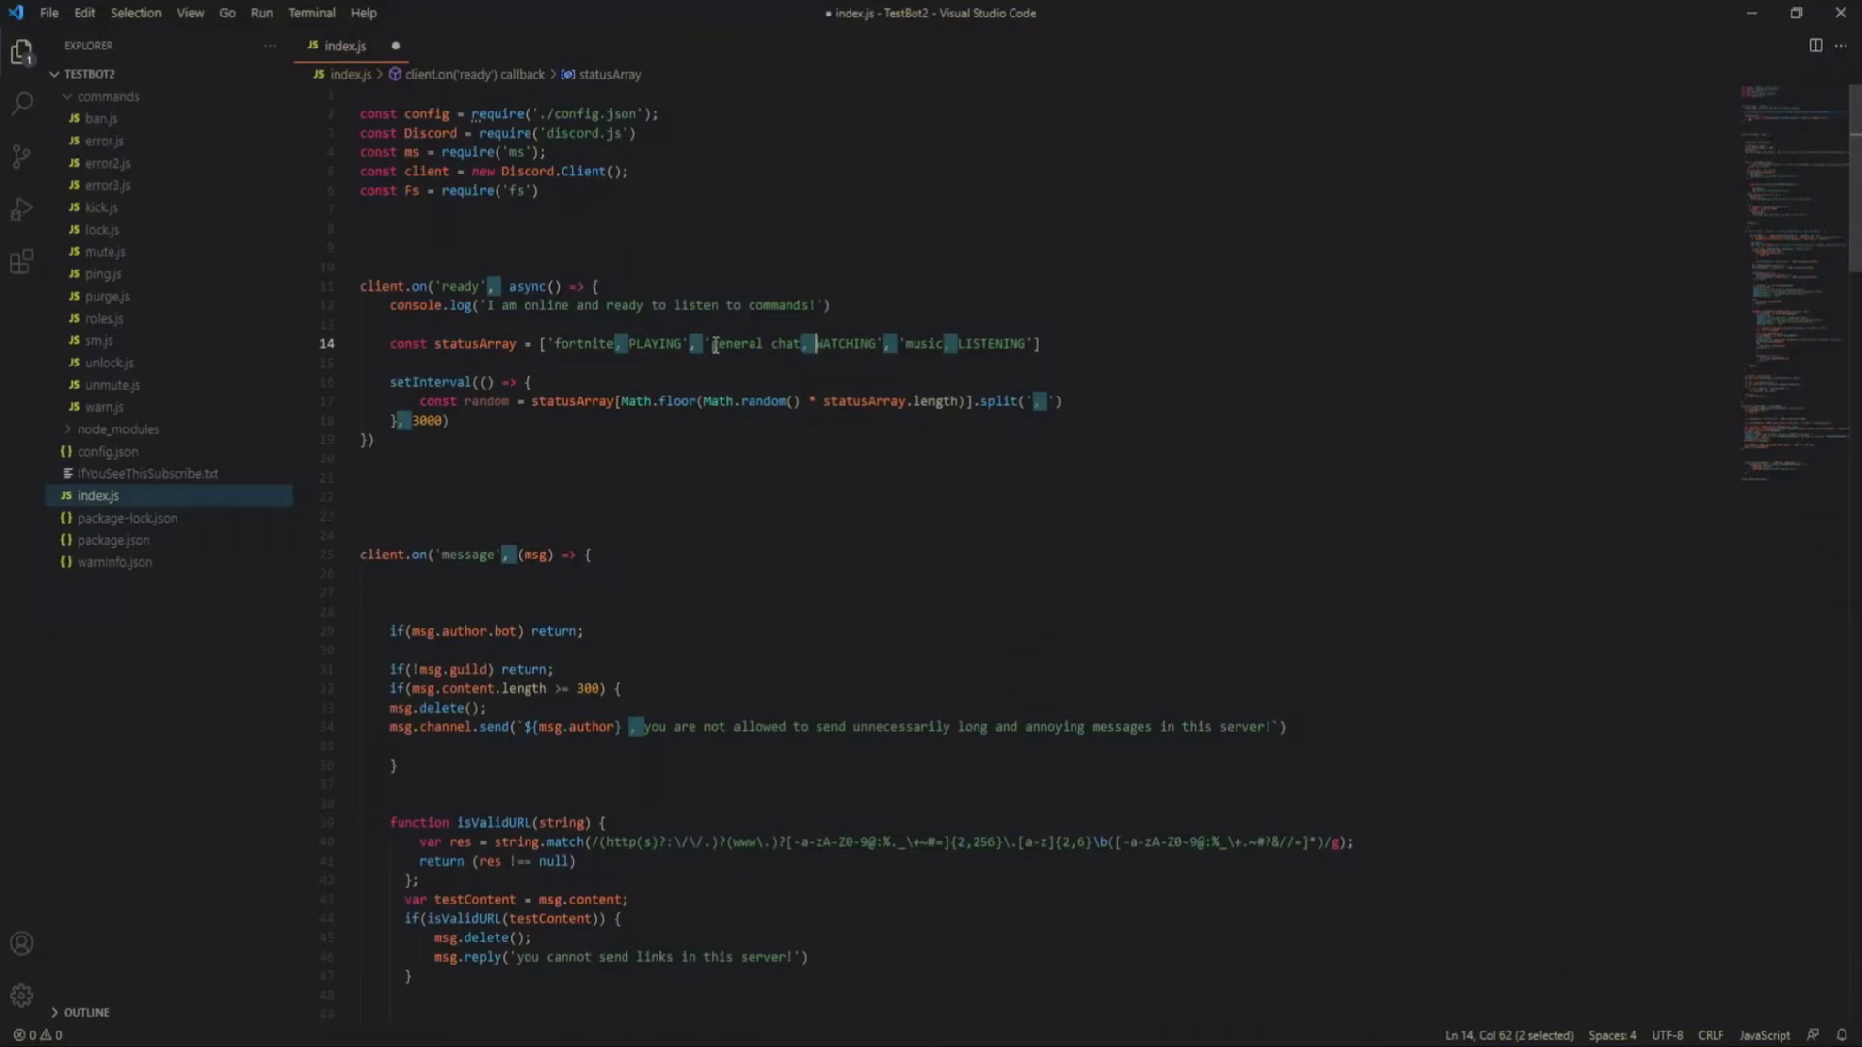
double_click(760, 343)
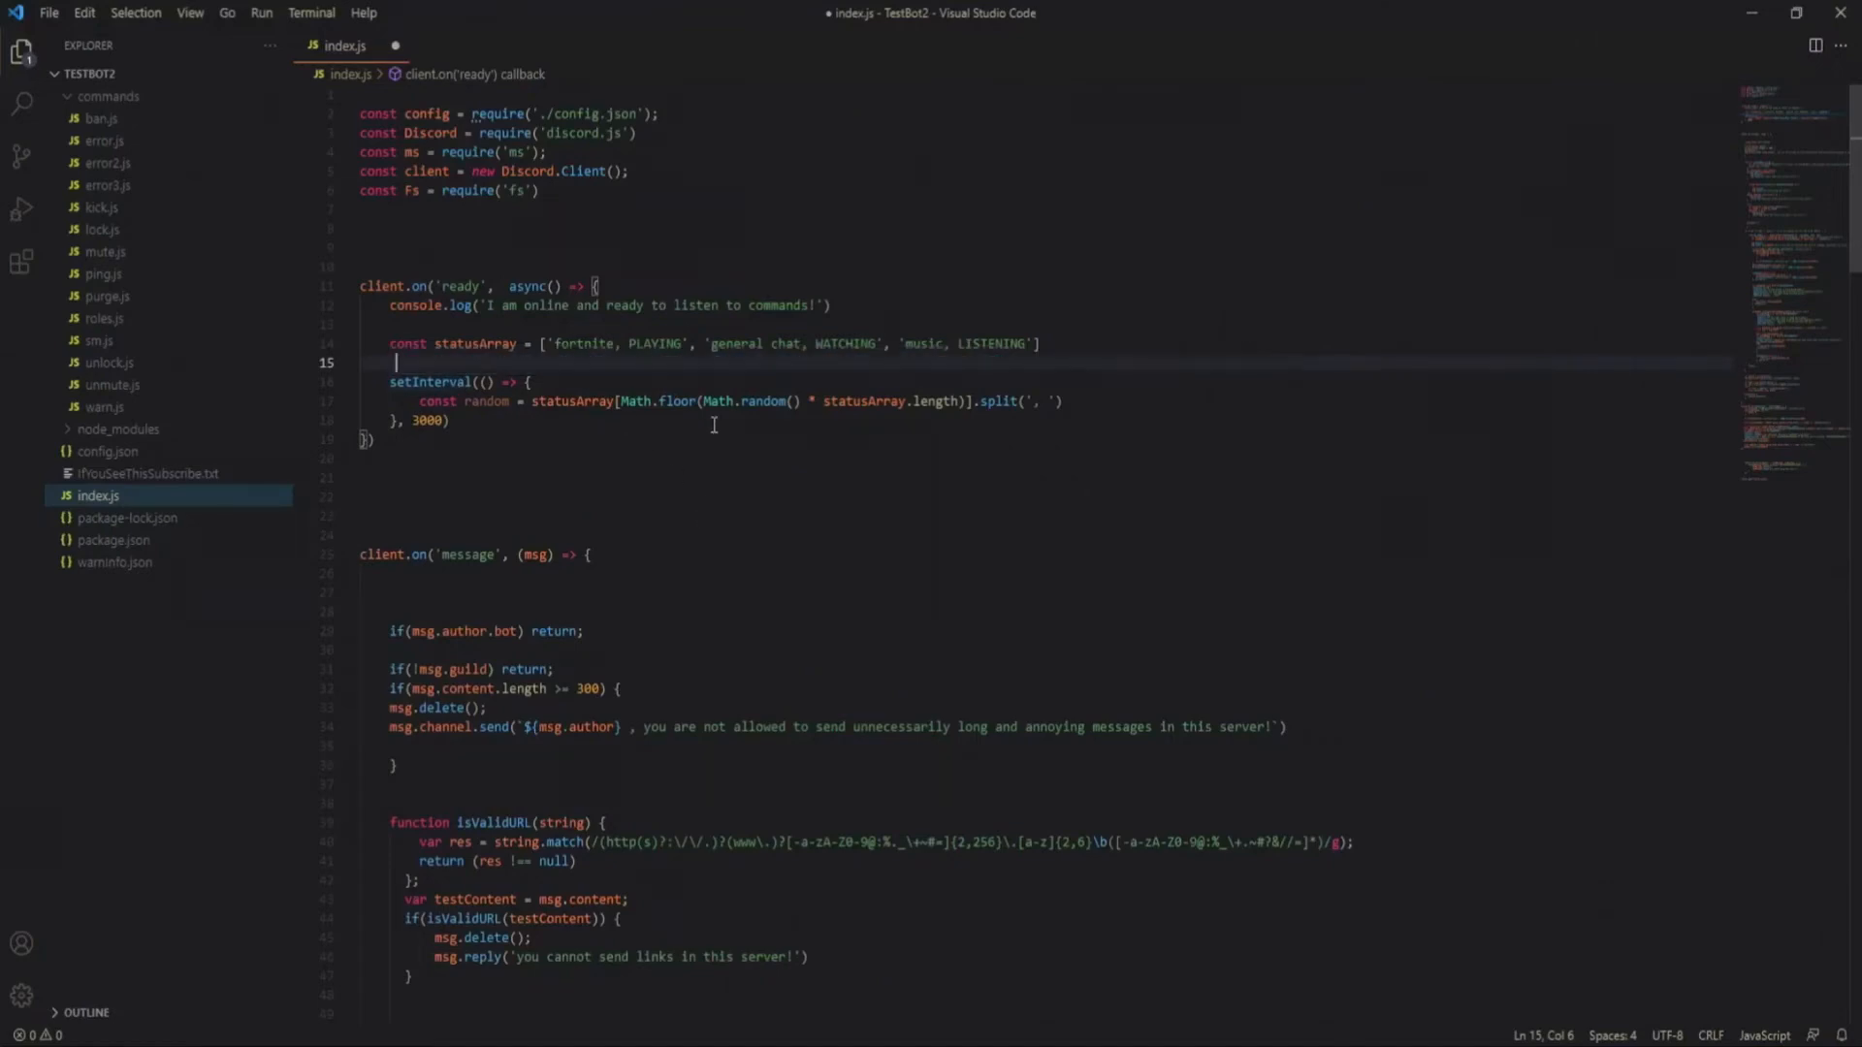
mouse_move(661, 366)
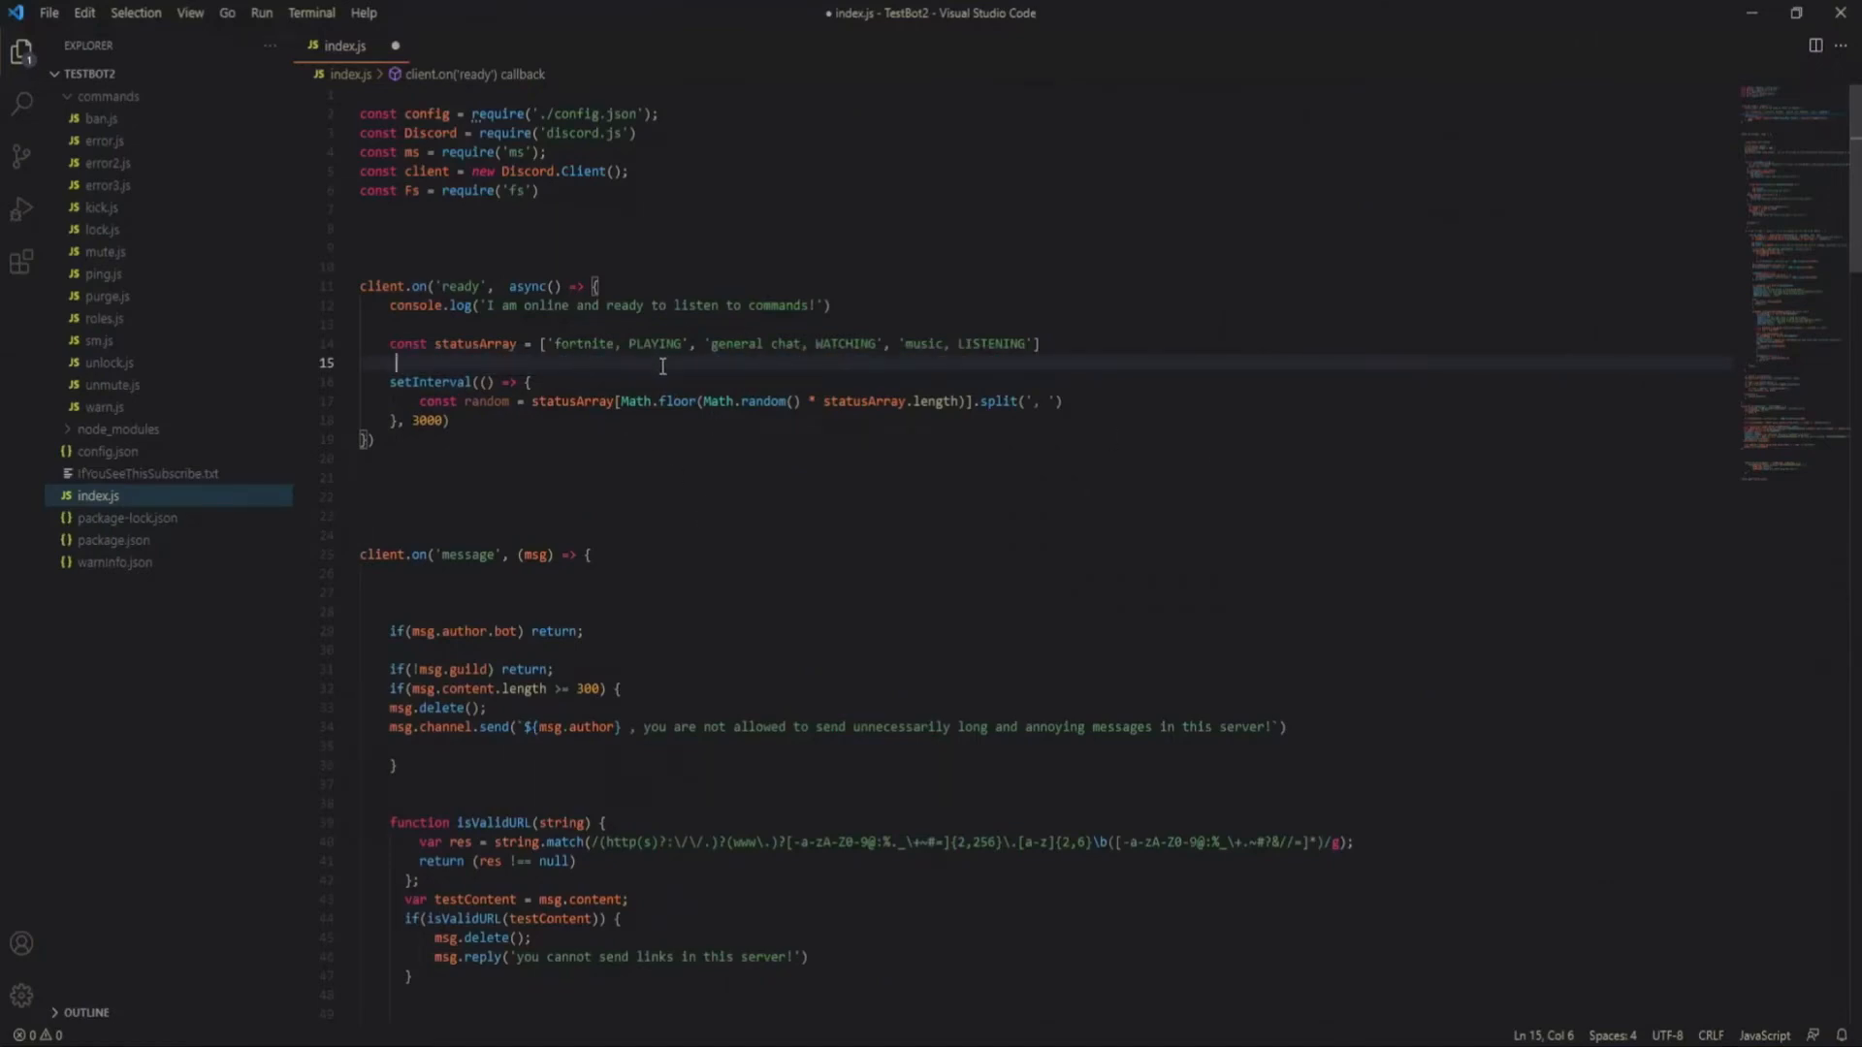
- Type the illustrative line ['fortnite', 'PLAYING'] under statusArray
type("[foint]")
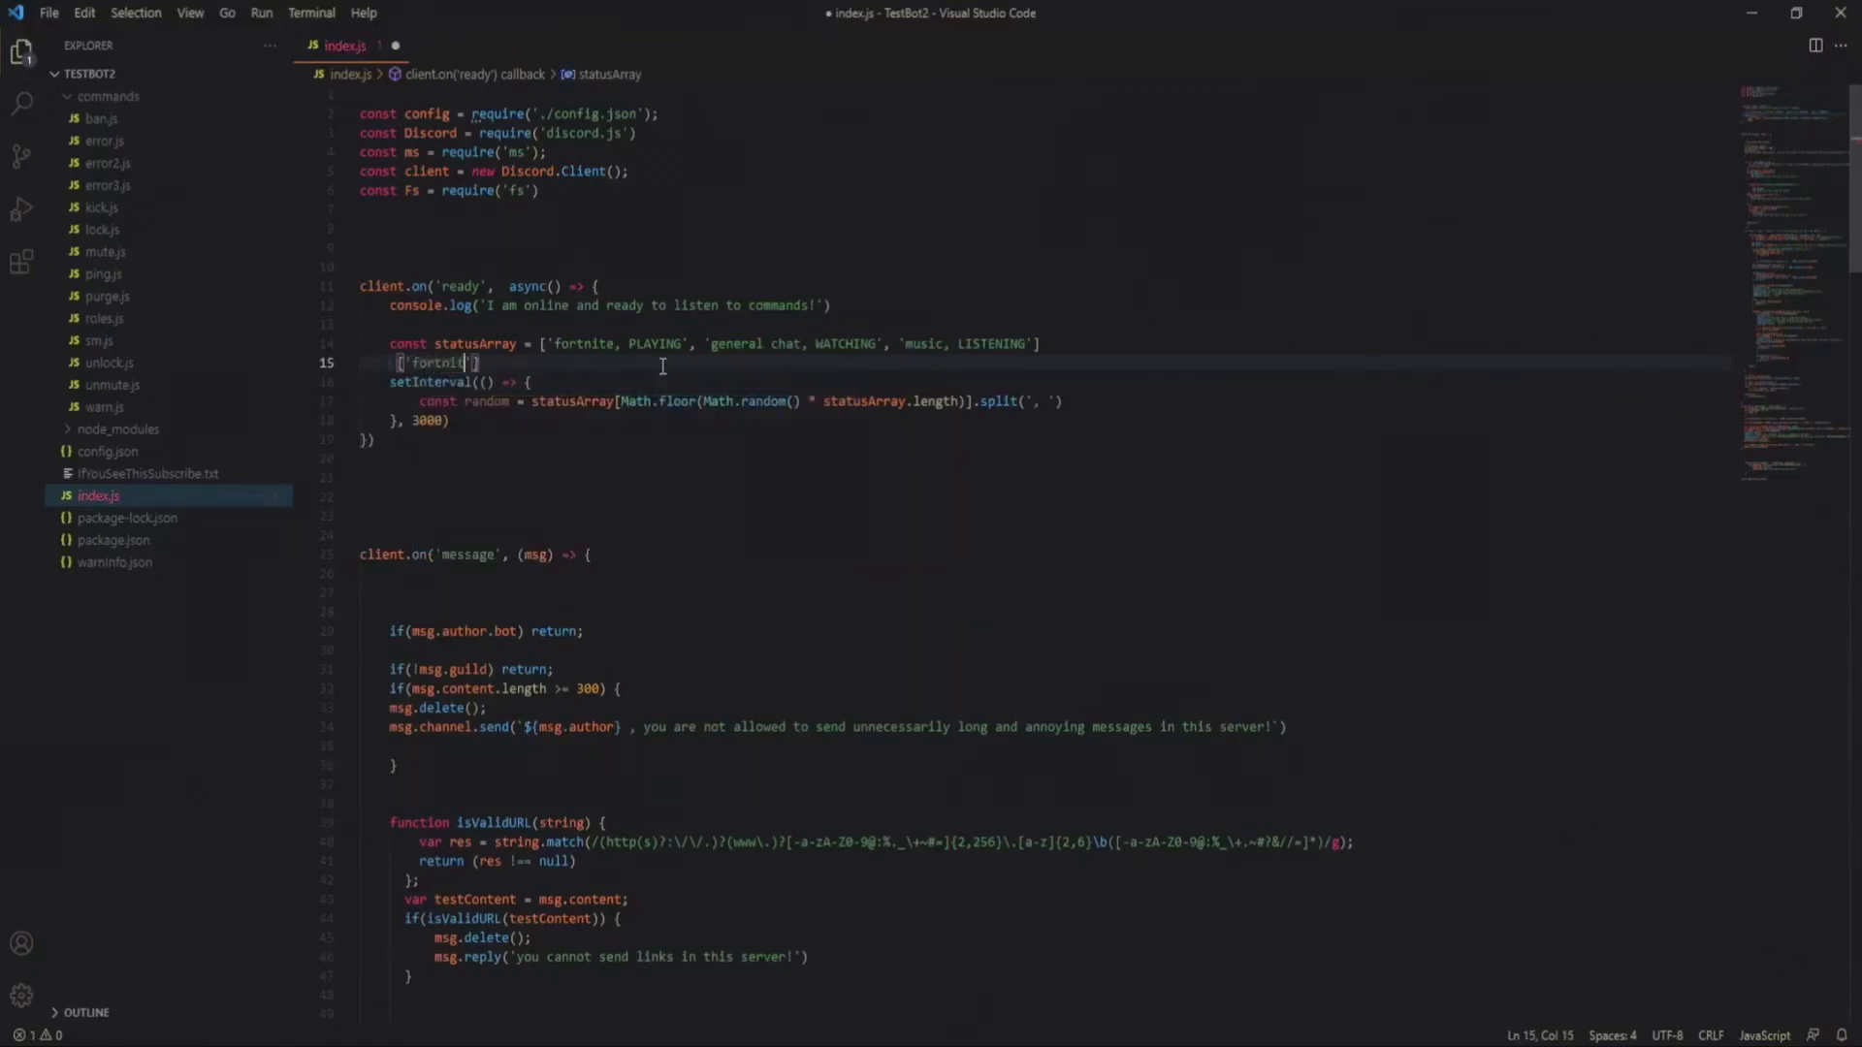
type(",")
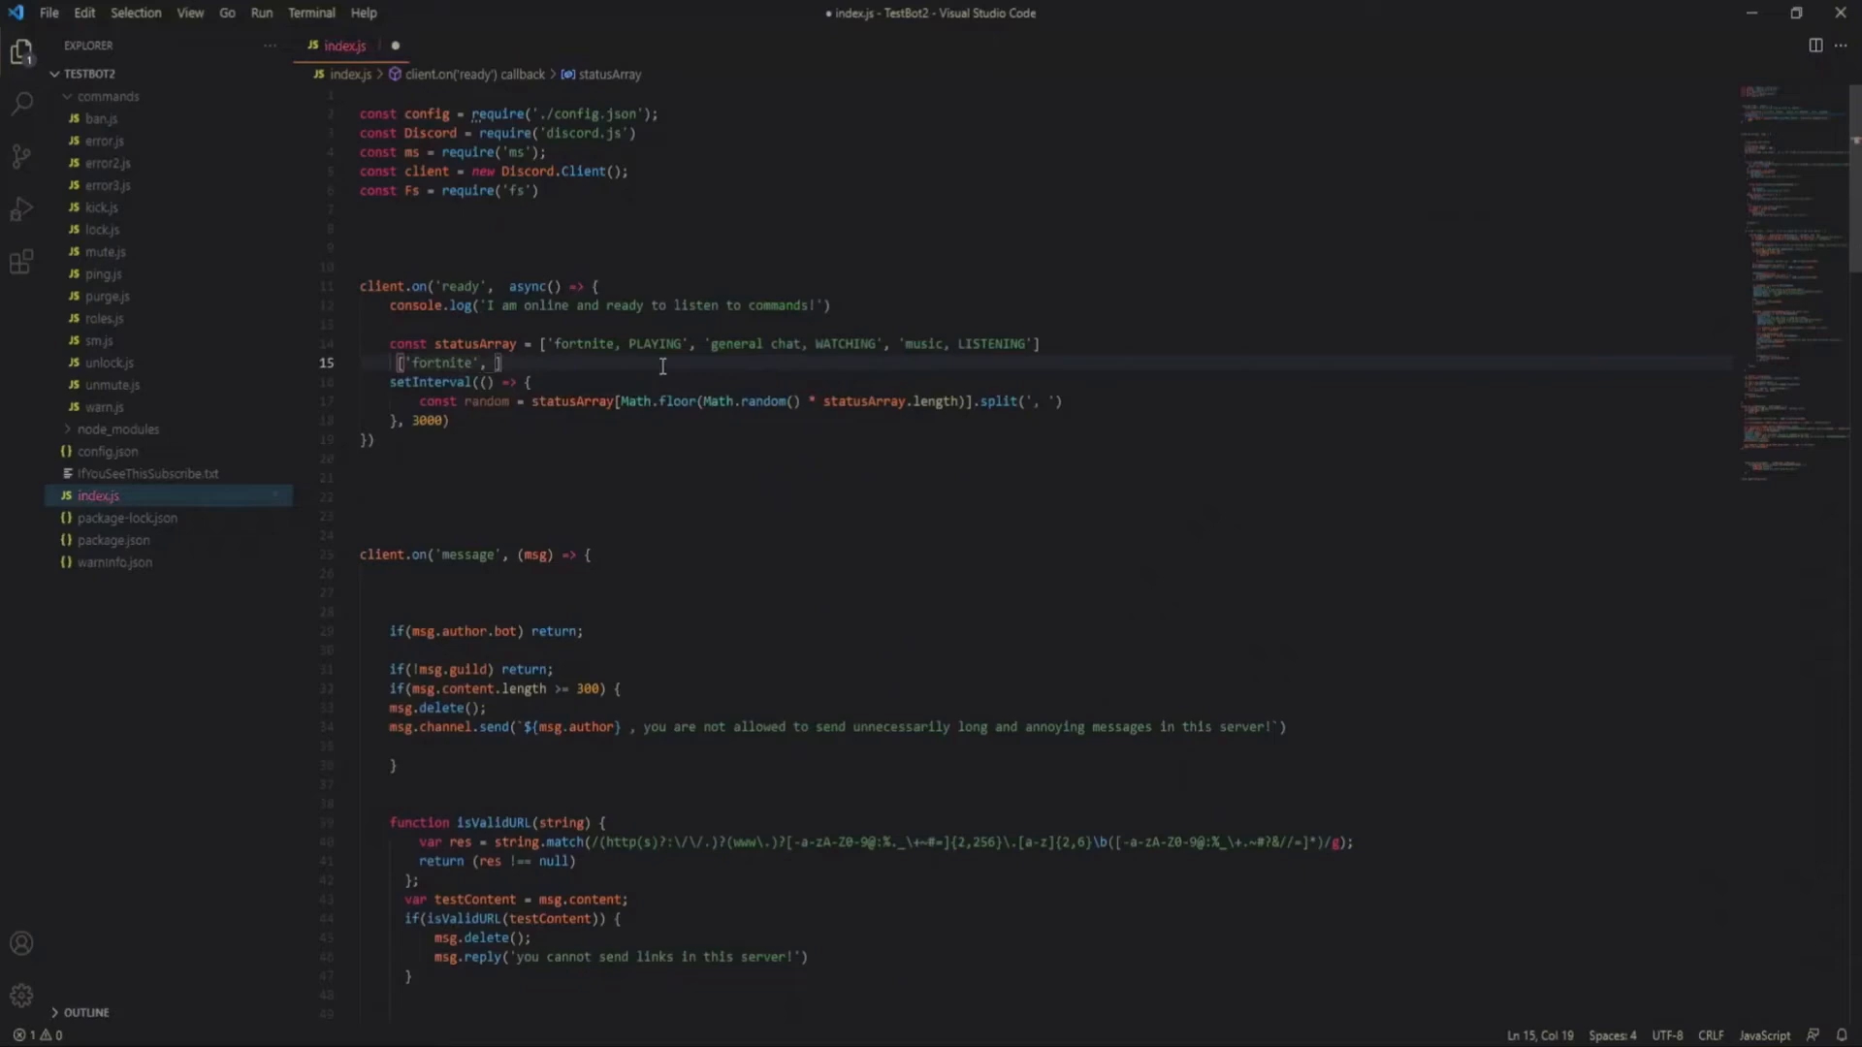
type("'PLAYING'")
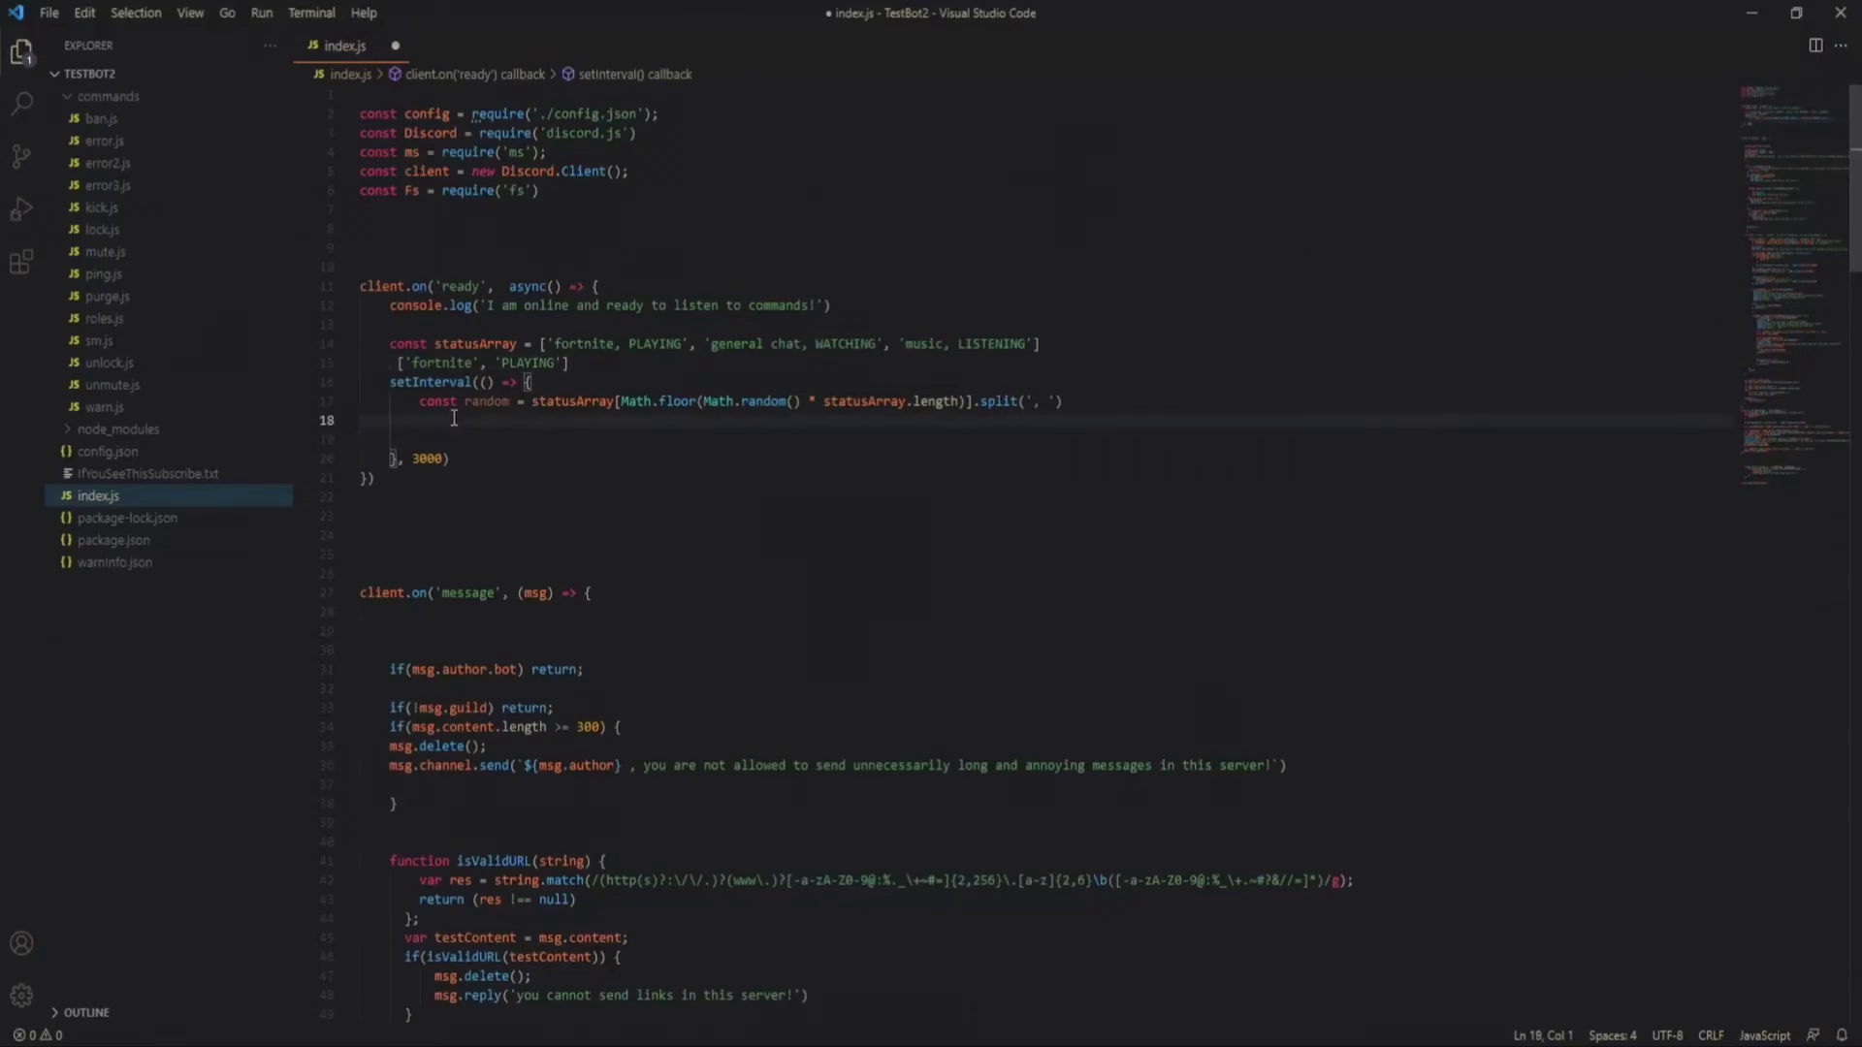
- Add const status = random[0] inside the interval callback
type("const status =")
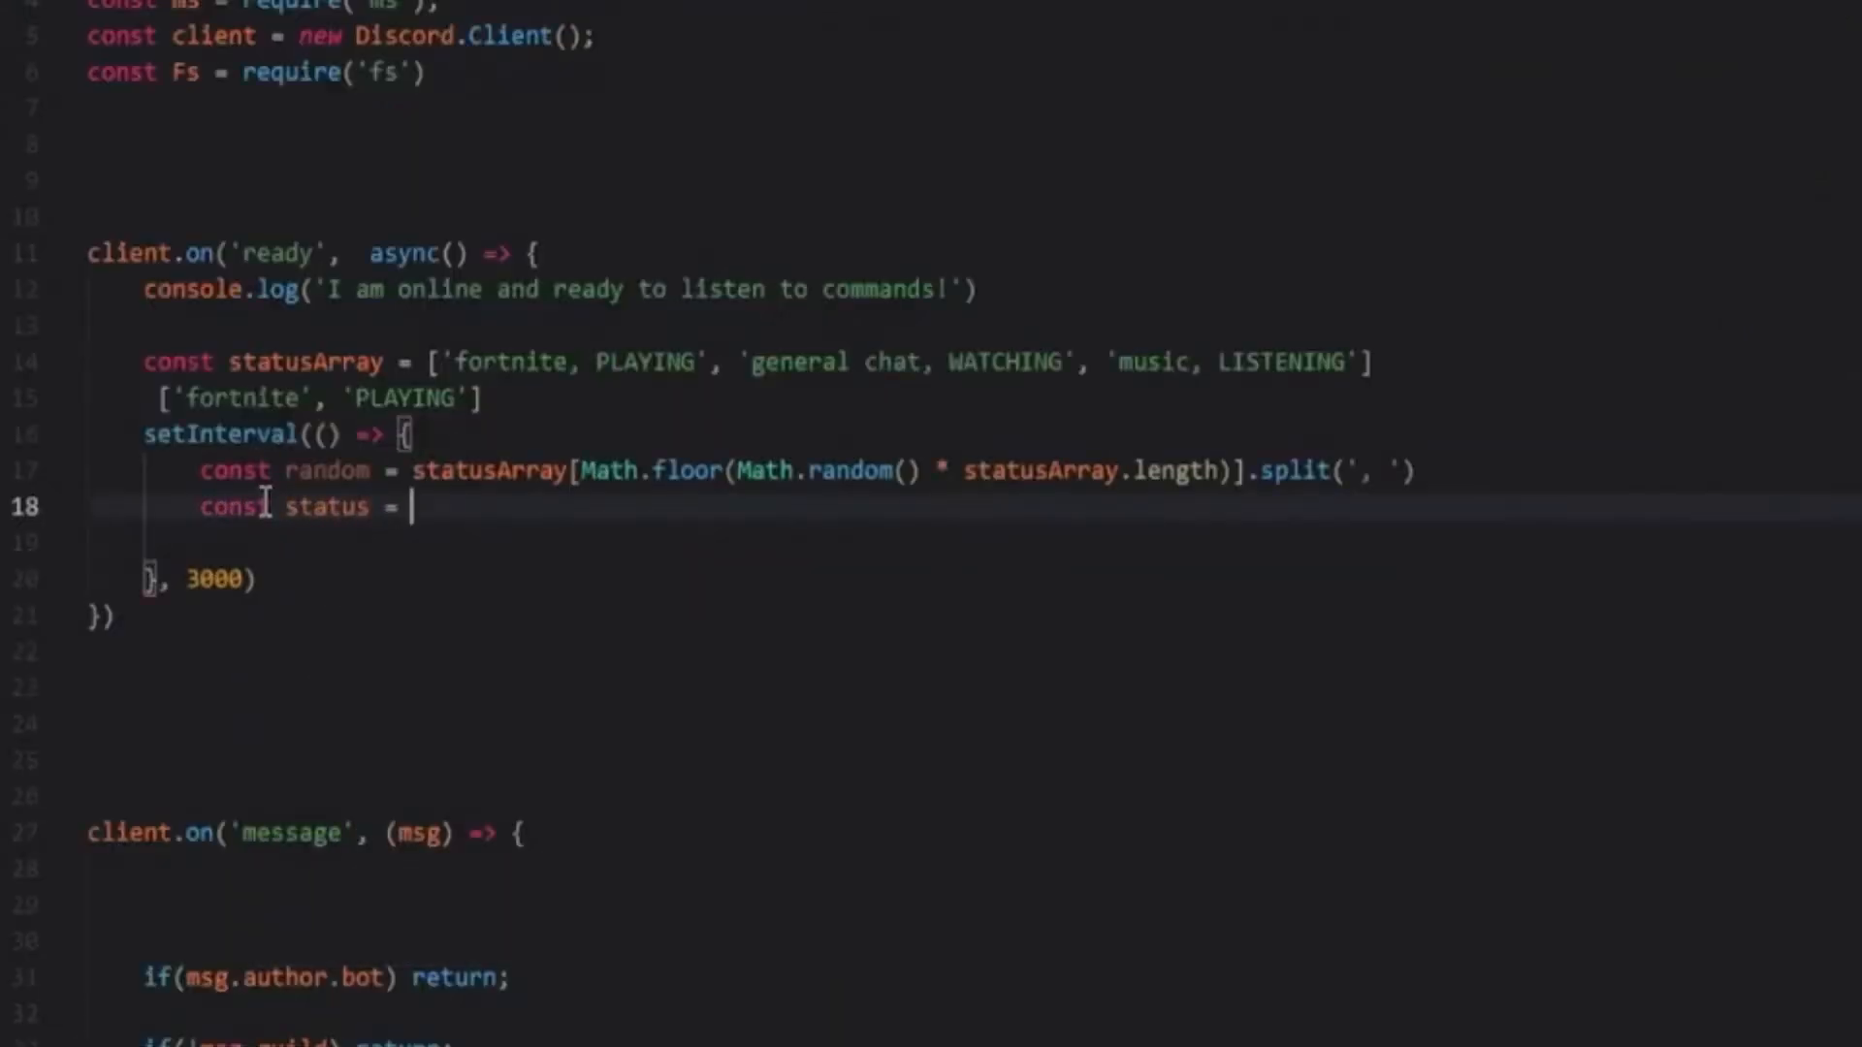
type("random[]")
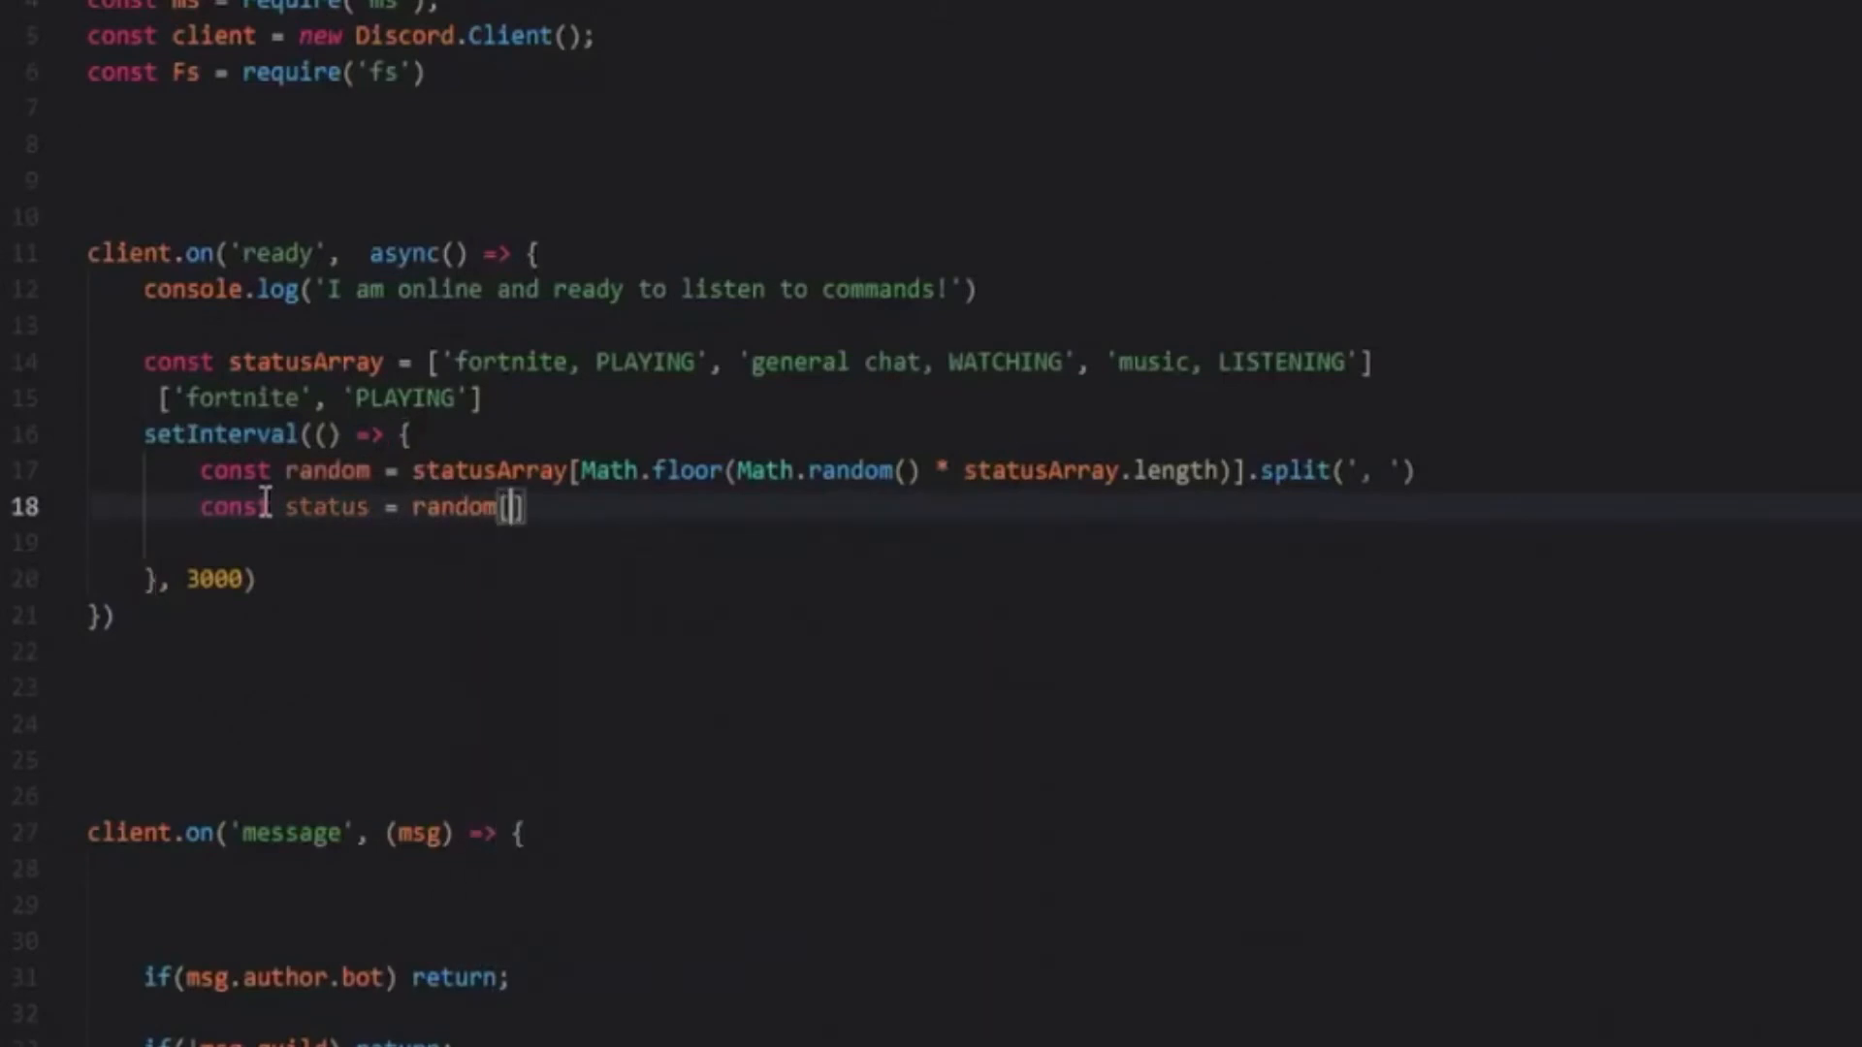
type("o")
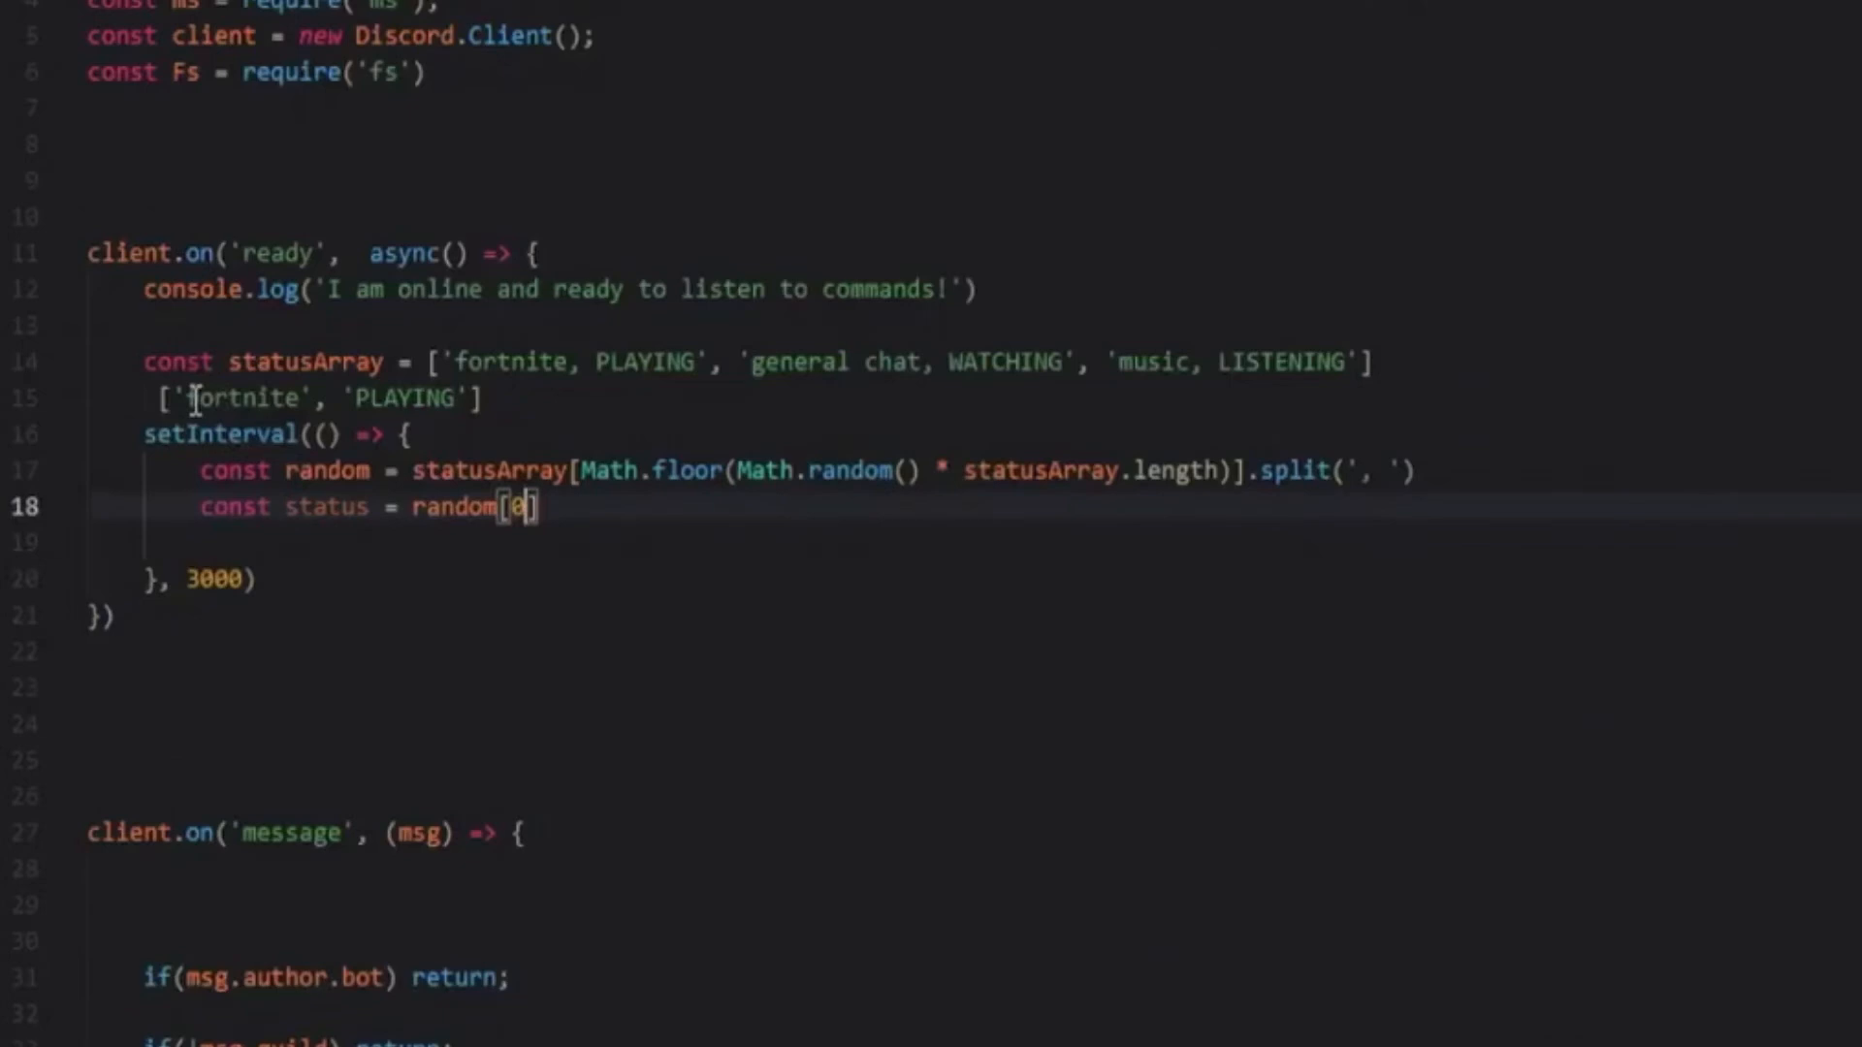
double_click(244, 397)
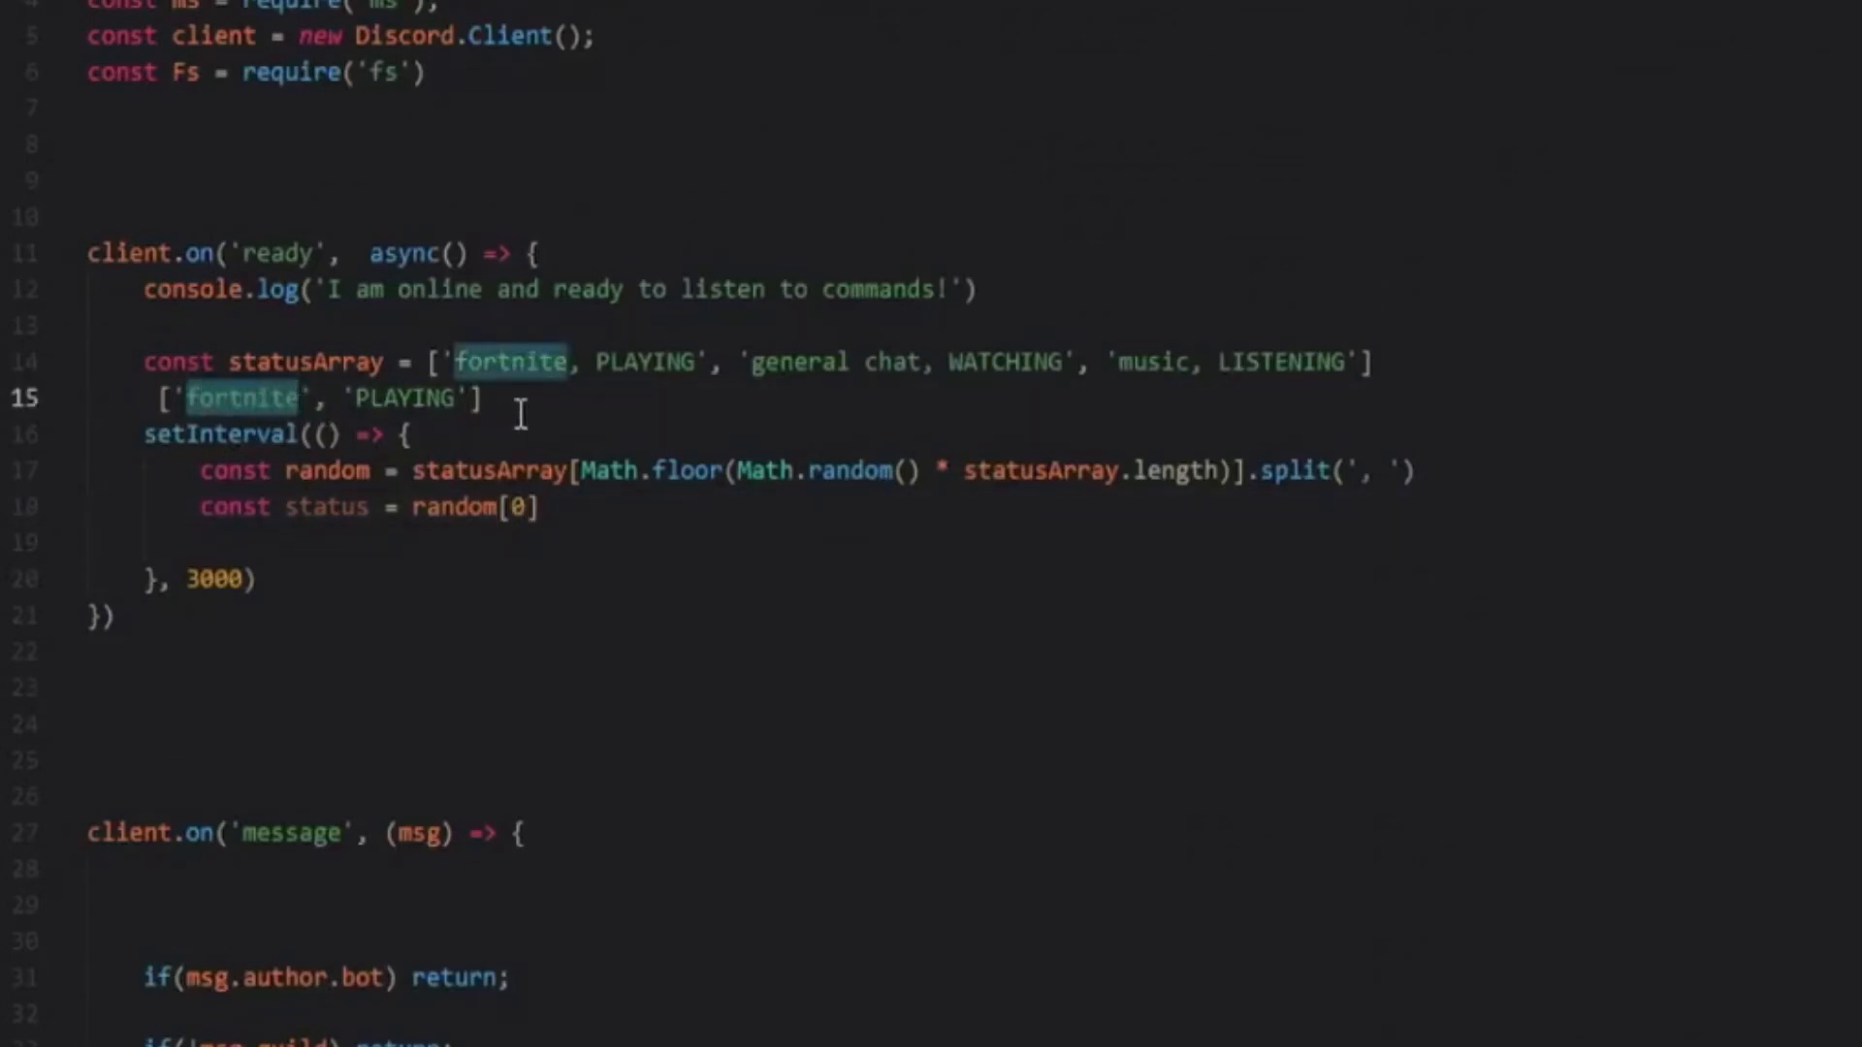
left_click(544, 507)
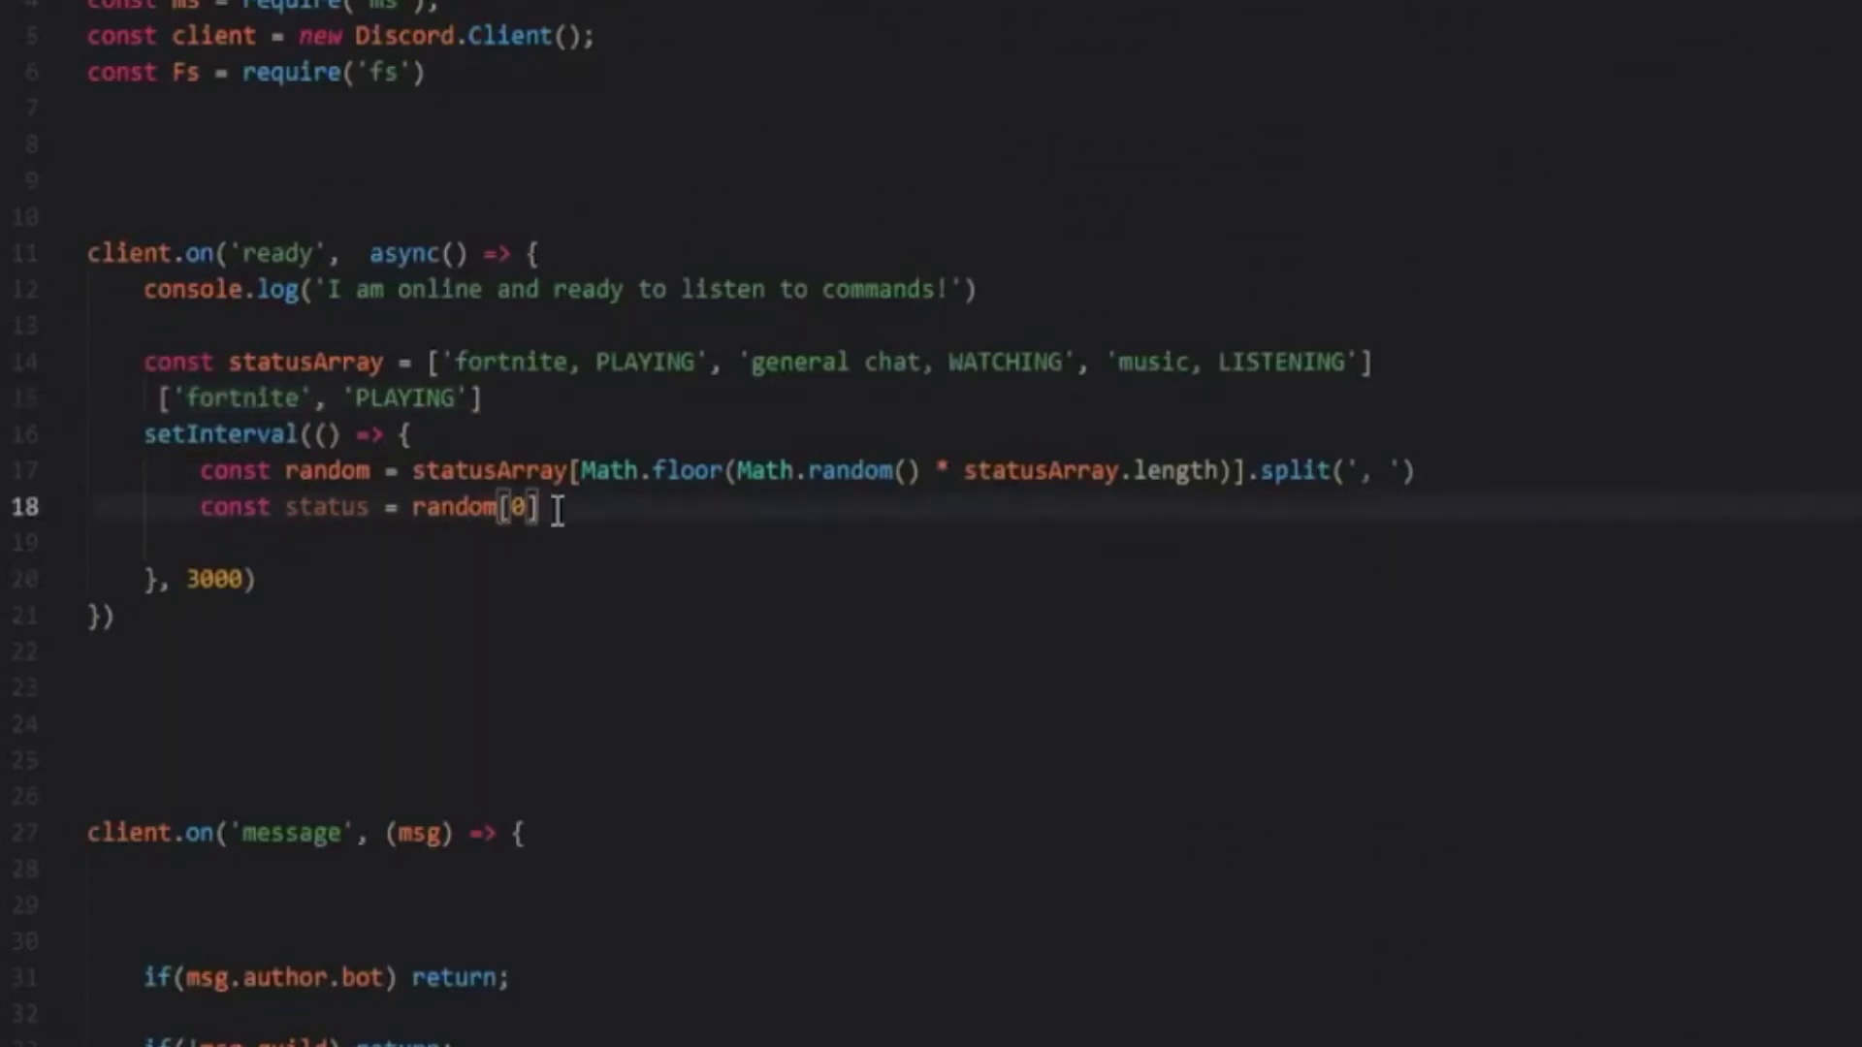
- Add const mode = random[1] and begin typing client.user.setActivity
type("const")
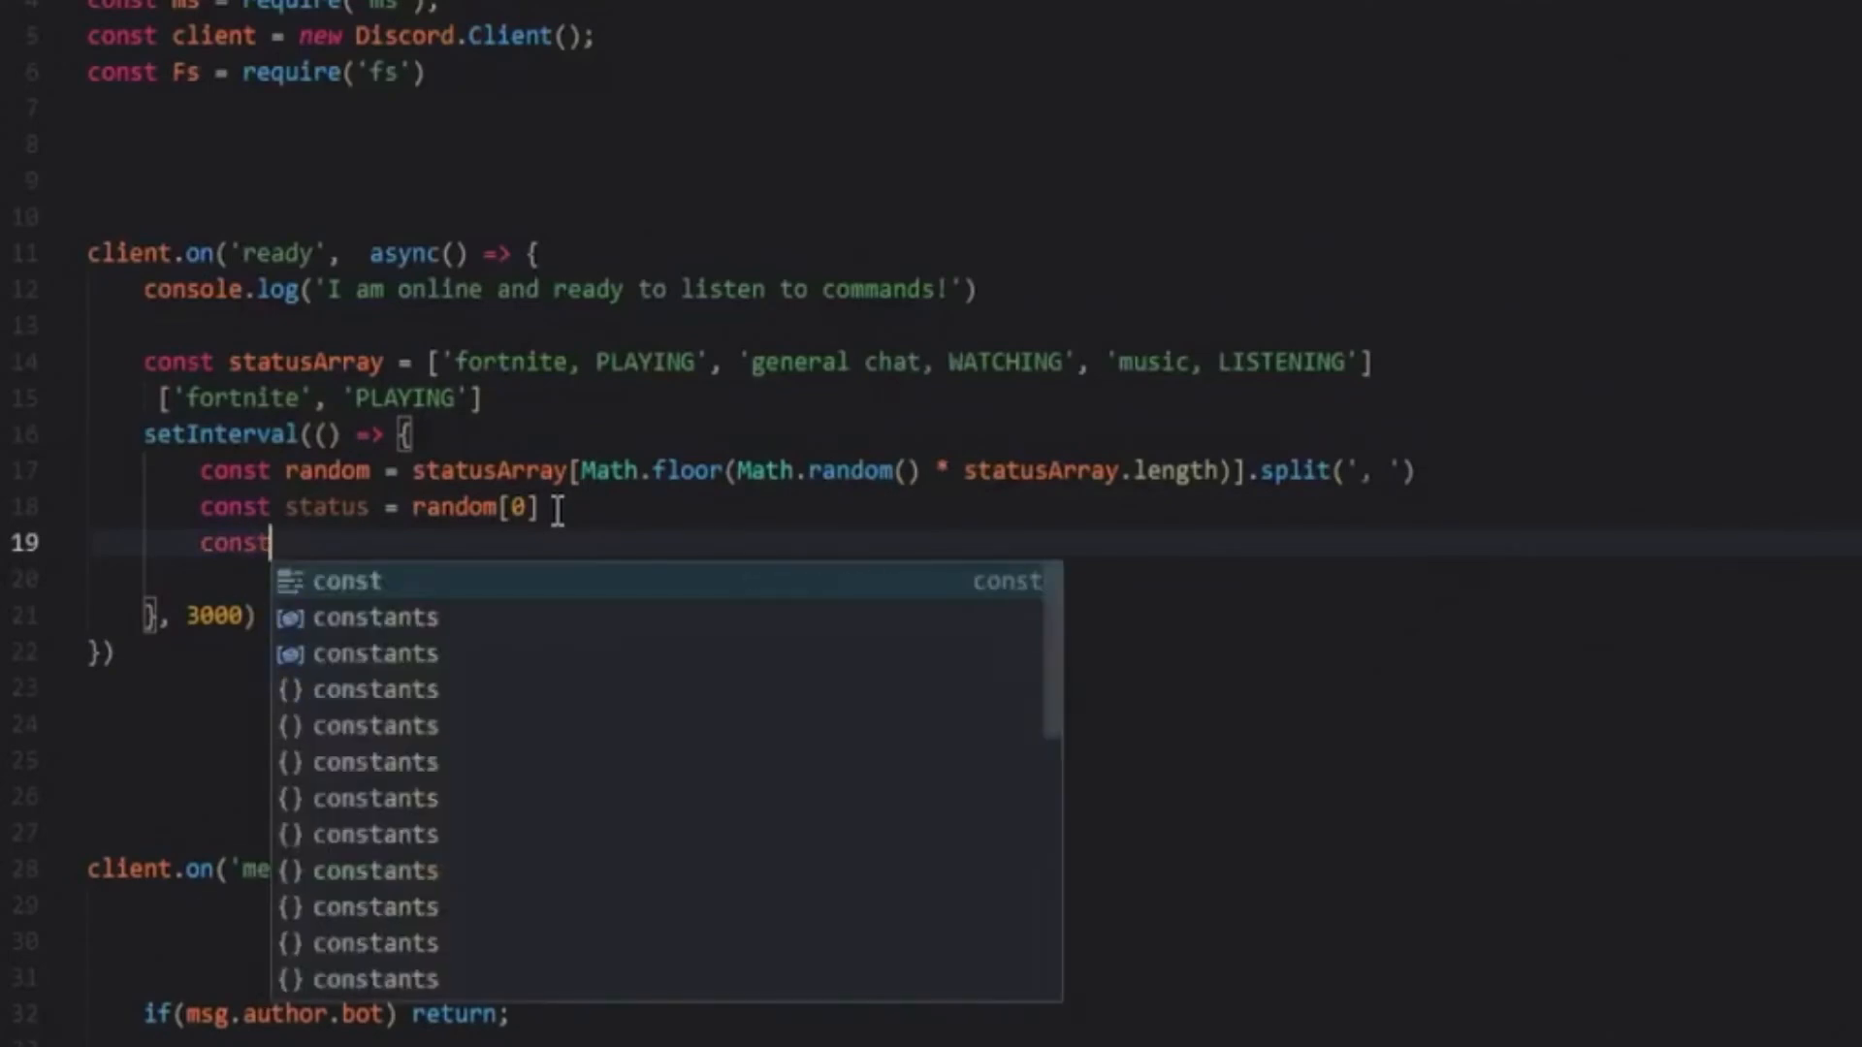
type("mode = r")
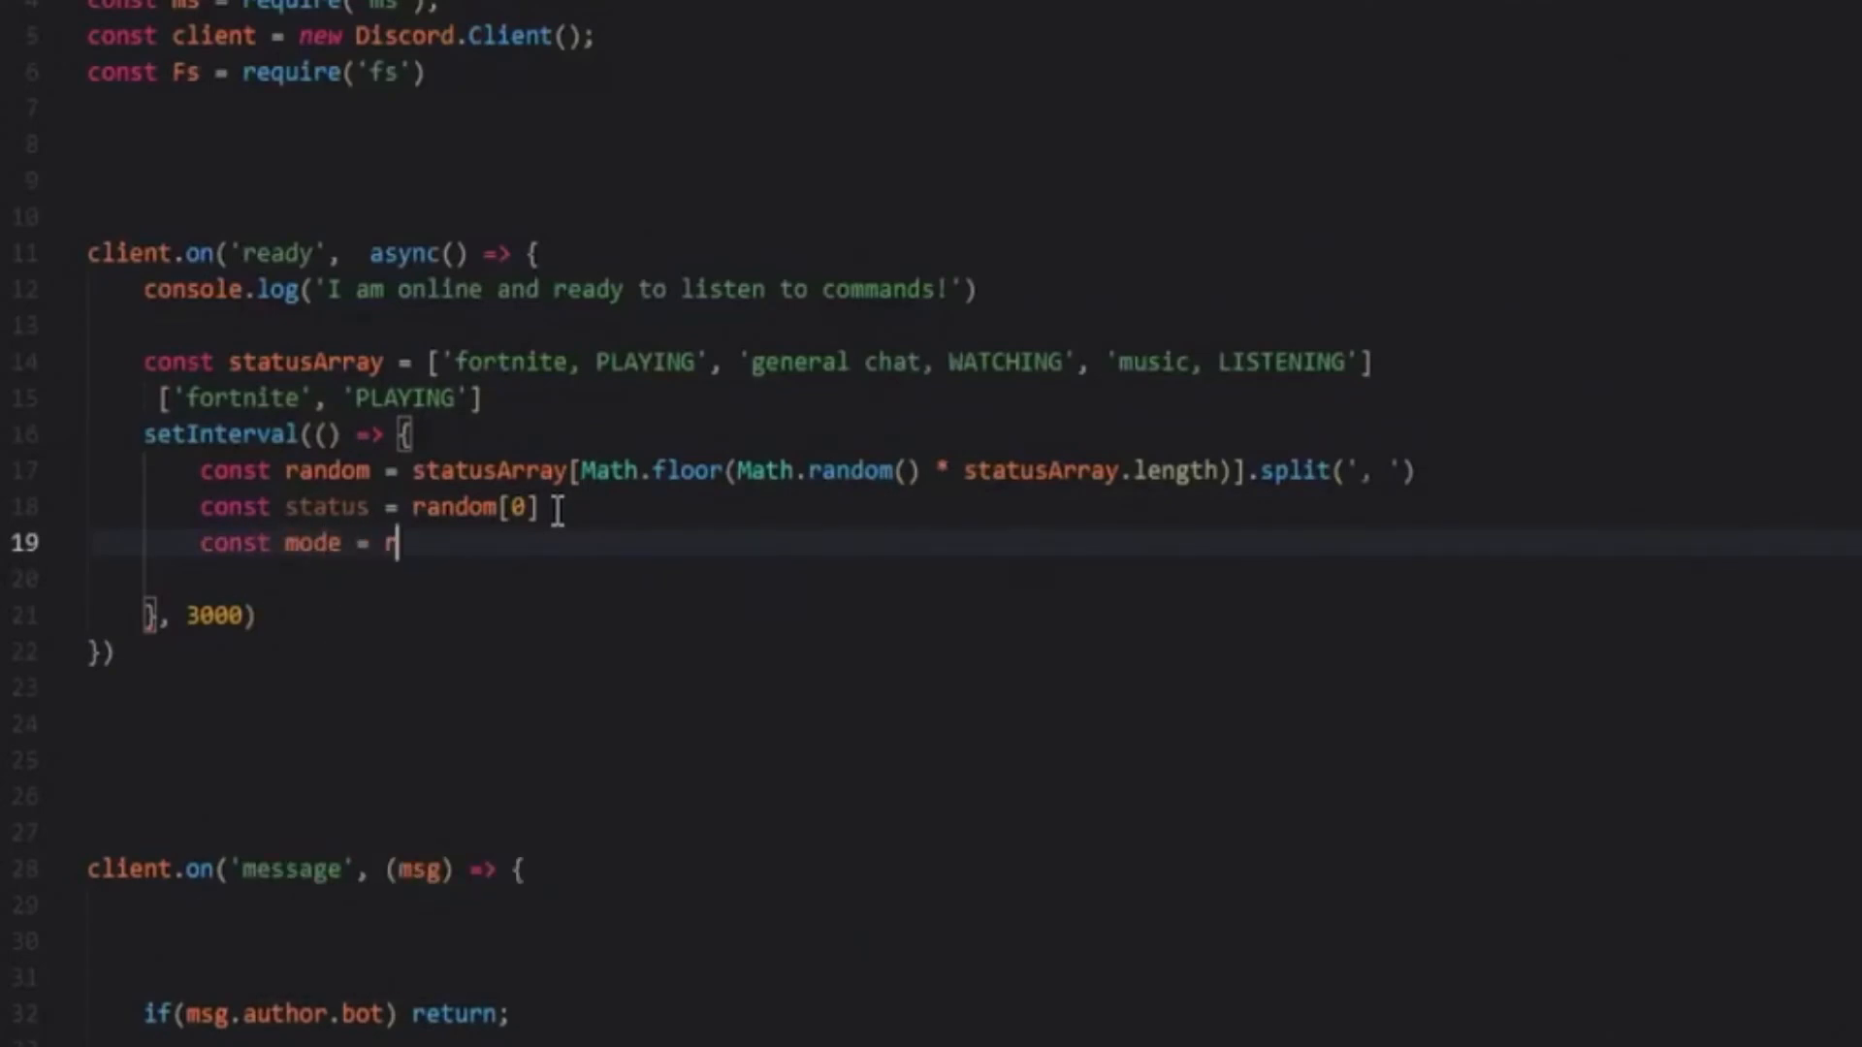
type("andom[1]")
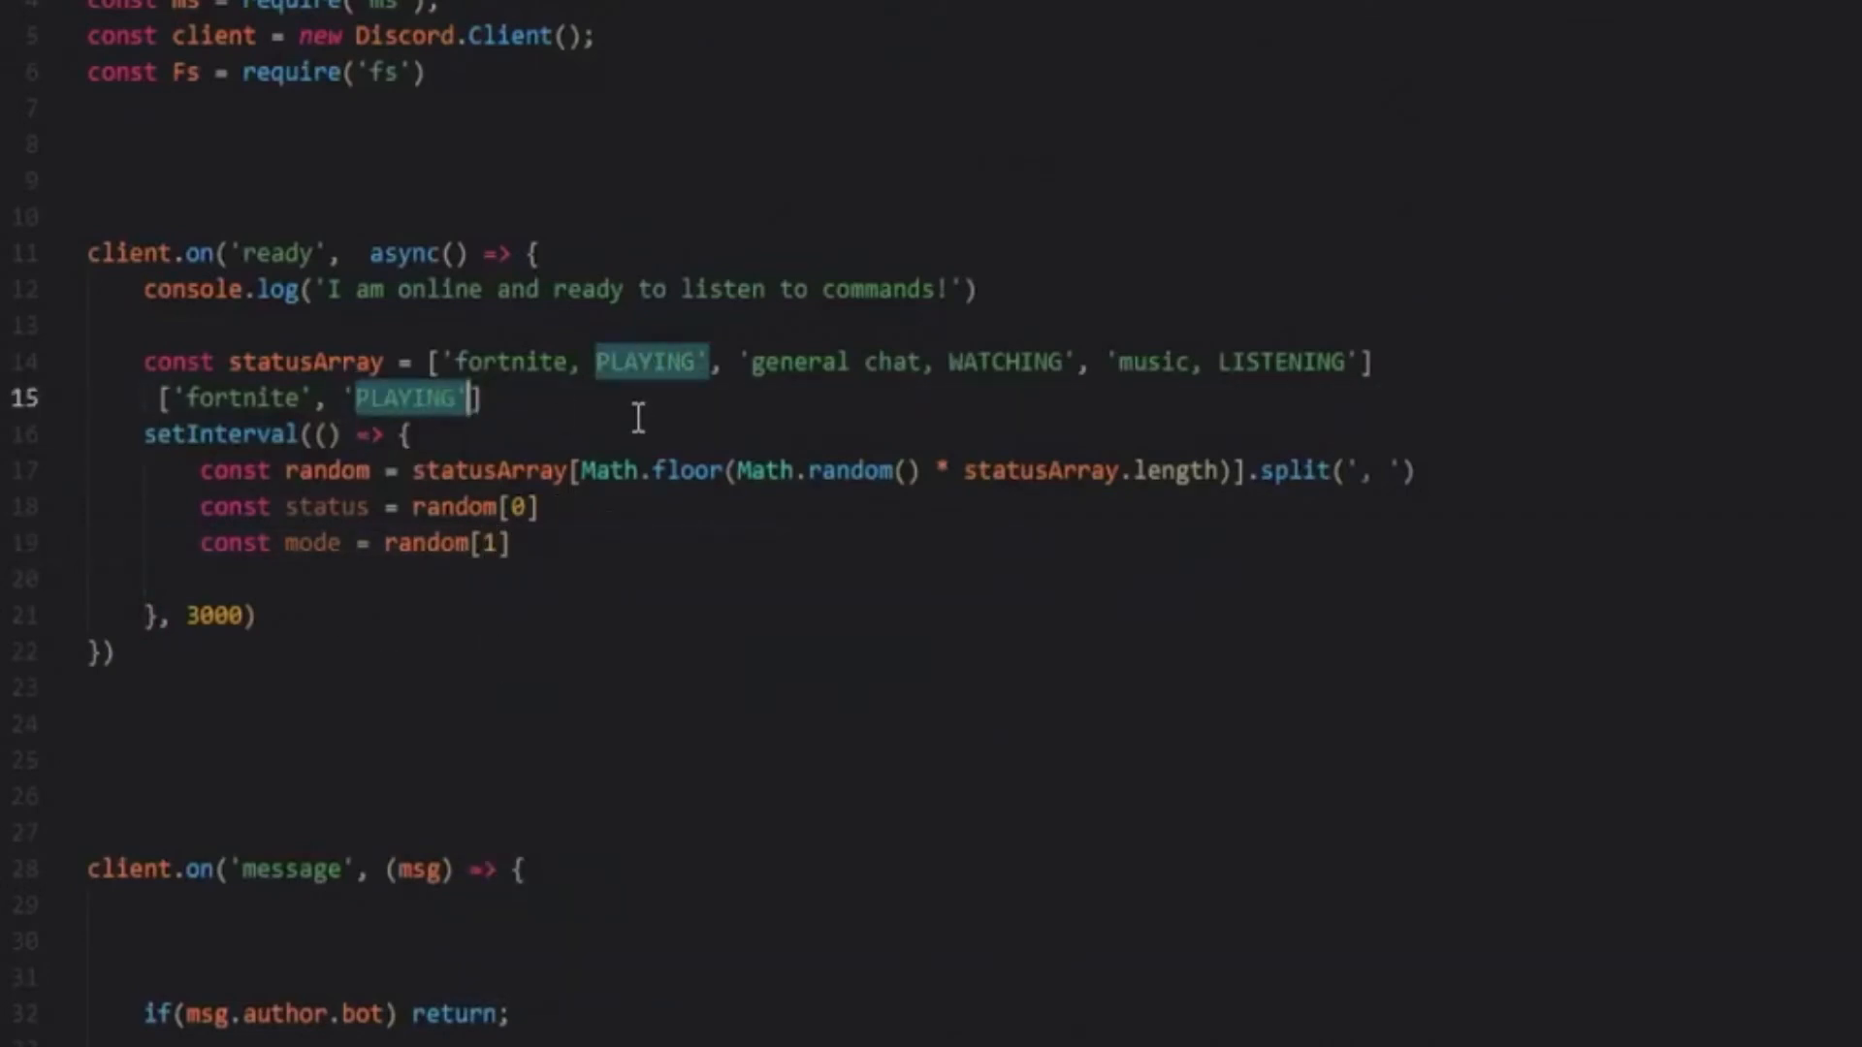
left_click(511, 544)
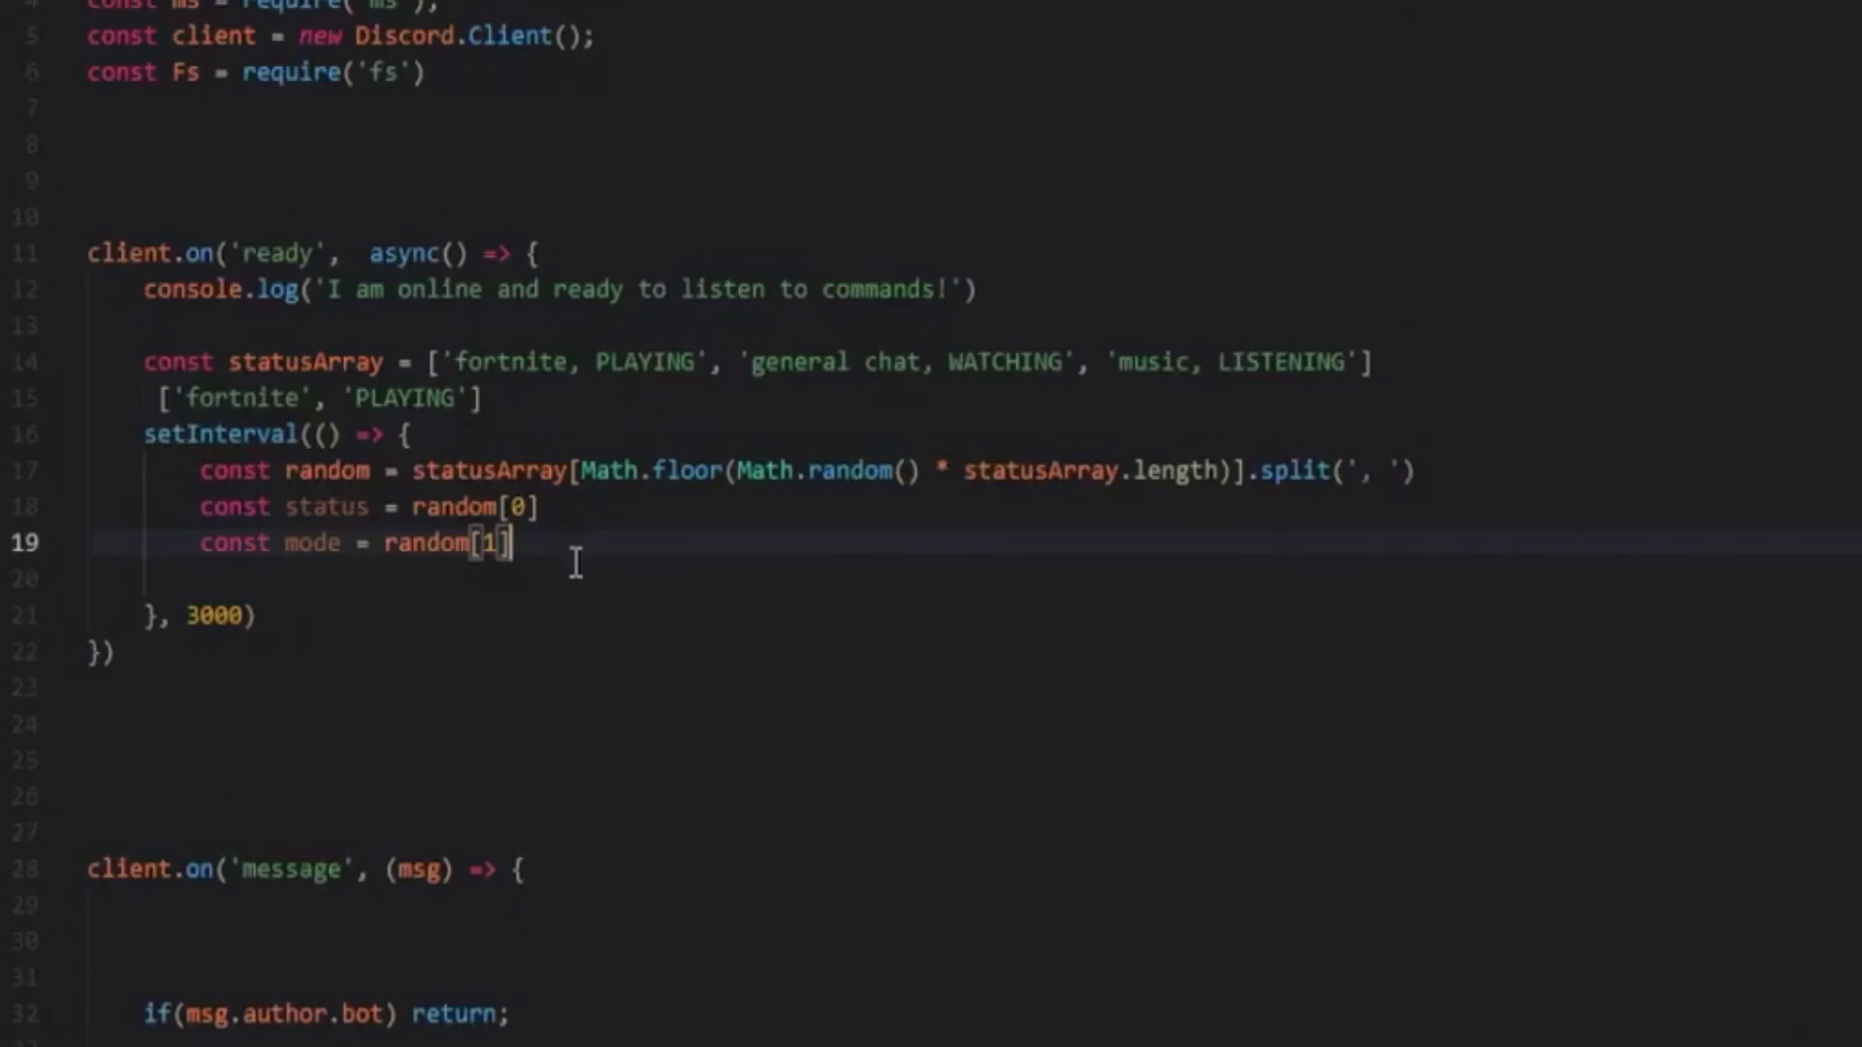
type("client.user.setActivity")
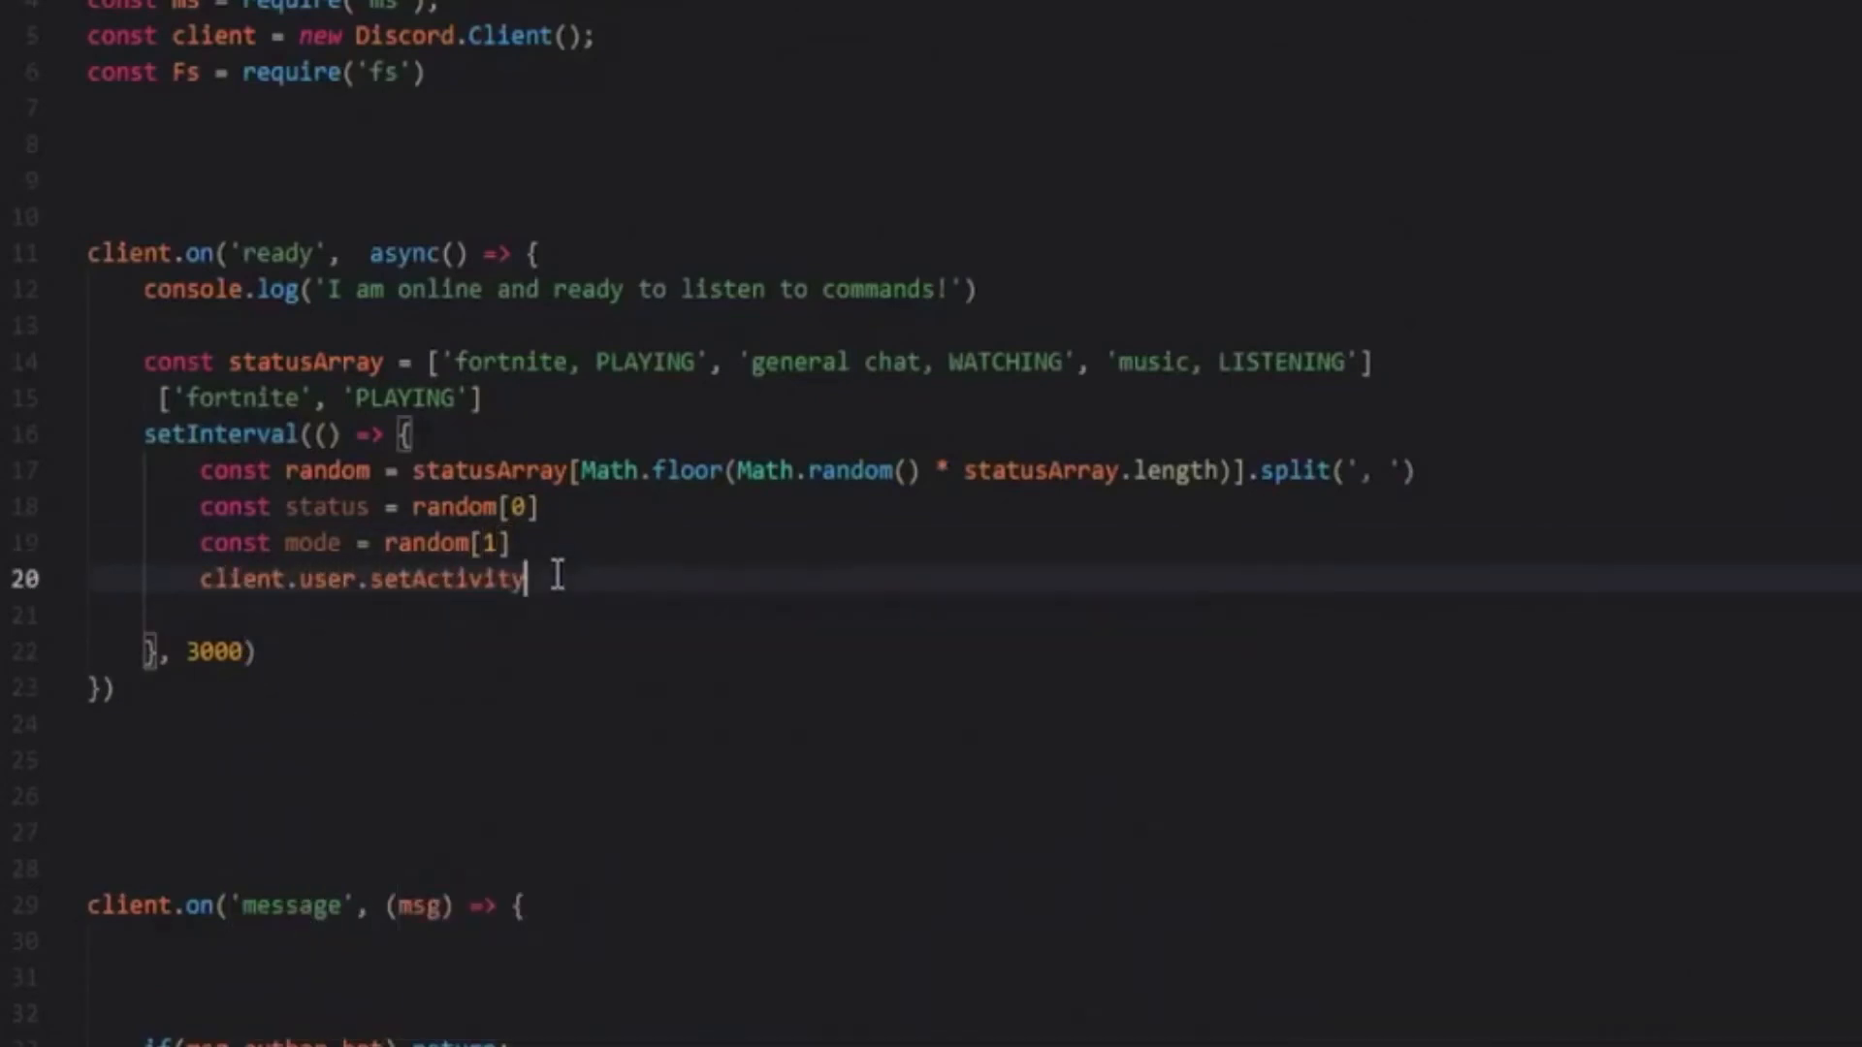
- Finish the call as client.user.setActivity(status, {type: mode})
type("(s")
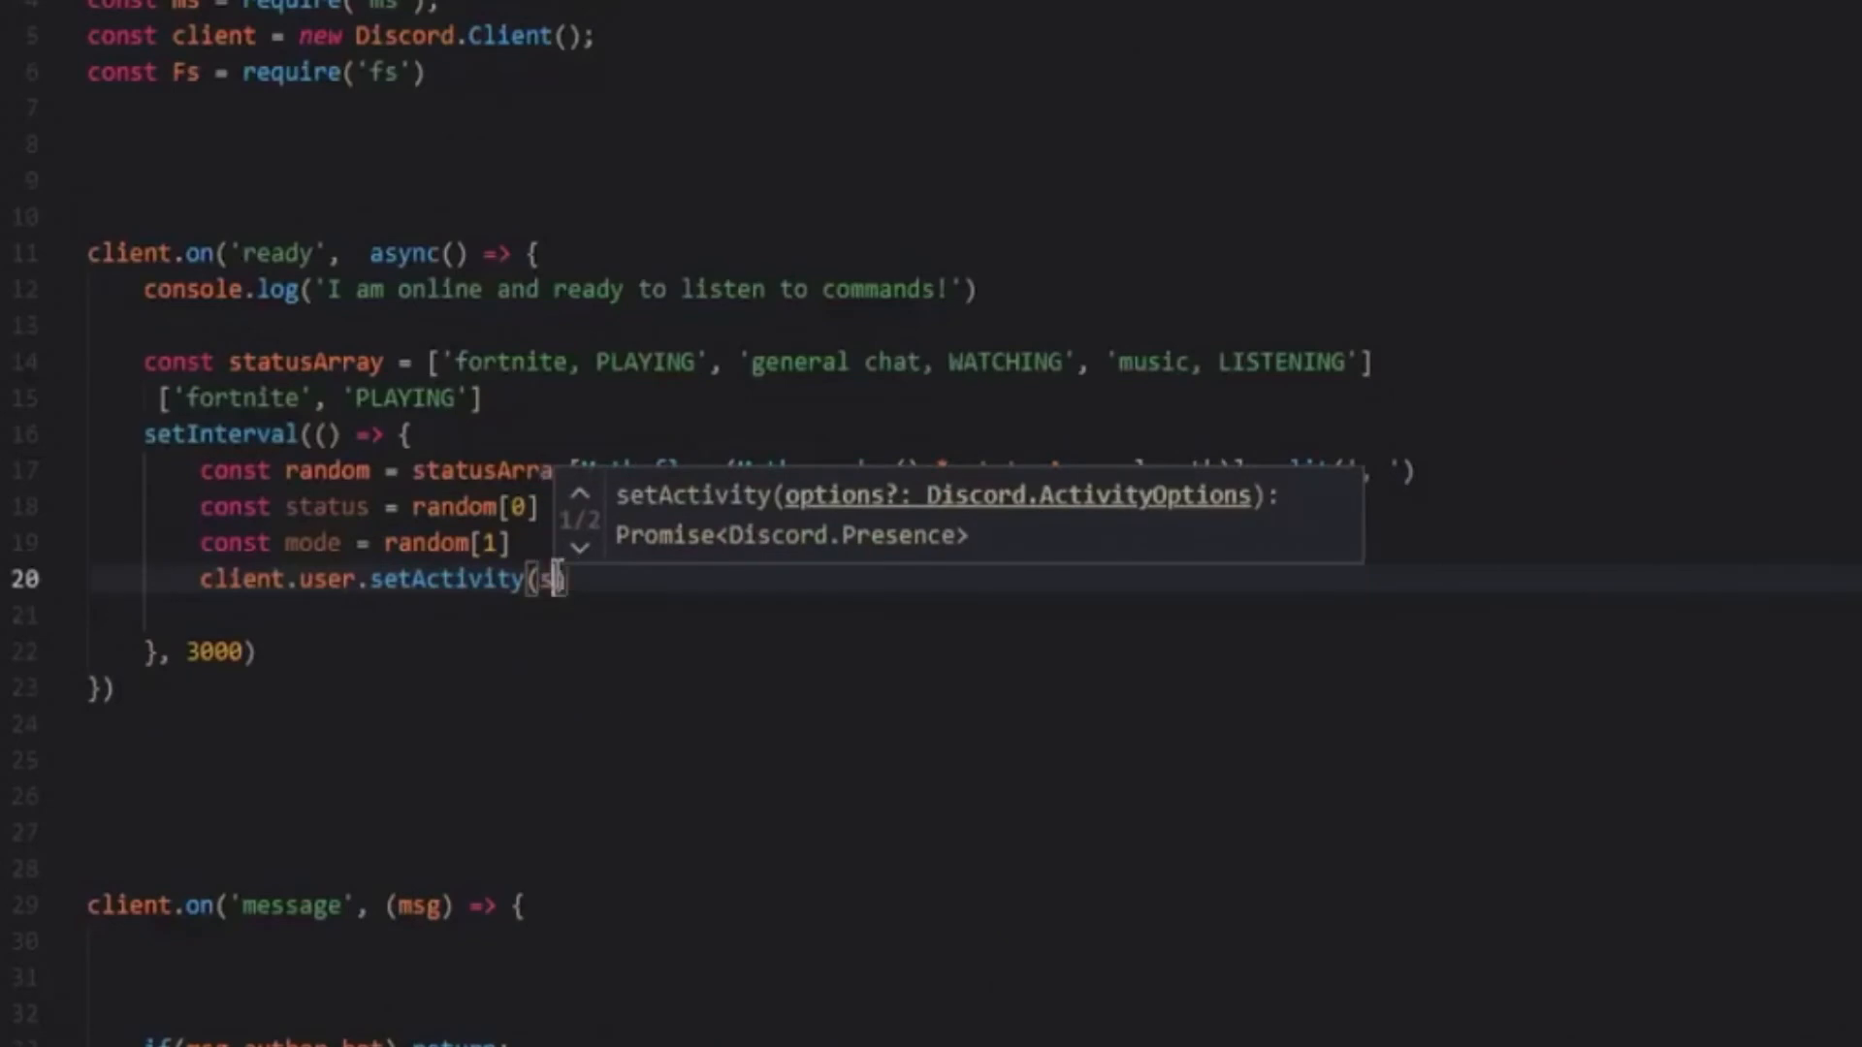
type("tatus,")
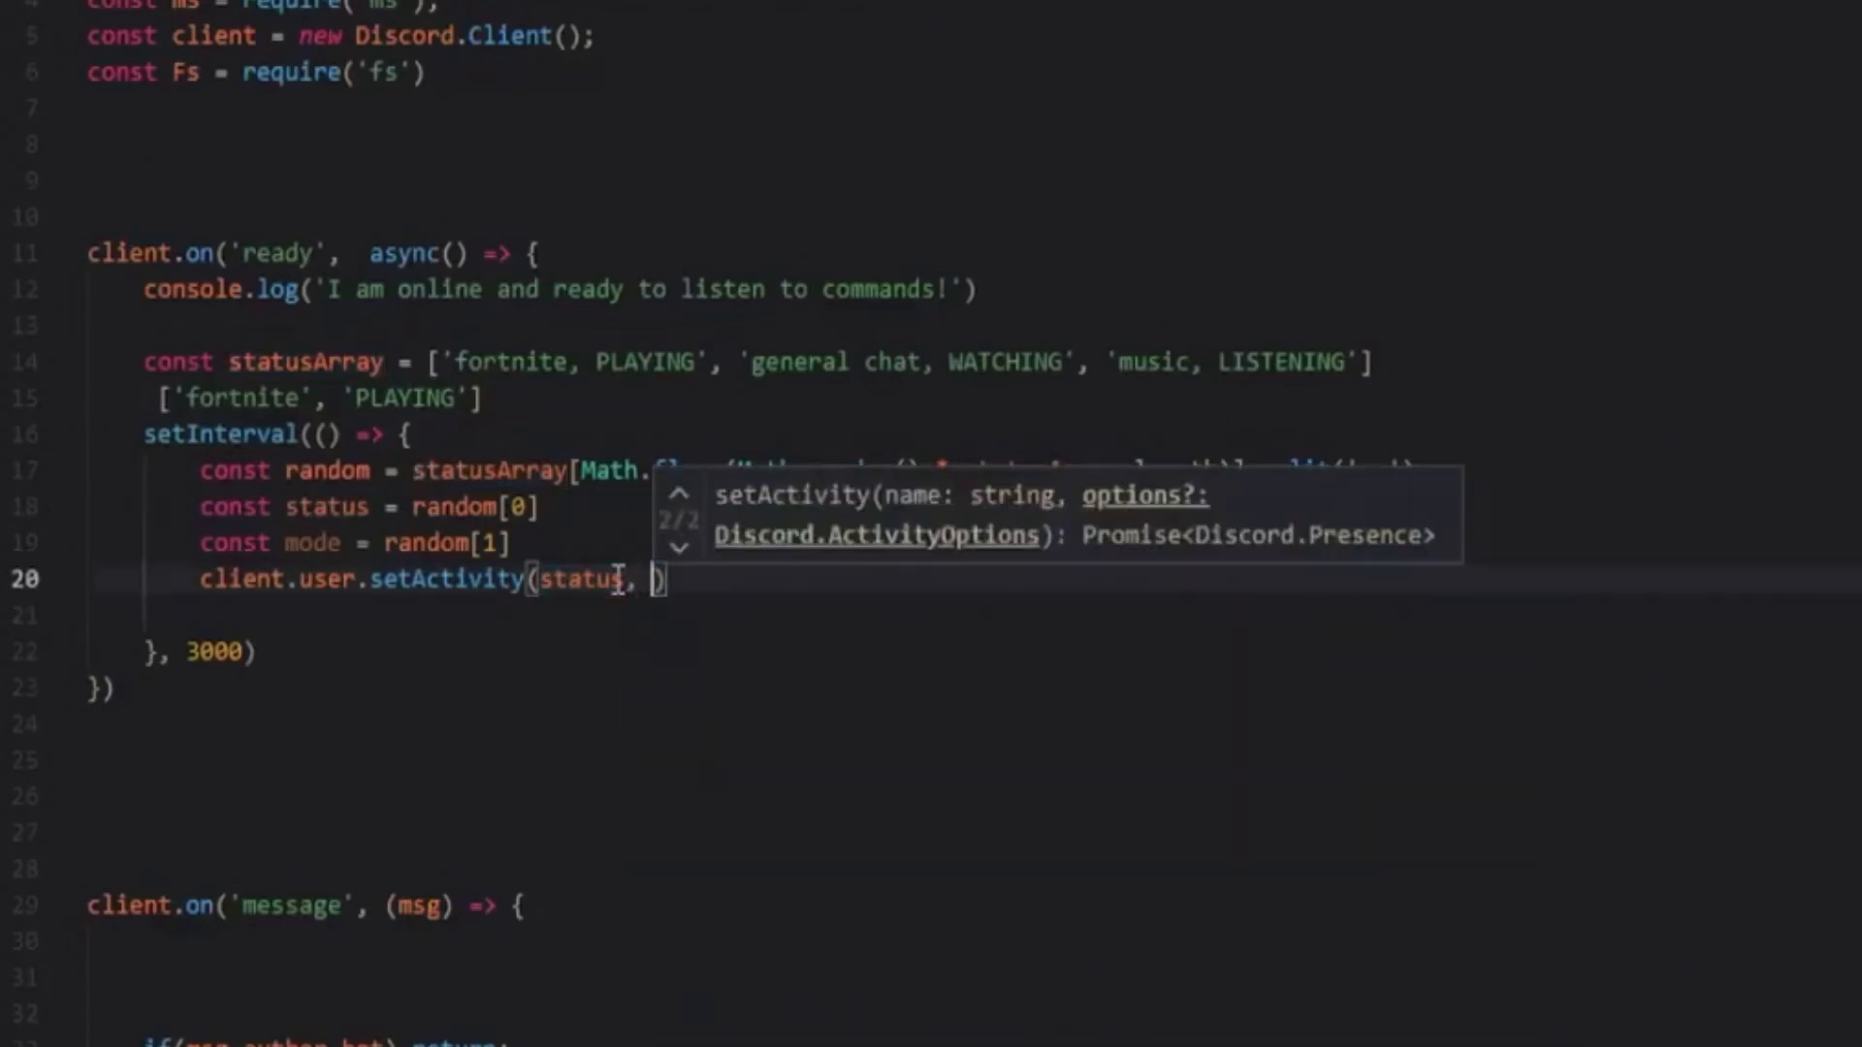
type("{type: mode")
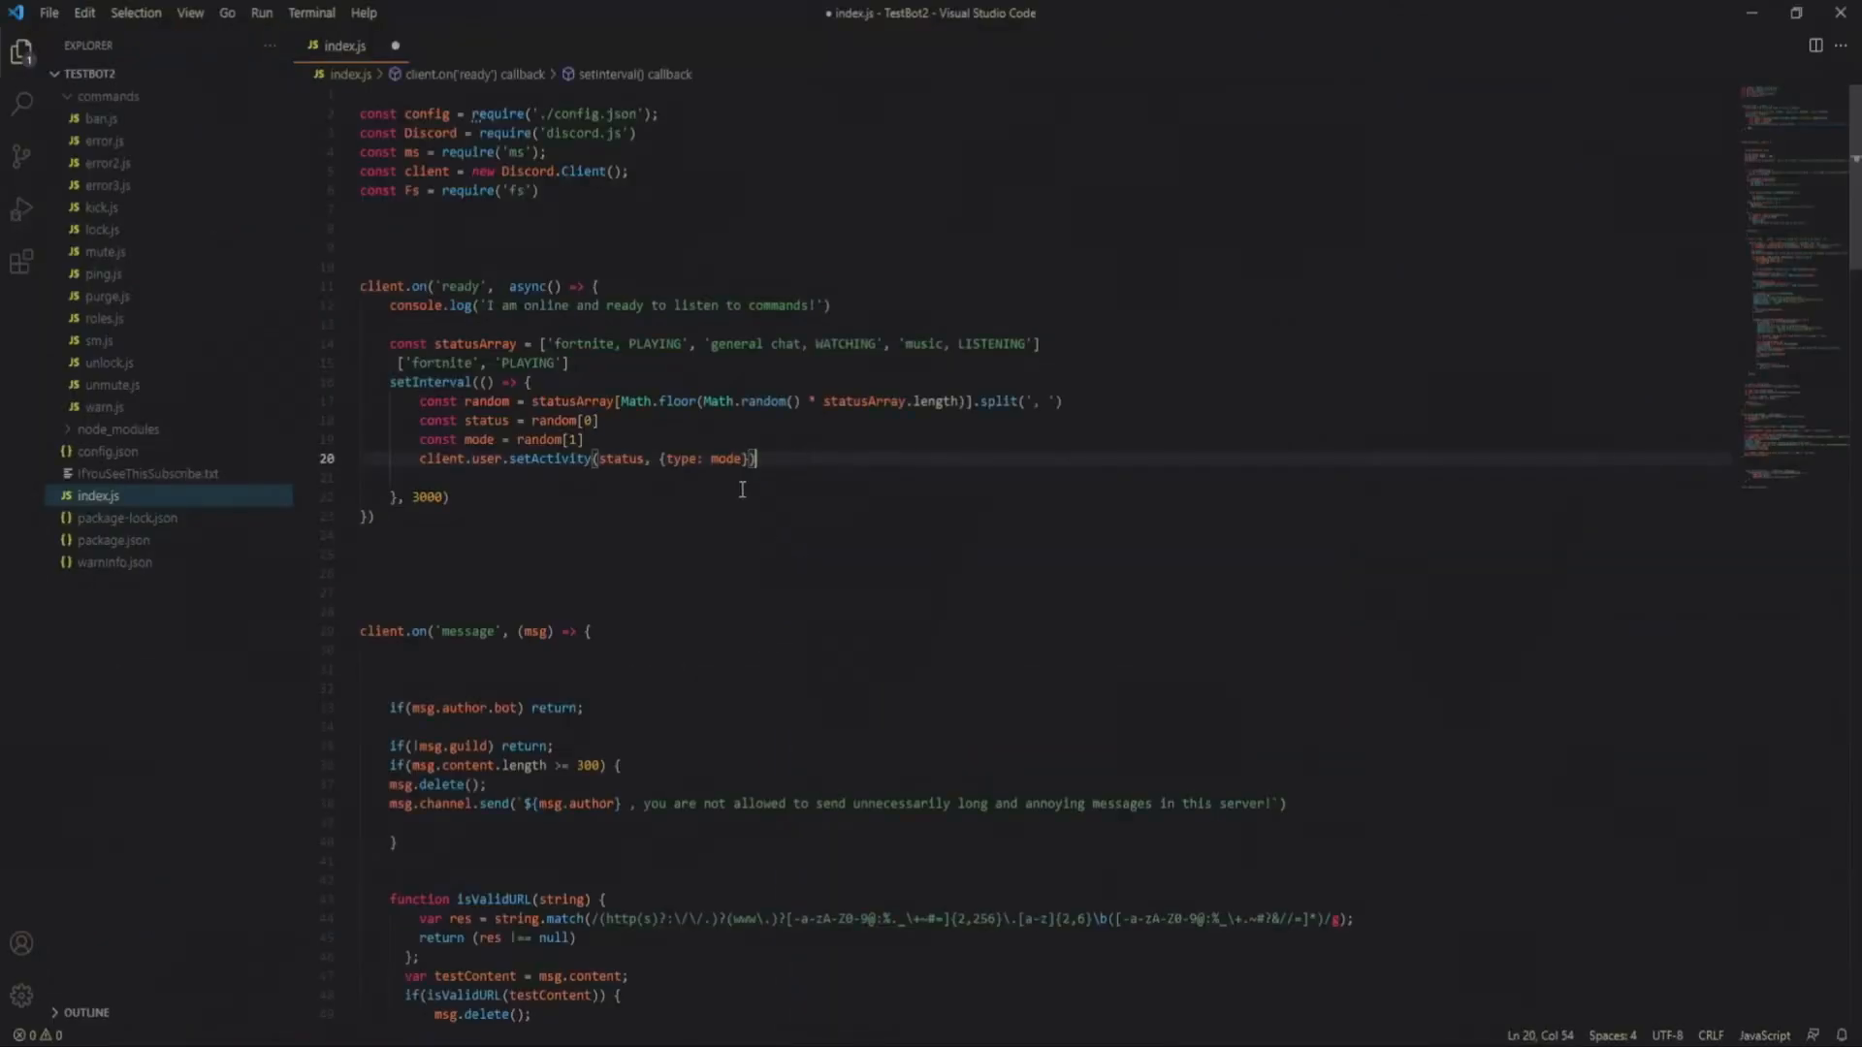
mouse_move(809, 580)
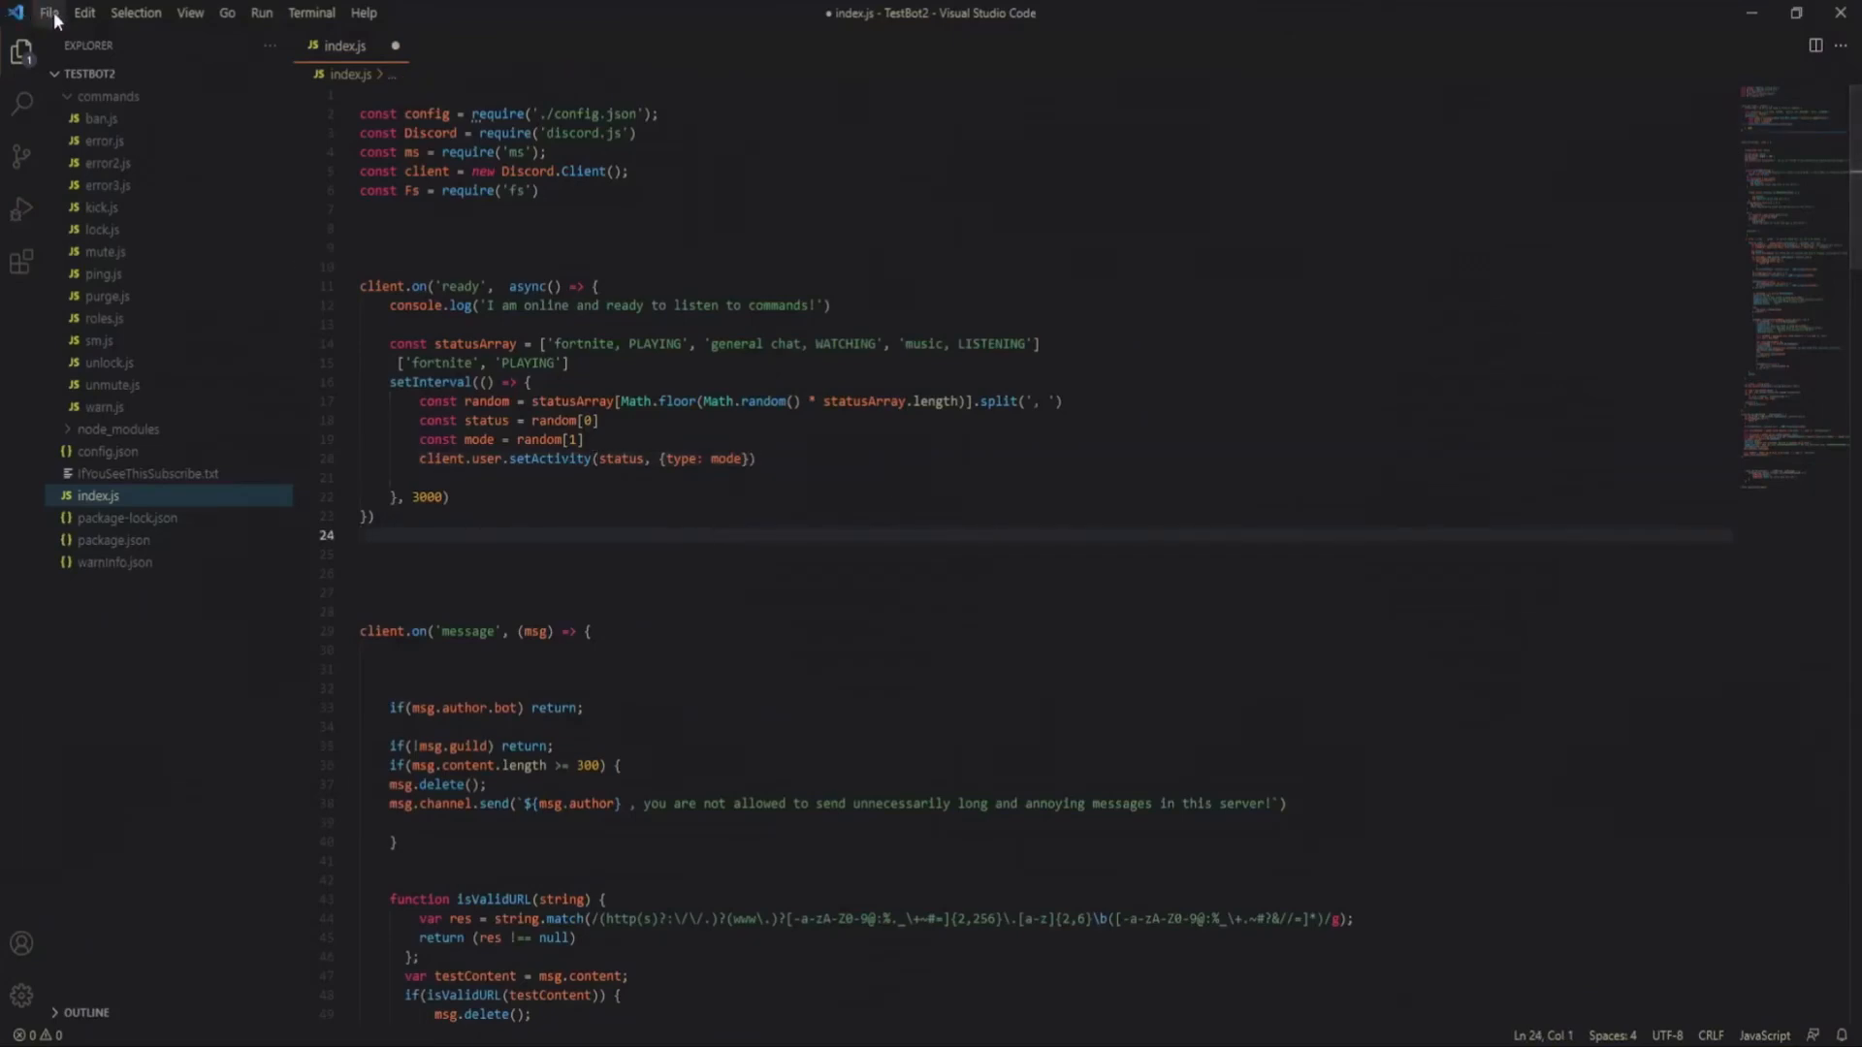
- Save index.js, run node . to reveal a TypeError, then rerun node . after the fix
left_click(364, 12)
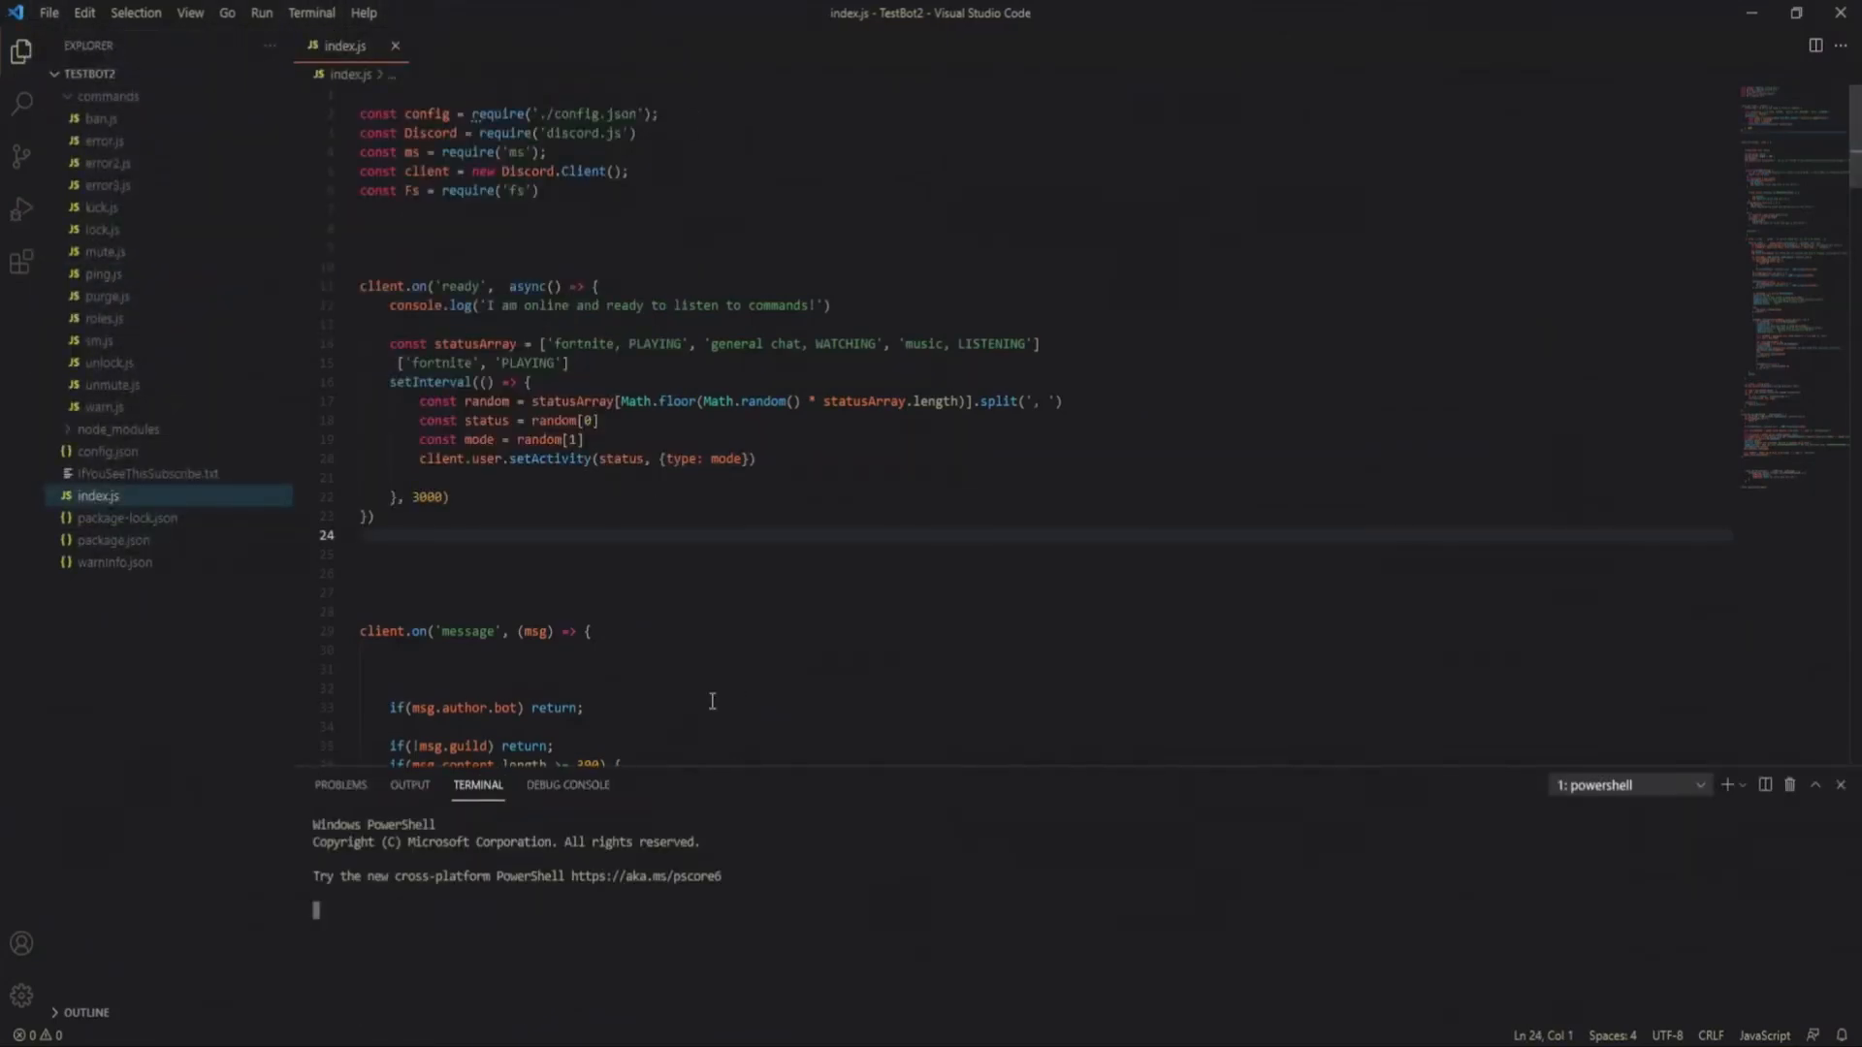
type("node .")
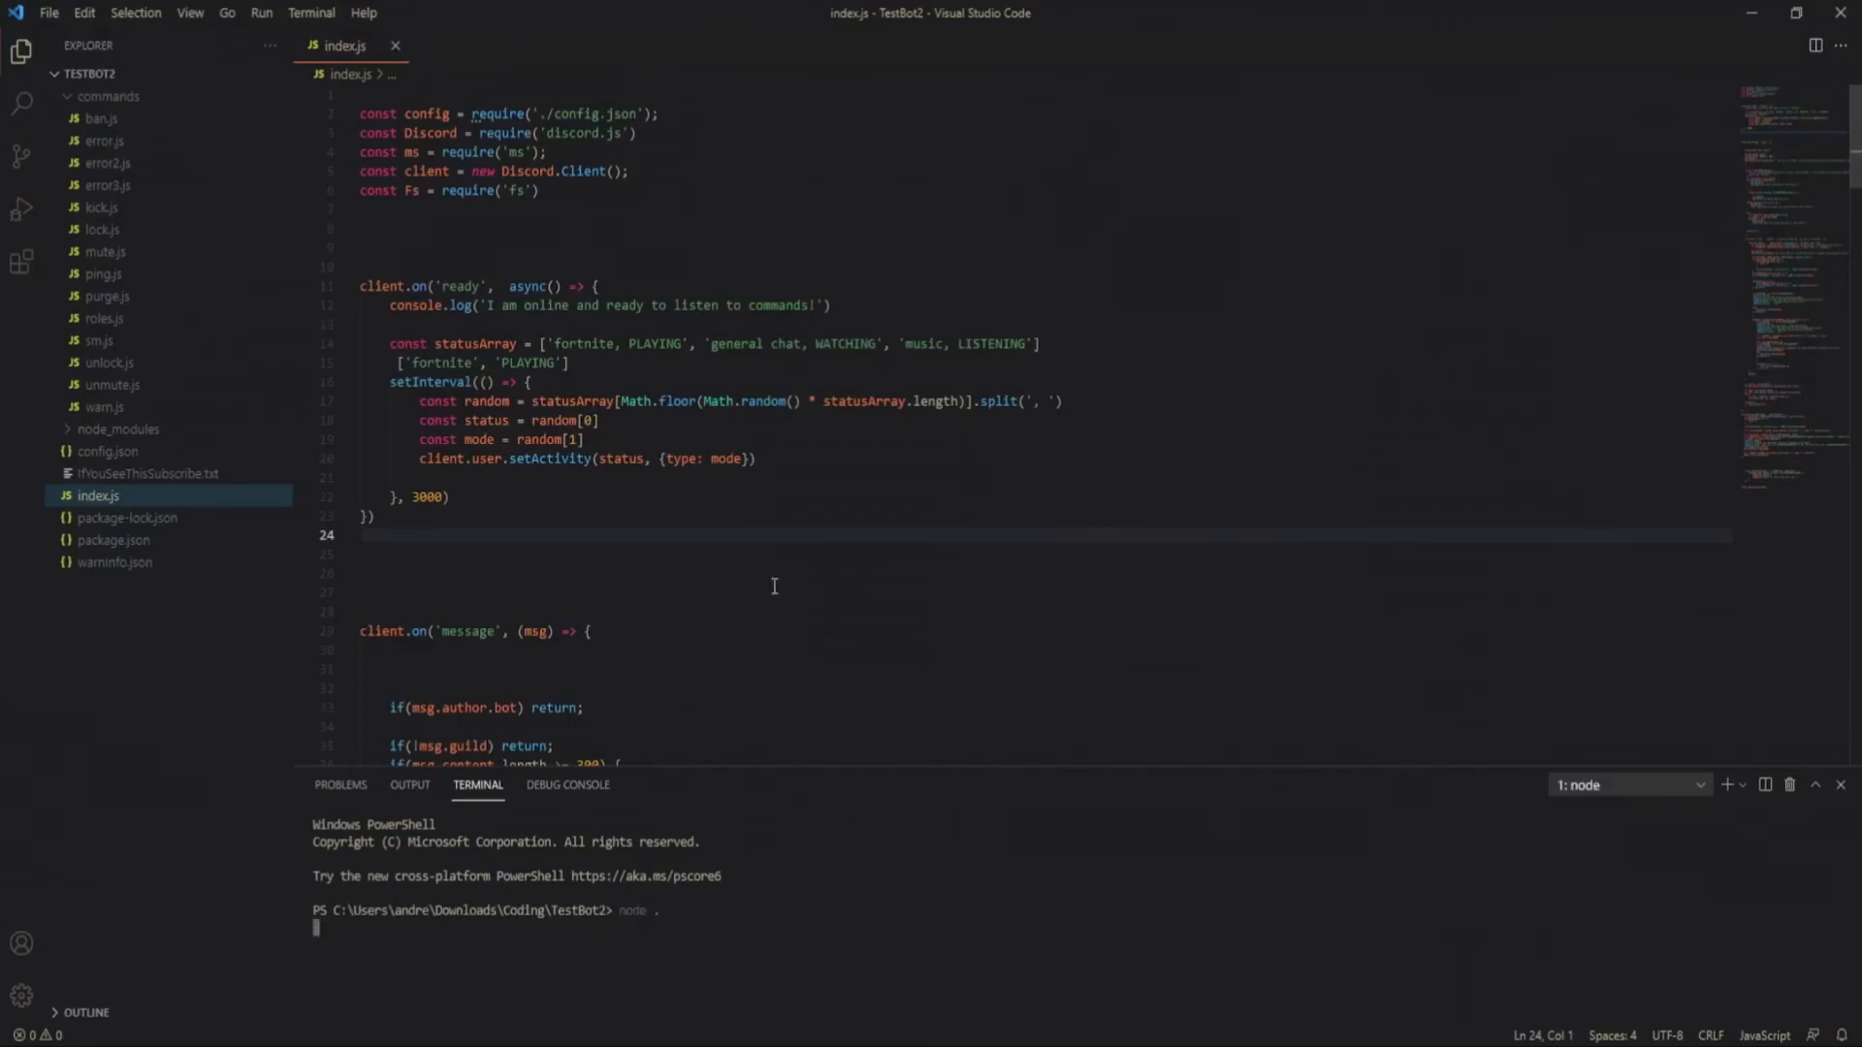
key("Enter")
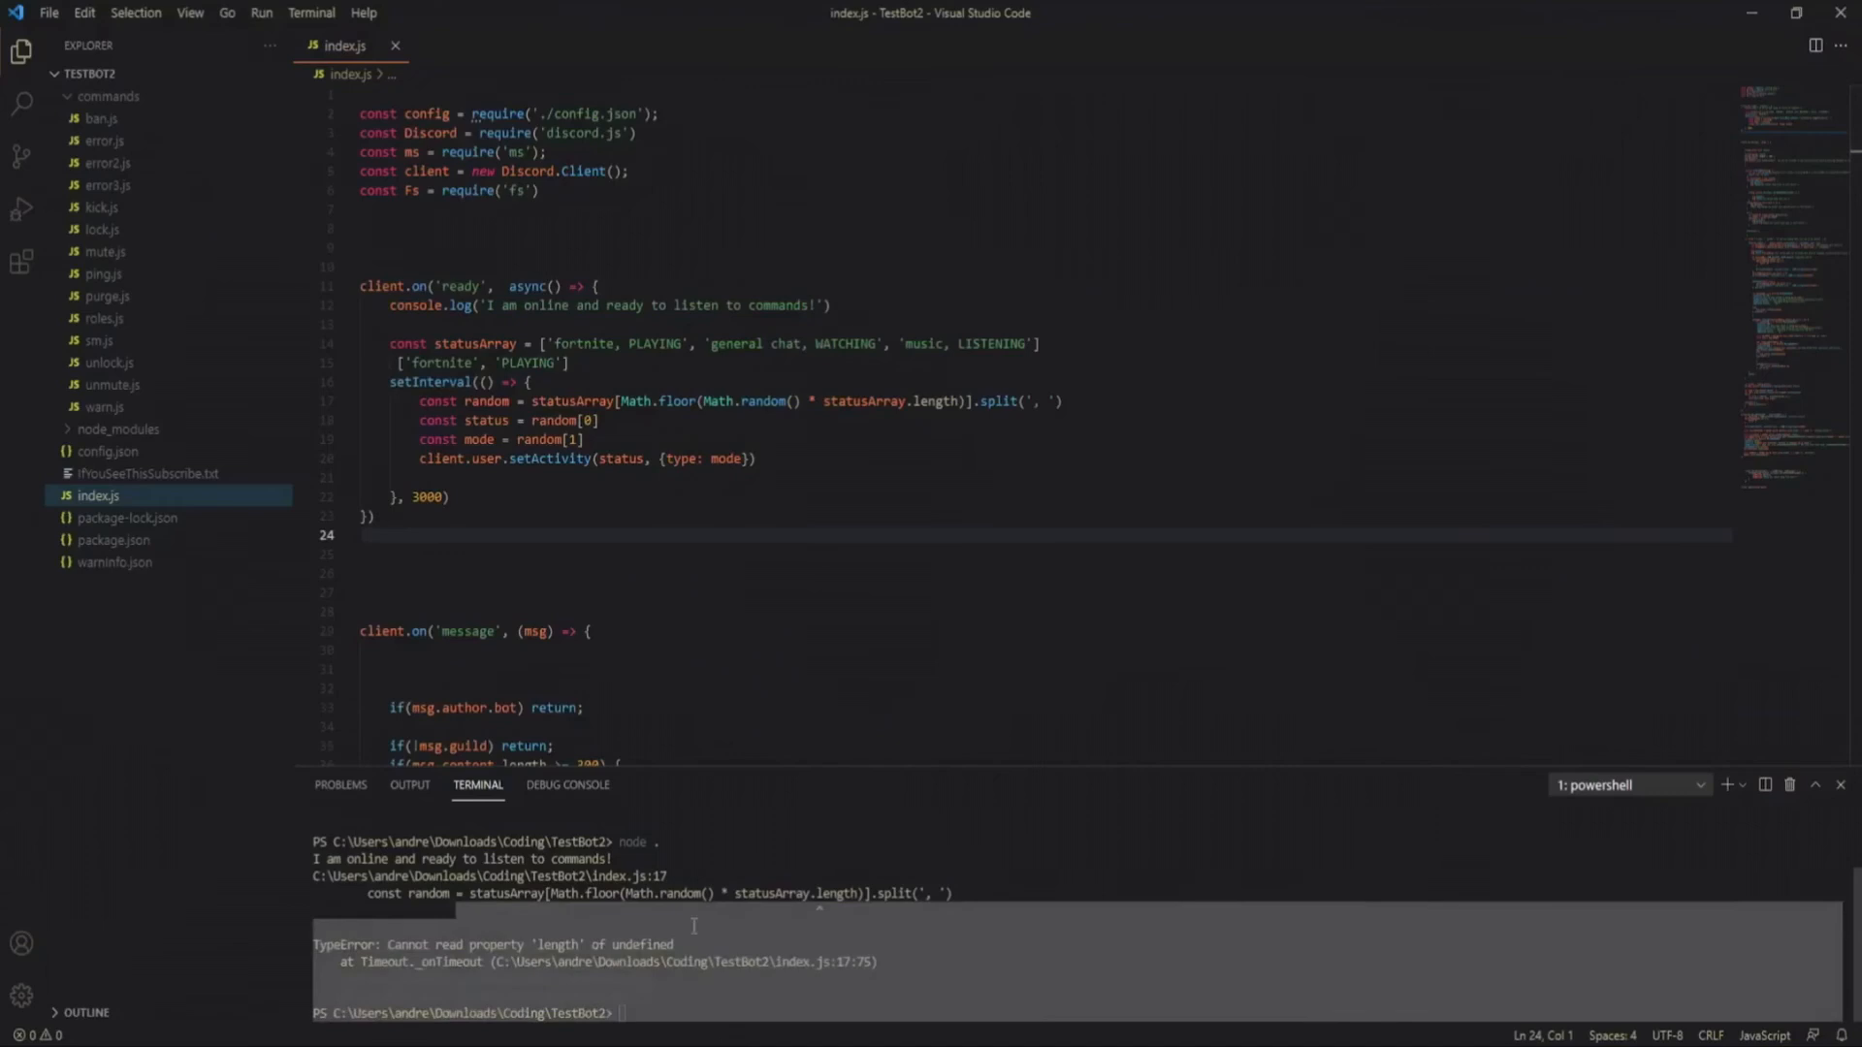
left_click_drag(392, 362, 570, 361)
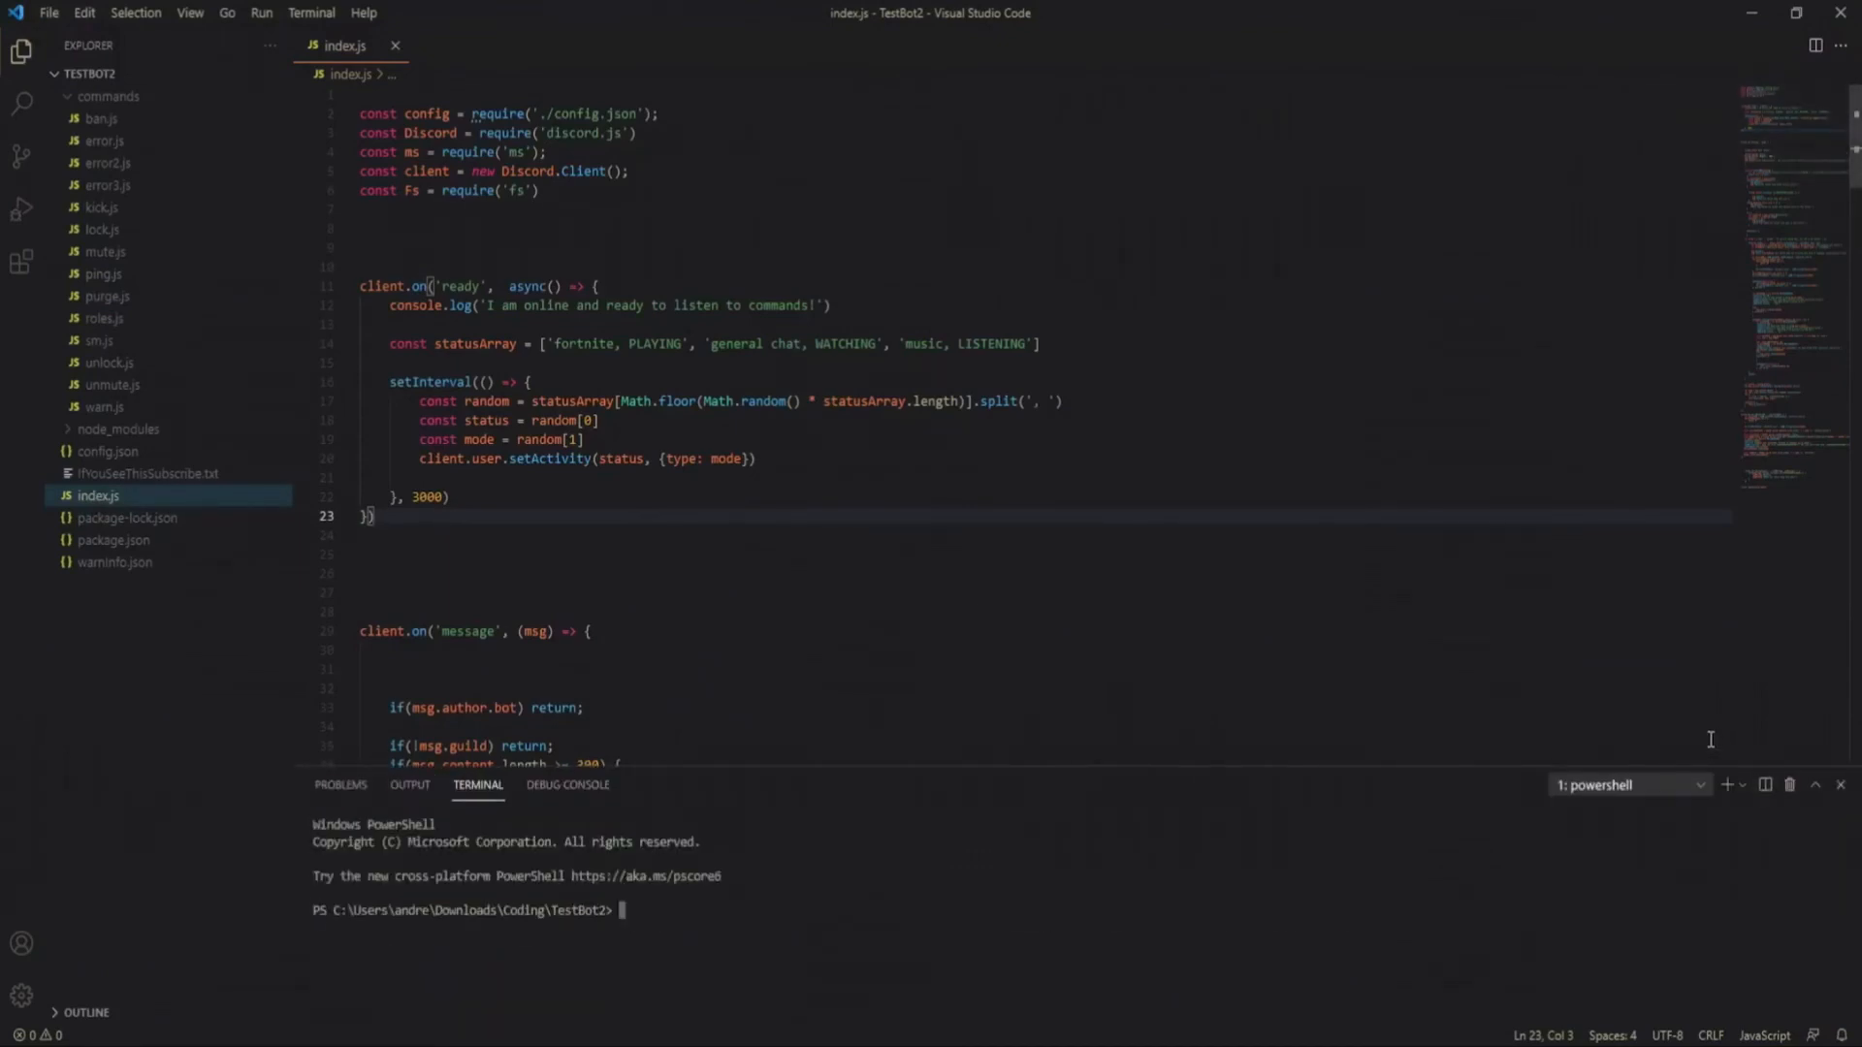
type("node .")
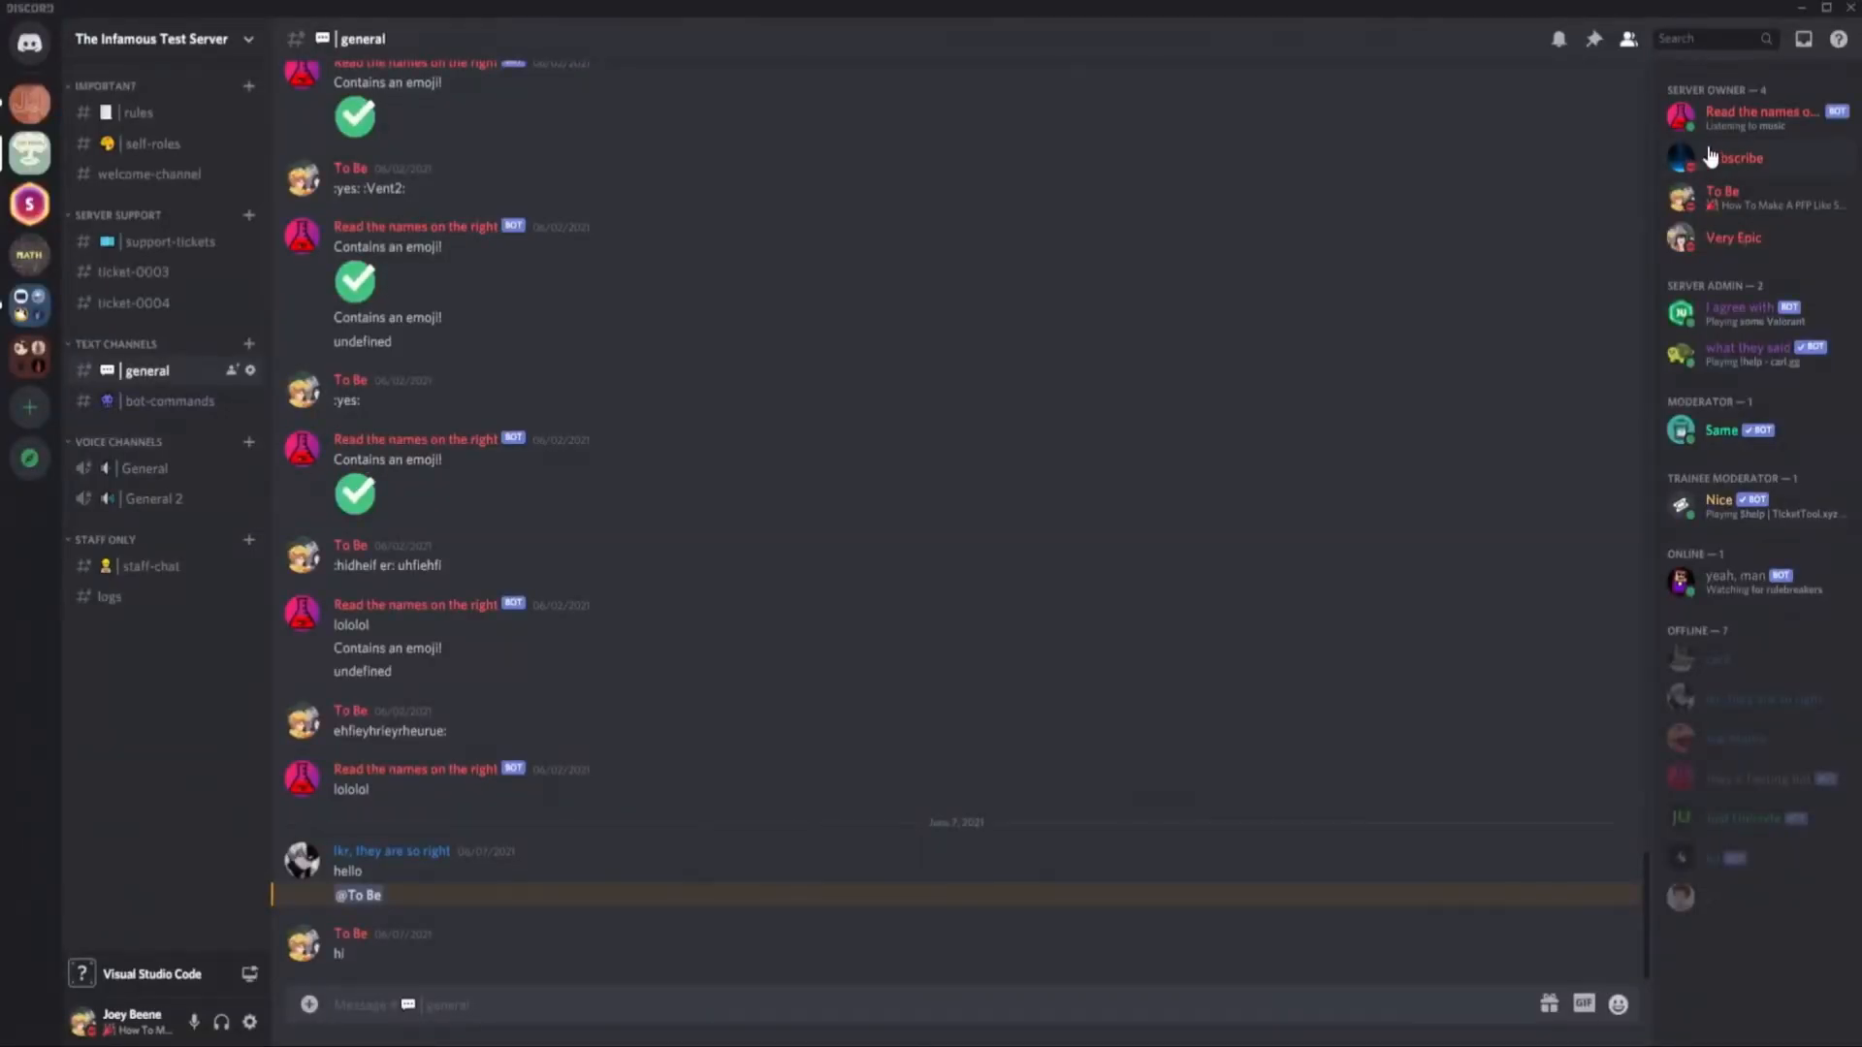
- Open the bot's Discord profile card to confirm it shows Listening to music
left_click(1762, 117)
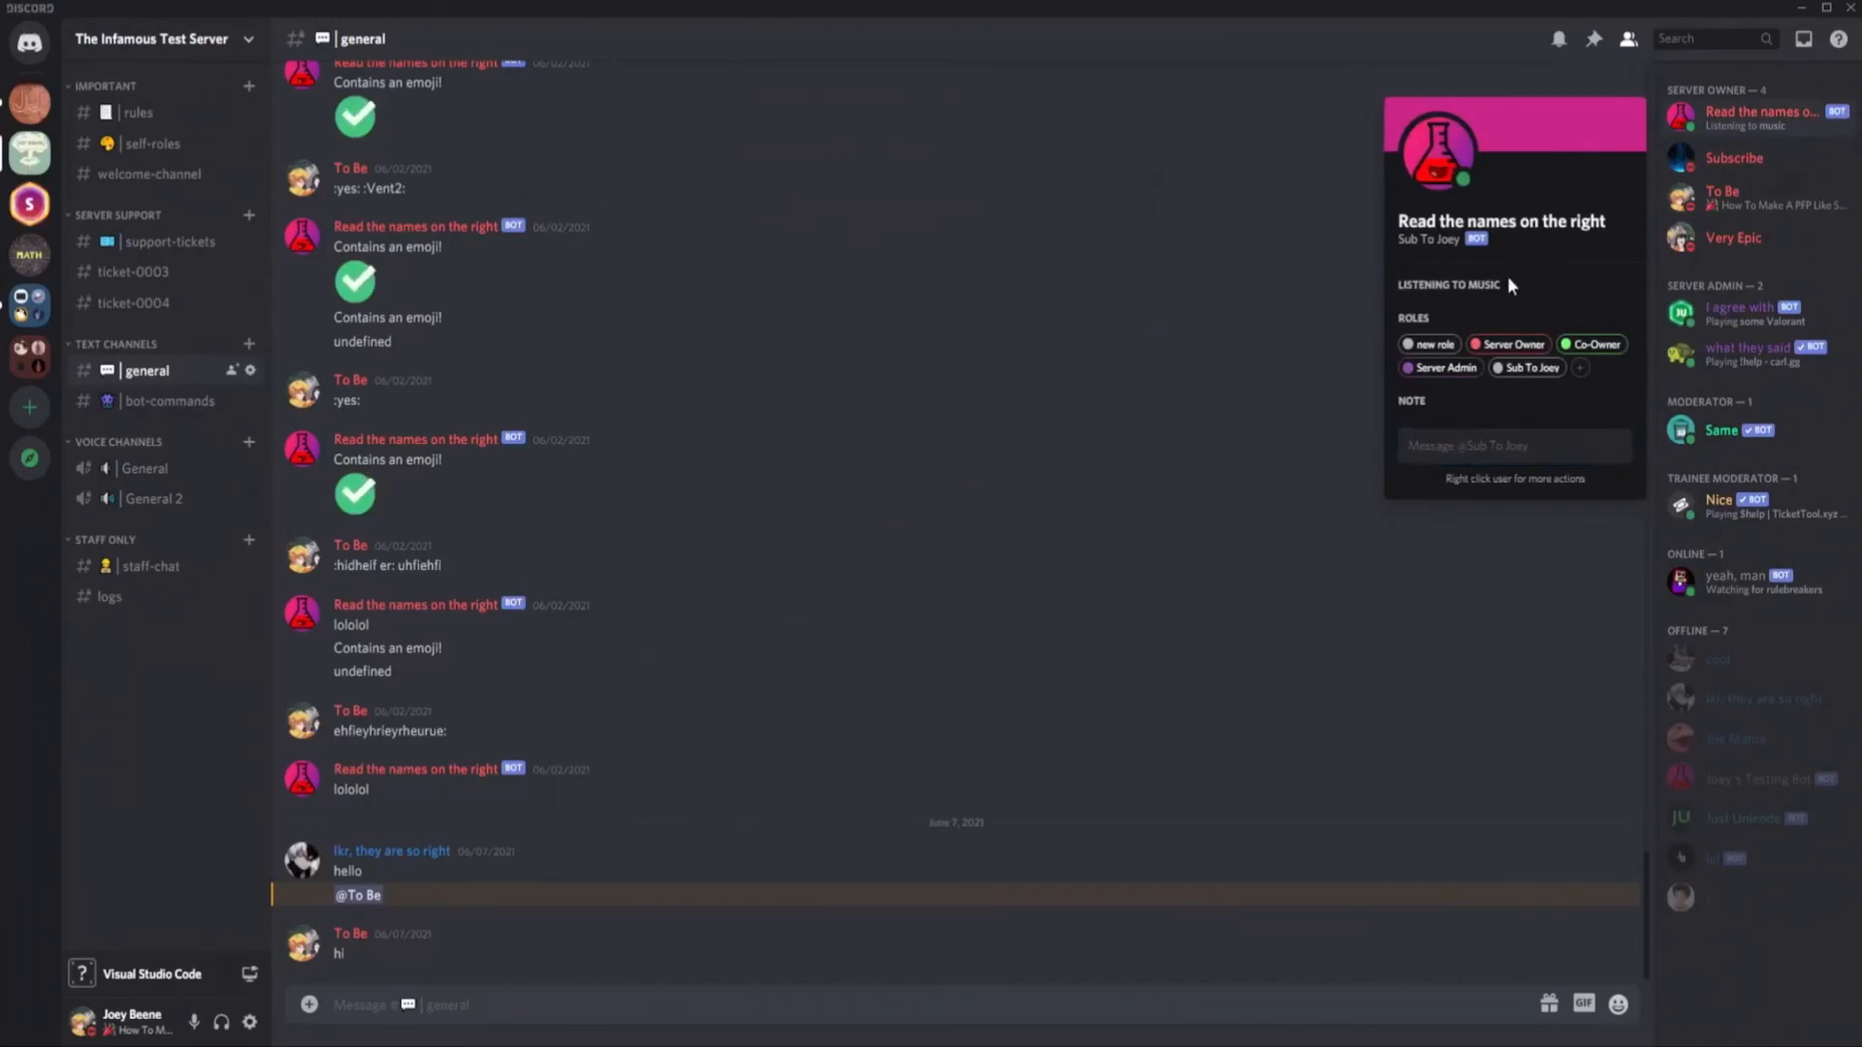